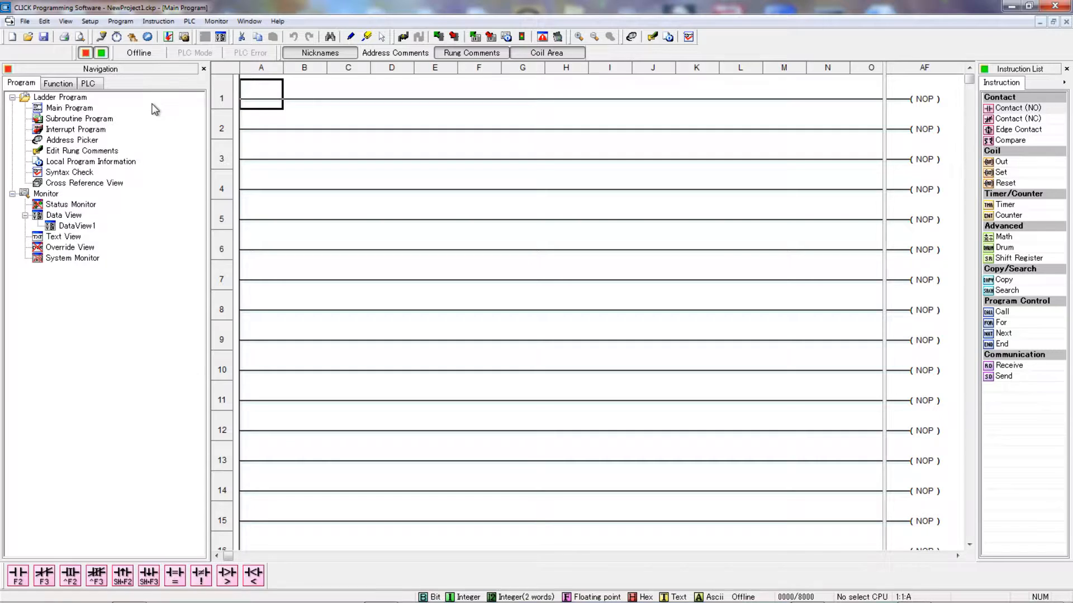
pyautogui.moveTo(78, 144)
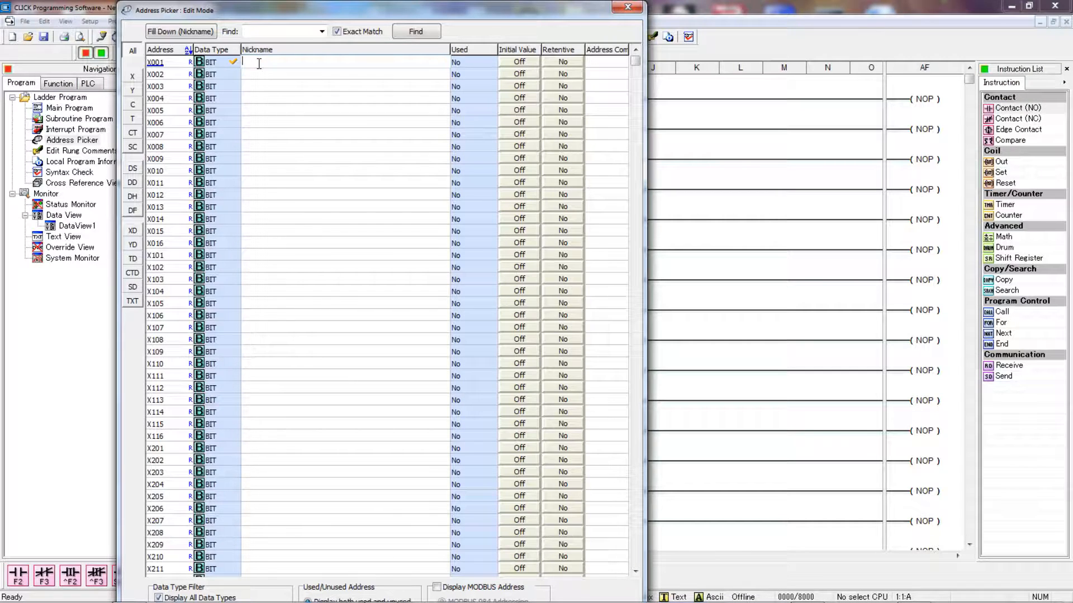
# Step: Nickname X001 'Start', X002 'Stop' and Y001 'Output' in the Address Picker, then close it
pyautogui.write('S')
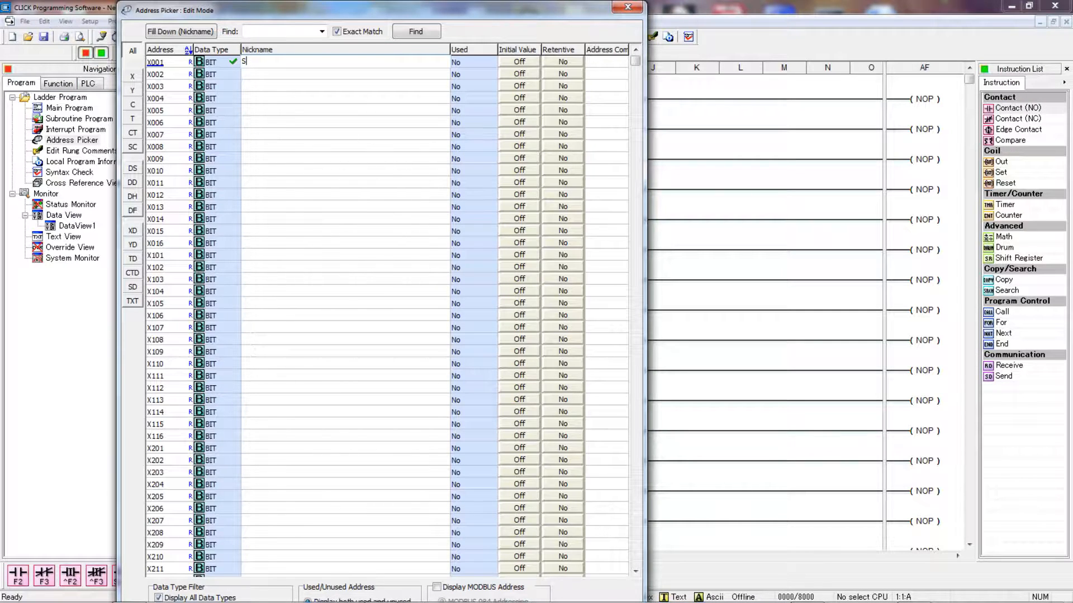
pyautogui.write('tart')
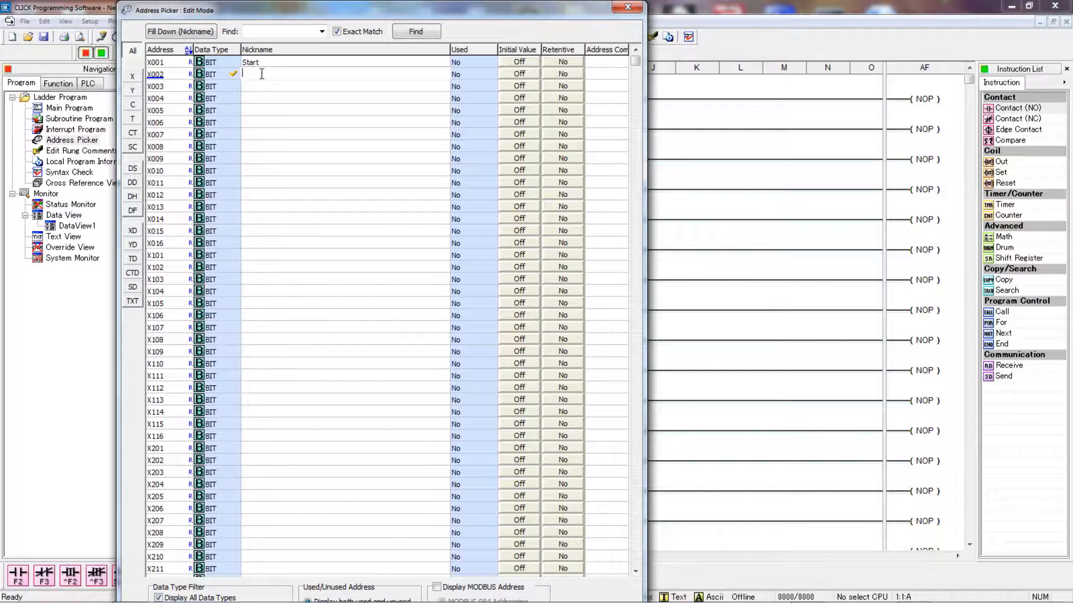
pyautogui.write('STop')
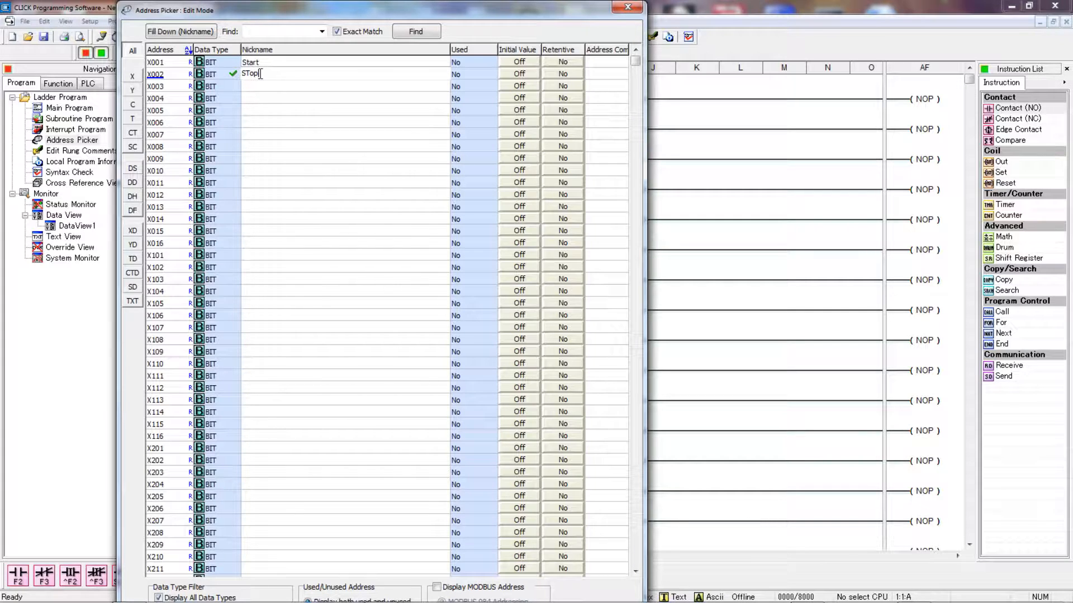
pyautogui.press('BackSpace')
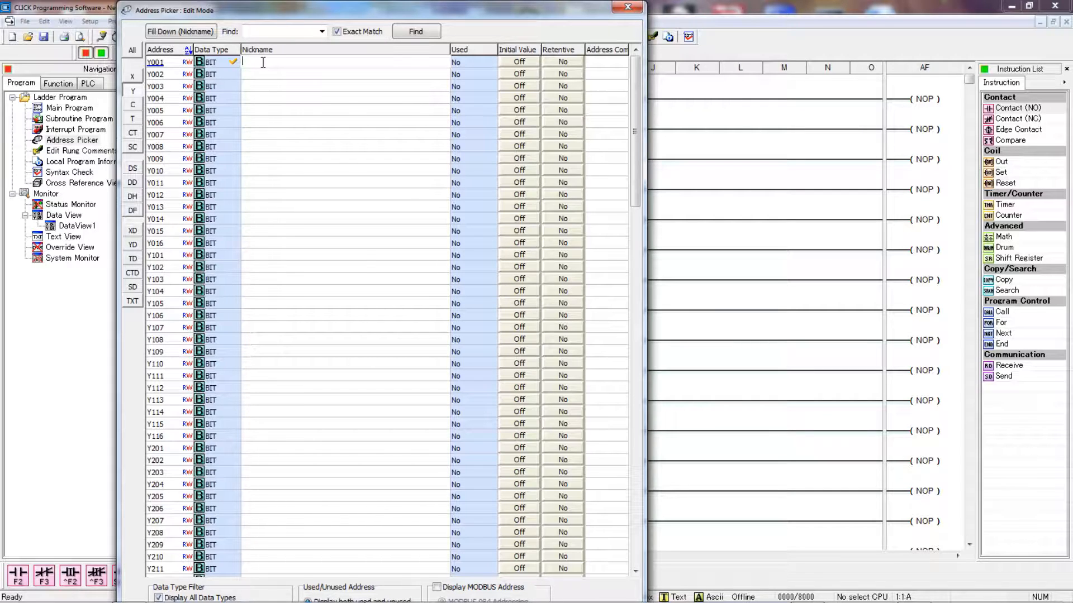
pyautogui.write('out')
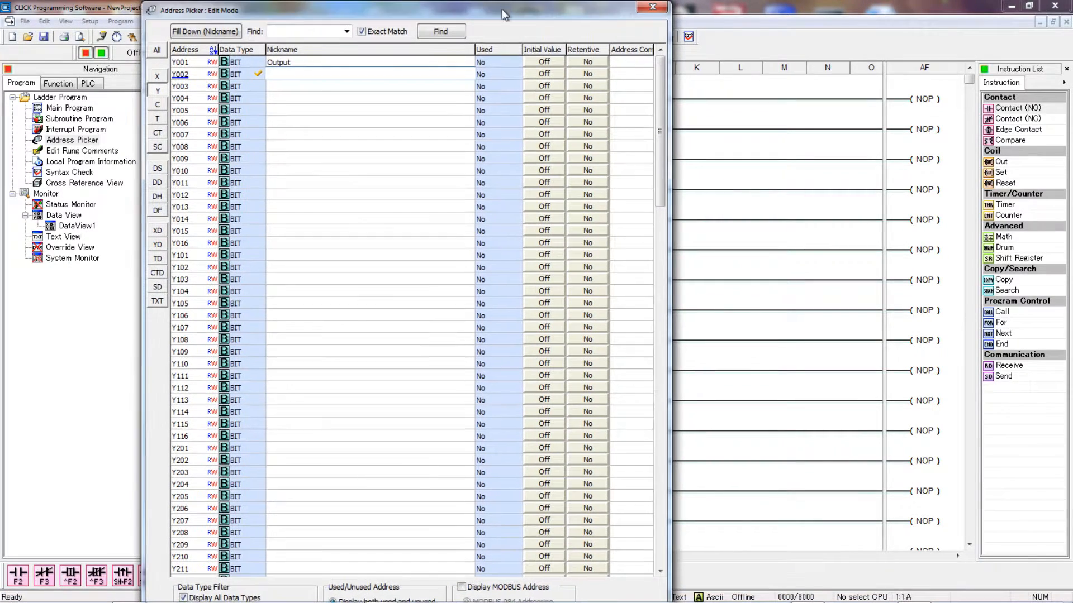
pyautogui.click(369, 74)
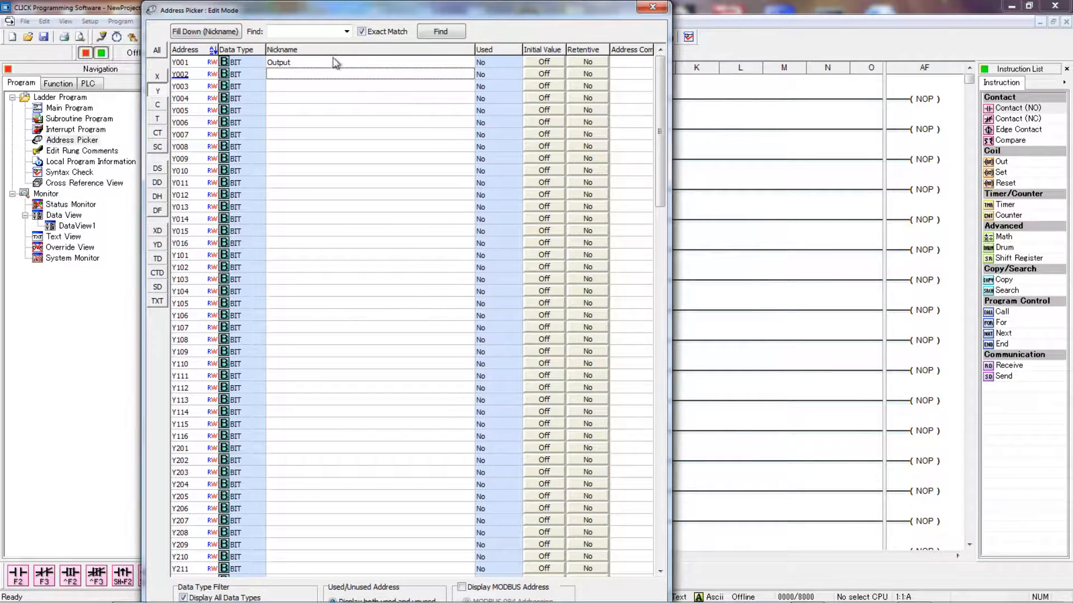
pyautogui.click(651, 7)
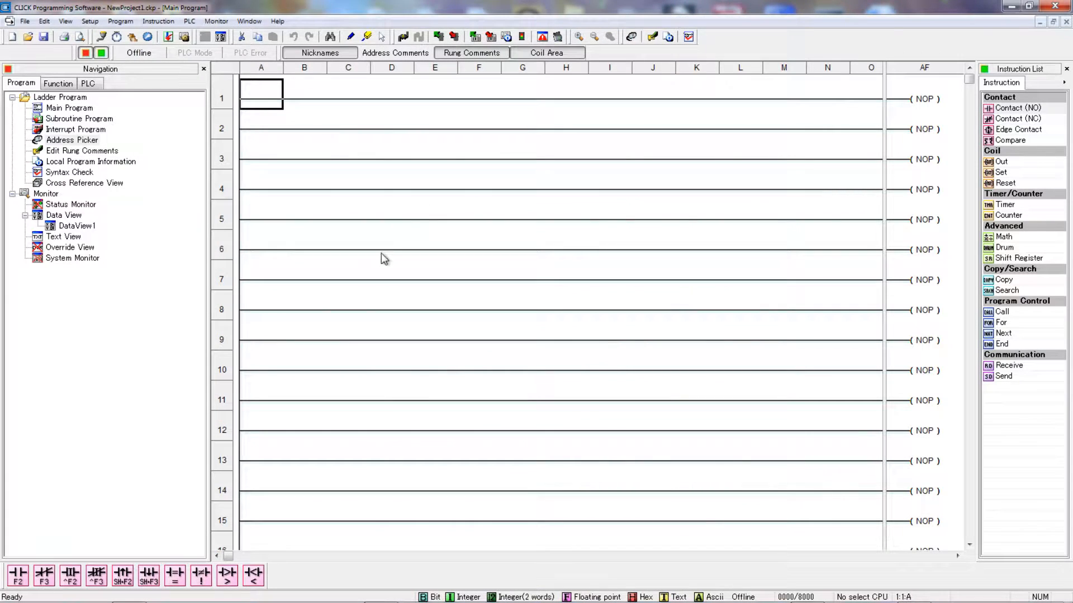
pyautogui.moveTo(269, 102)
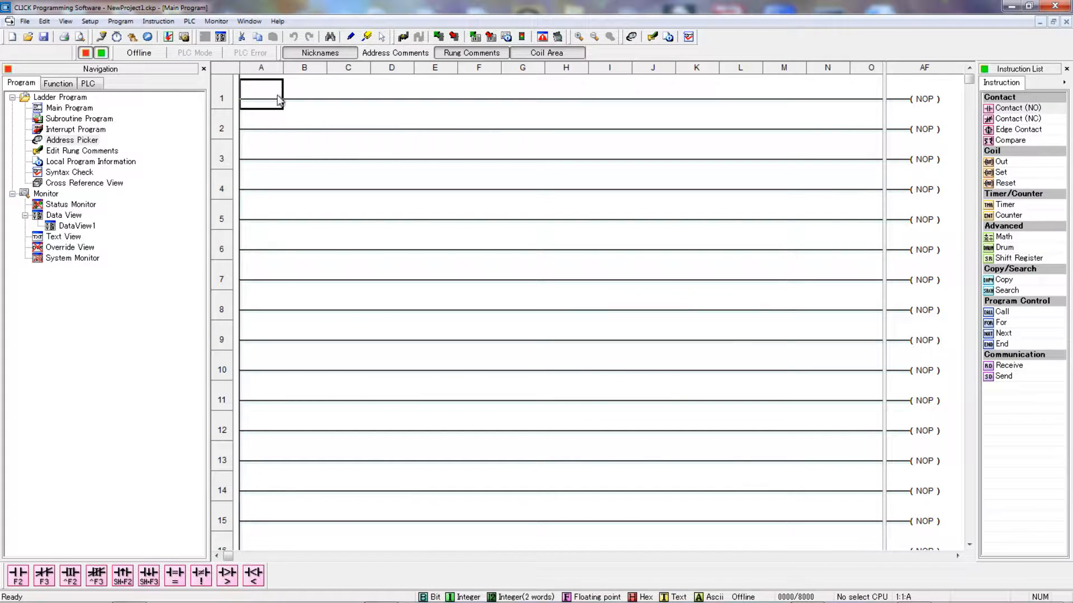
pyautogui.moveTo(16, 575)
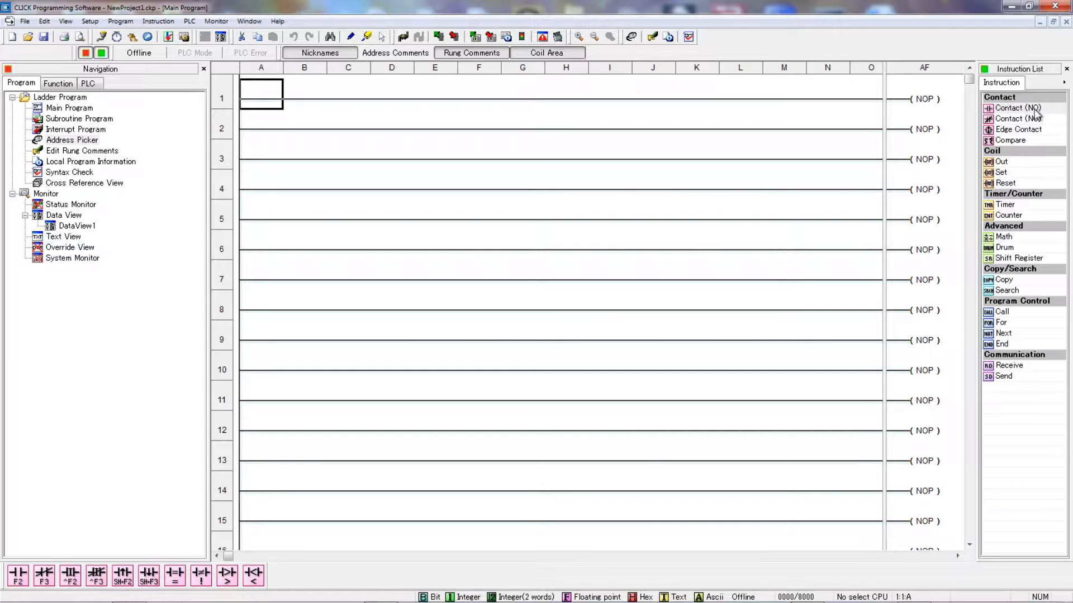
pyautogui.moveTo(1026, 110)
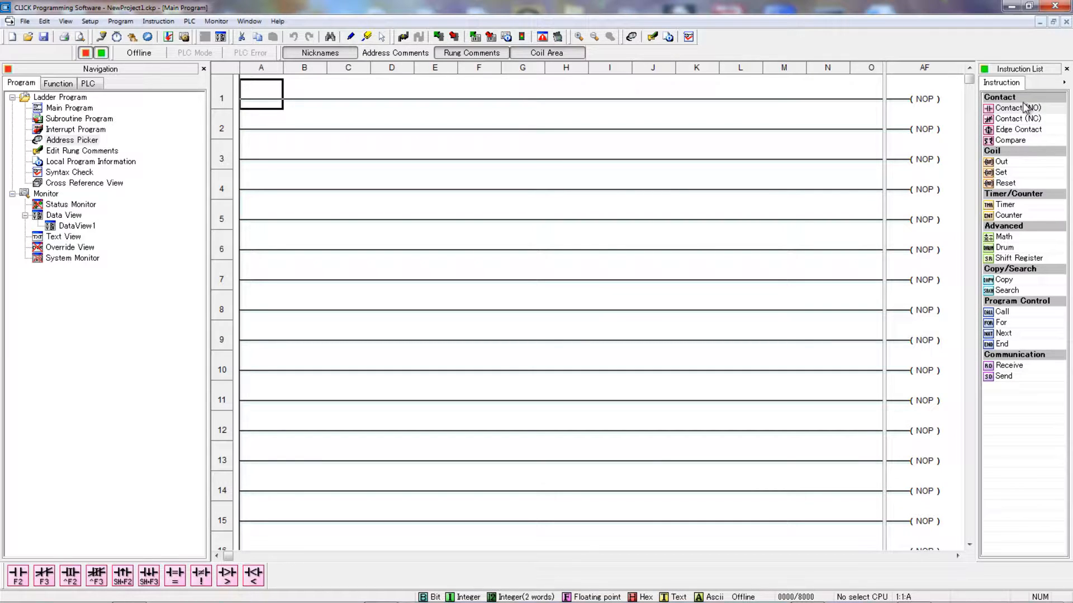
pyautogui.moveTo(1030, 113)
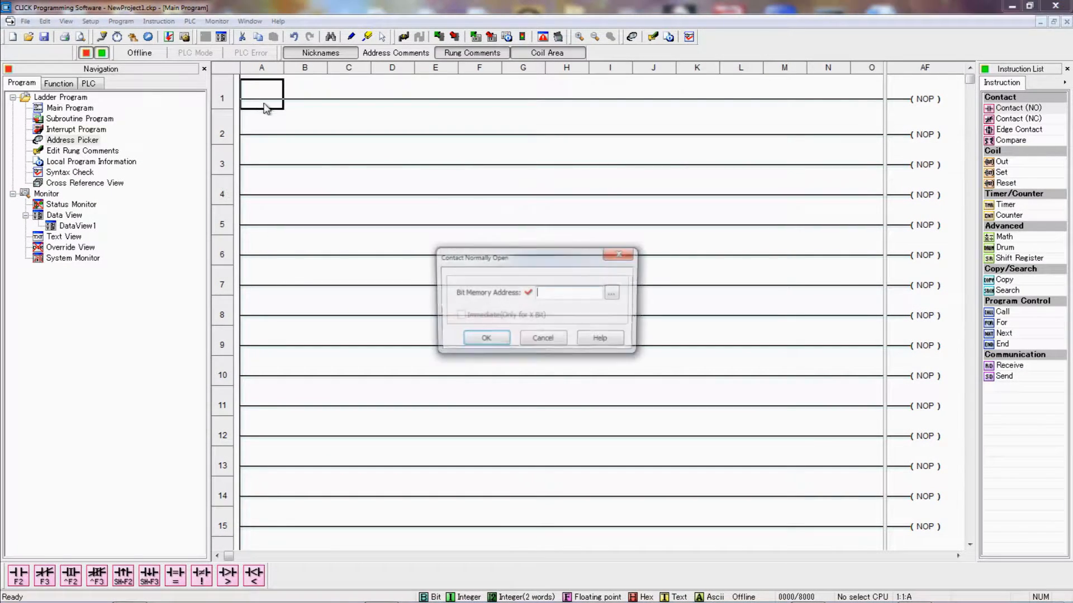
# Step: Place a normally-open X1 contact followed by a normally-closed X2 contact on rung 1
pyautogui.write('x1')
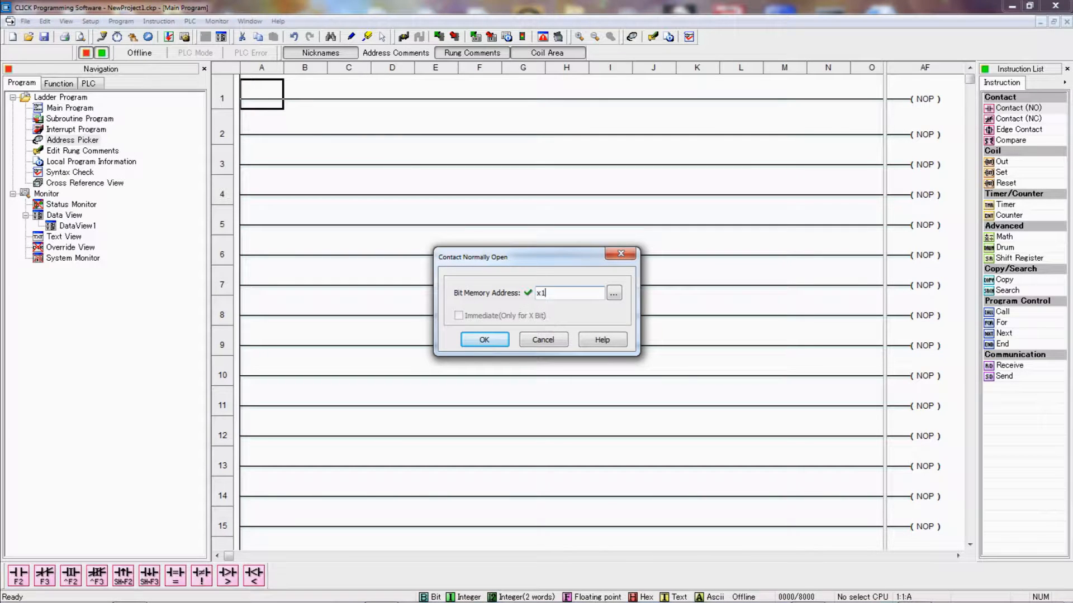
pyautogui.click(483, 339)
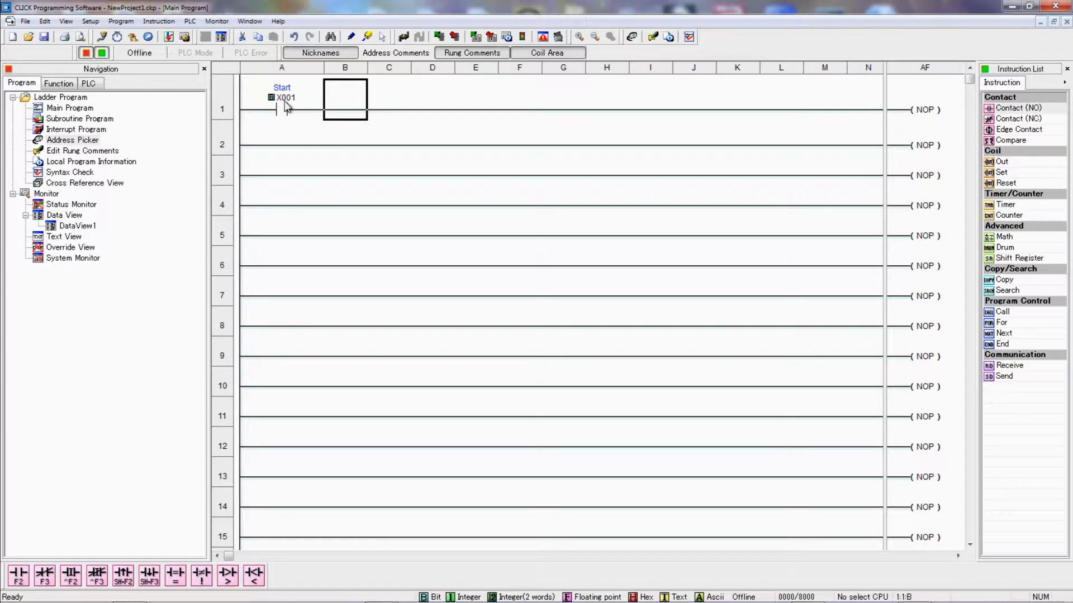
pyautogui.moveTo(279, 122)
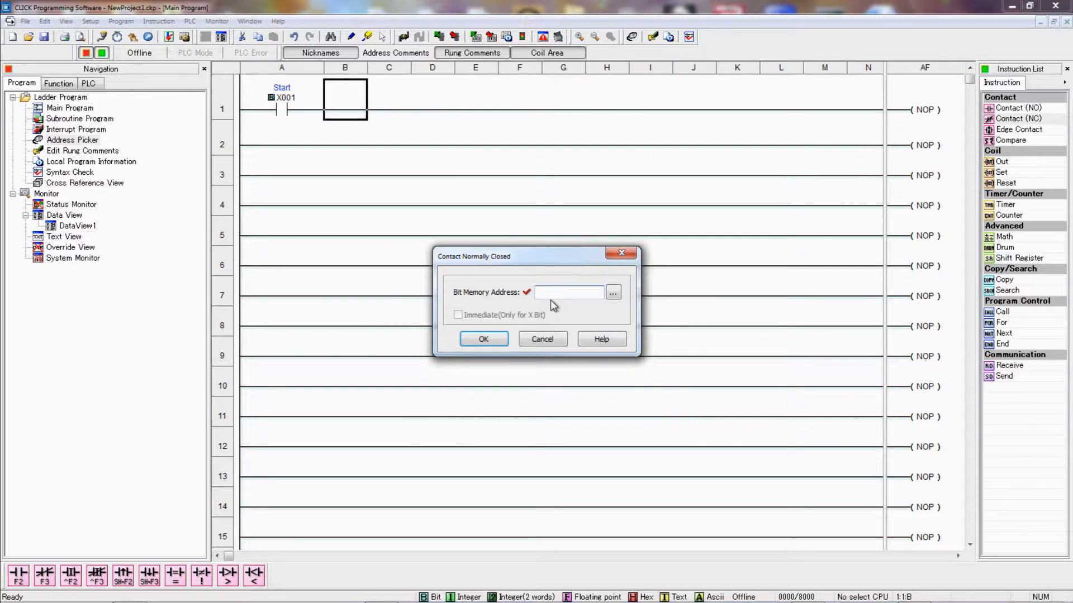
pyautogui.write('x2')
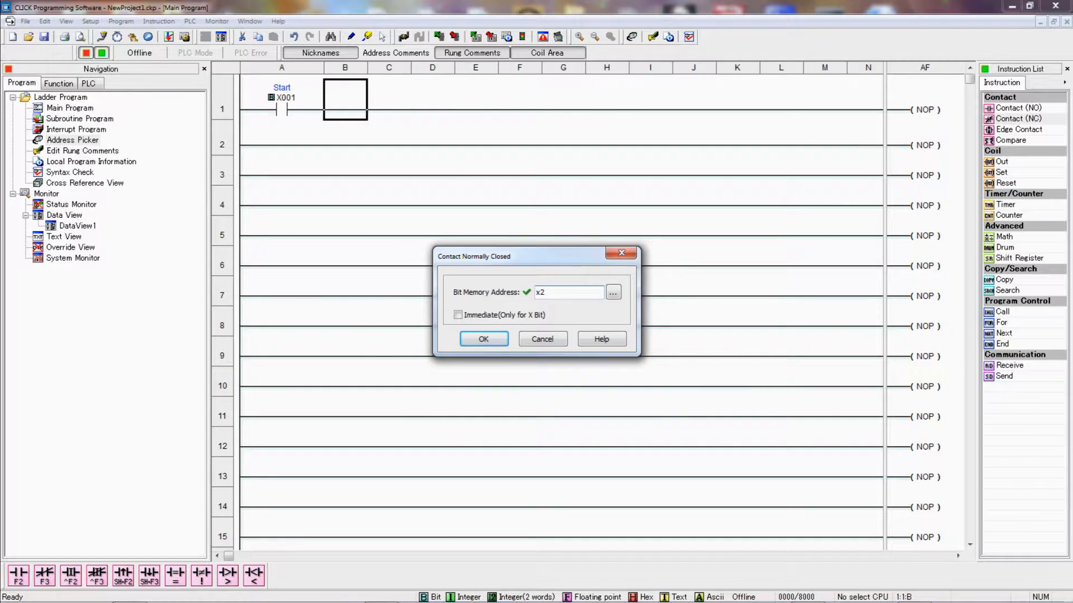
pyautogui.click(482, 339)
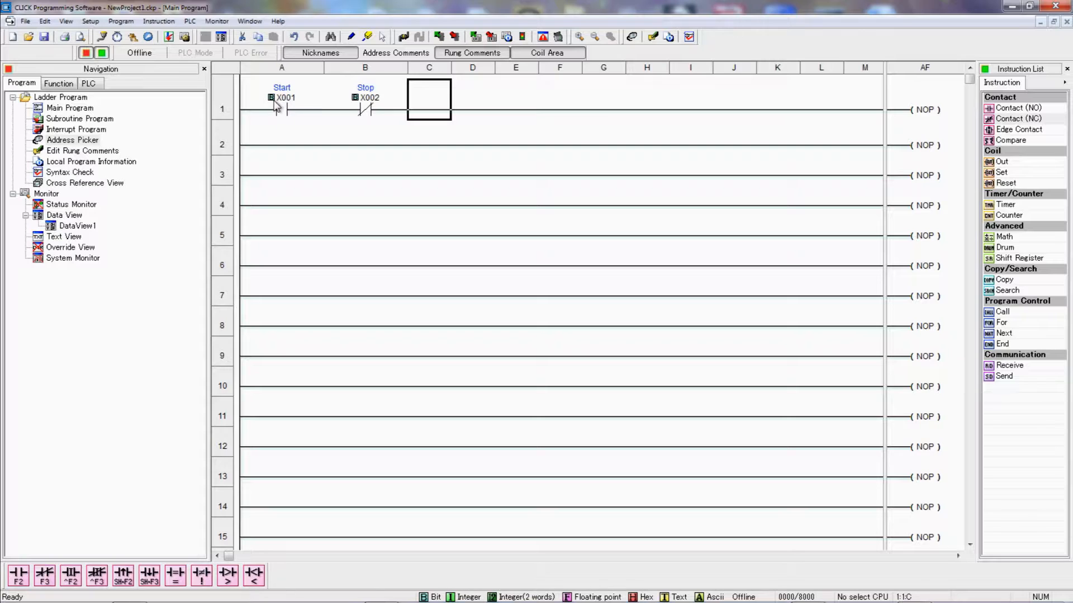
pyautogui.moveTo(283, 121)
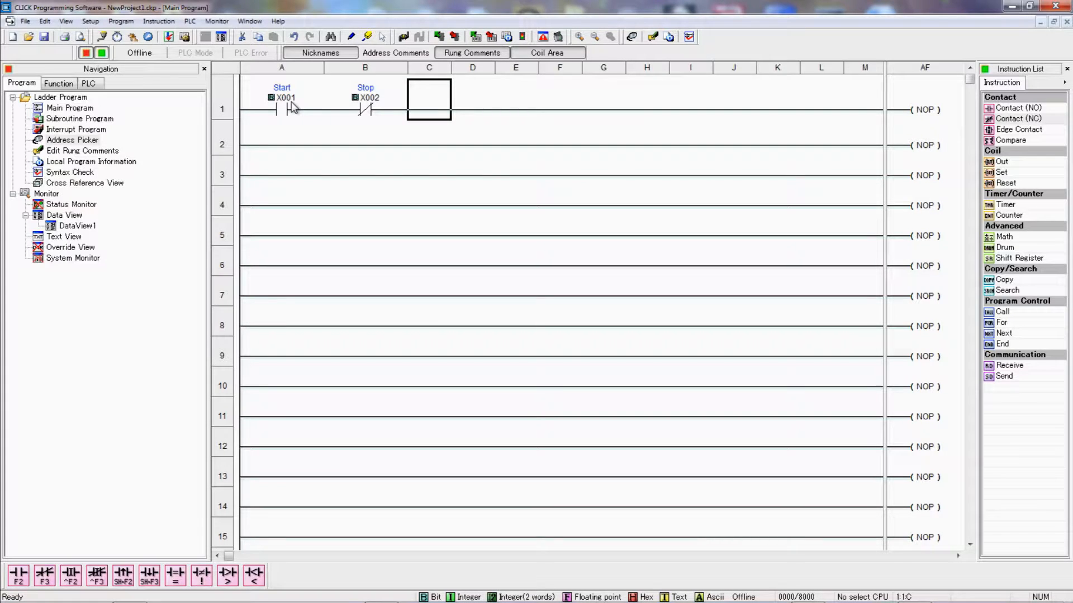
pyautogui.moveTo(299, 108)
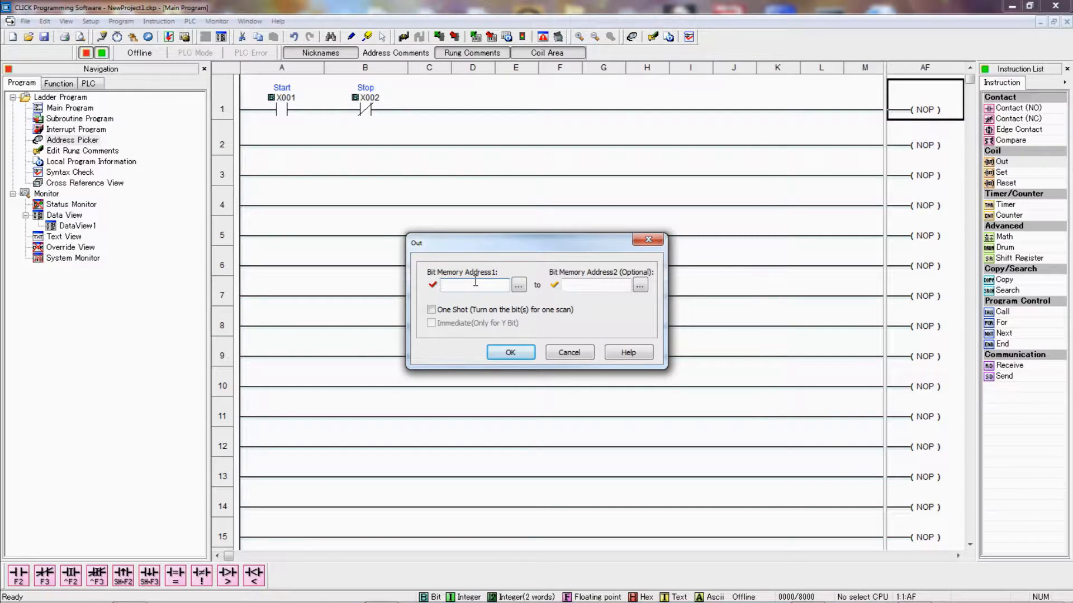
# Step: Confirm Y1 as the address of the Out coil ending rung 1
pyautogui.click(509, 353)
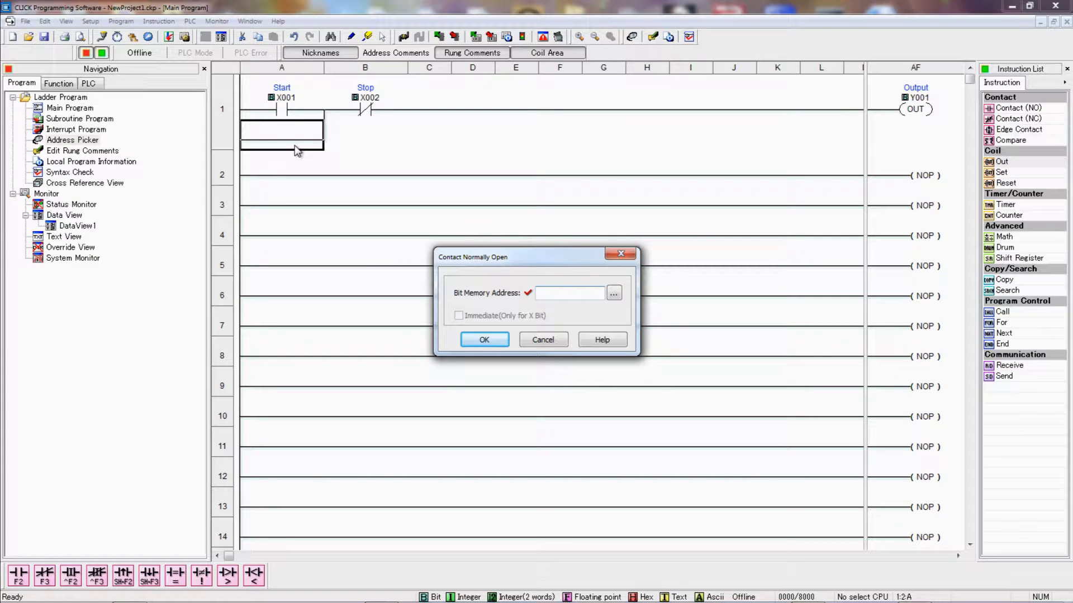
# Step: Add a normally-open branch contact beneath Start, addressed Y1 instead of T1
pyautogui.write('t1')
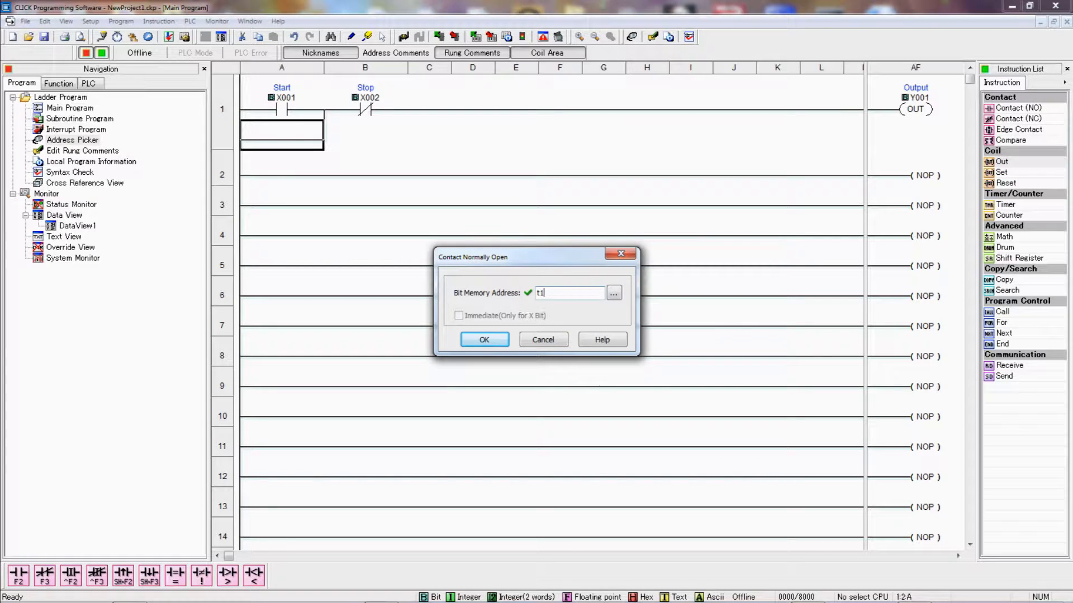
pyautogui.click(484, 340)
pyautogui.write('y')
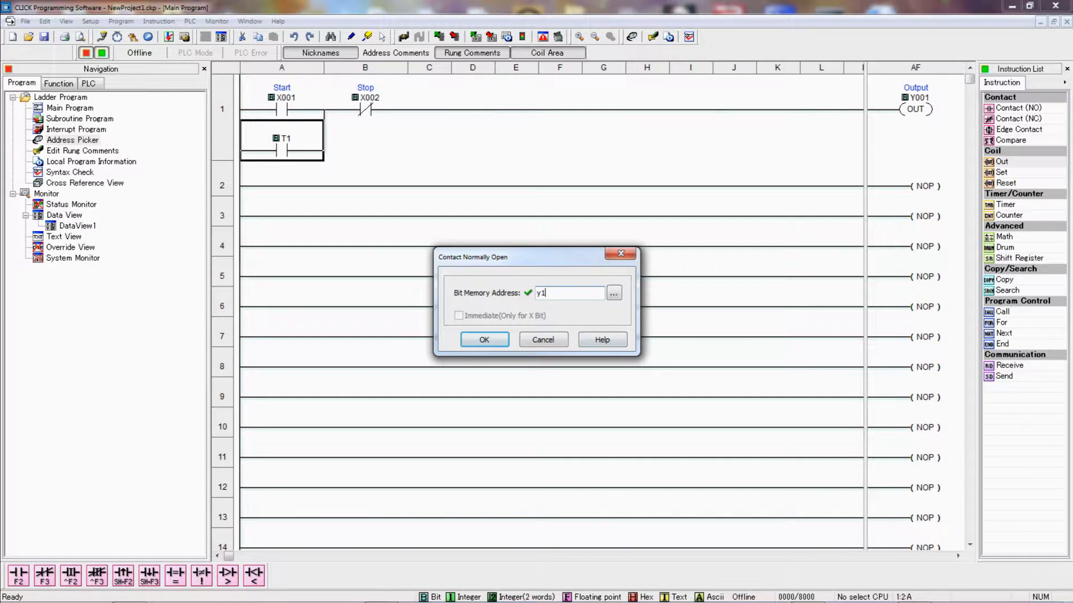
pyautogui.click(484, 339)
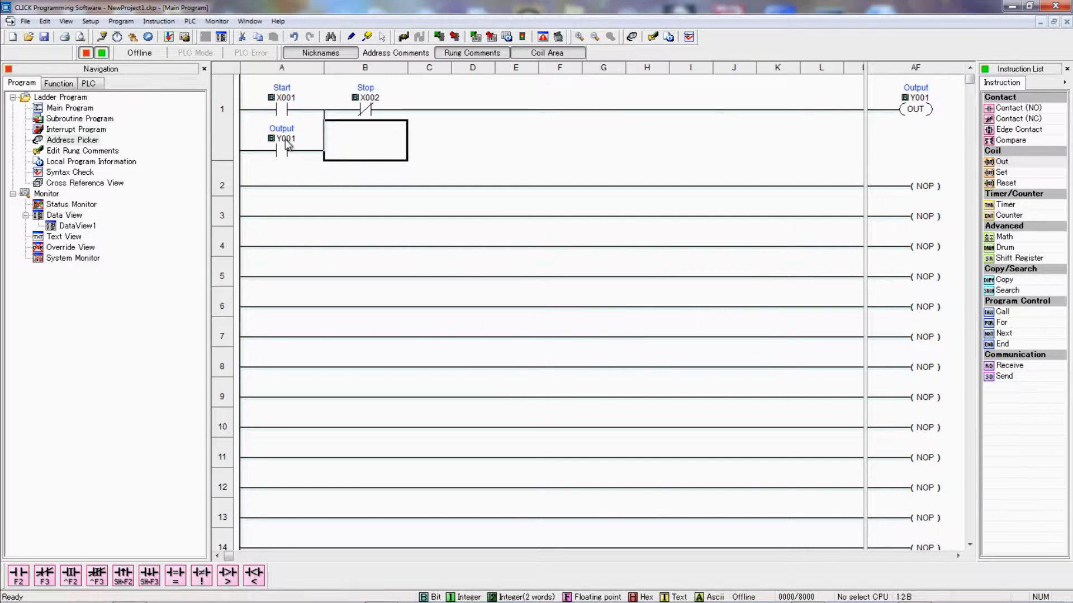
pyautogui.moveTo(271, 120)
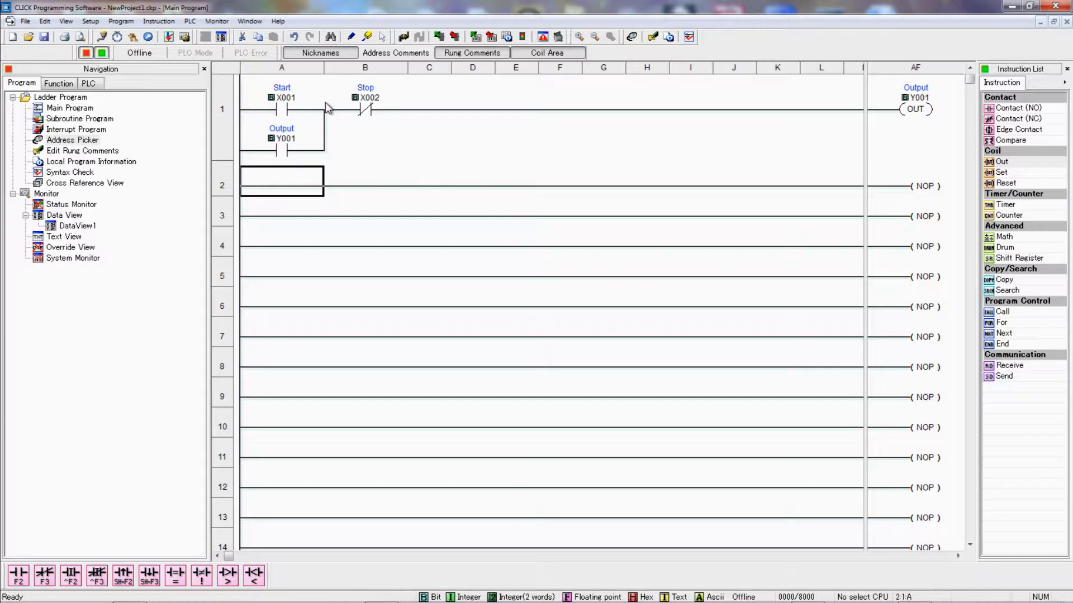
pyautogui.moveTo(298, 113)
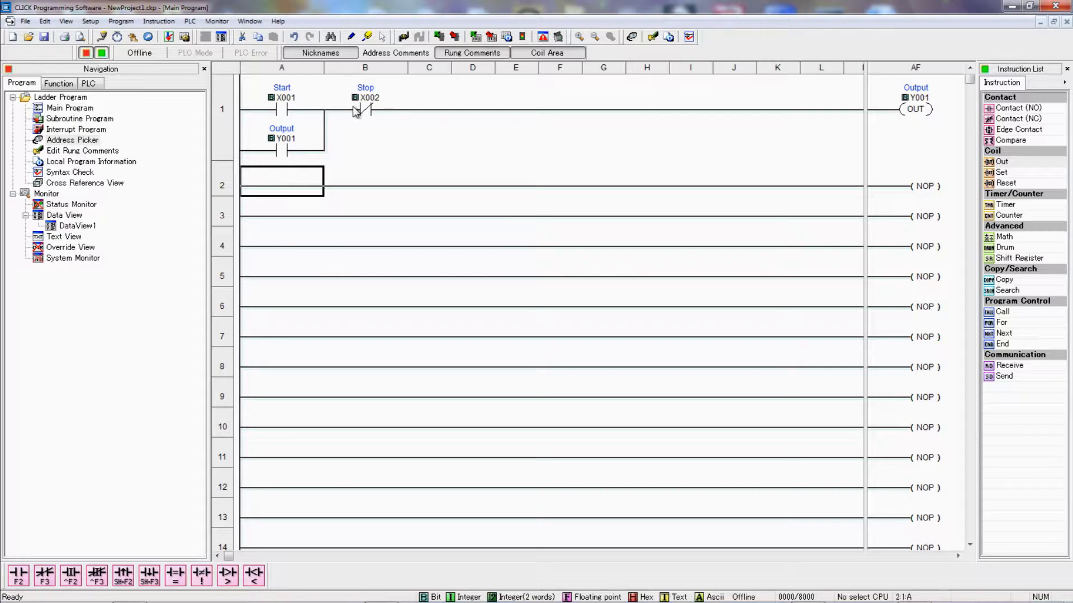
pyautogui.moveTo(436, 114)
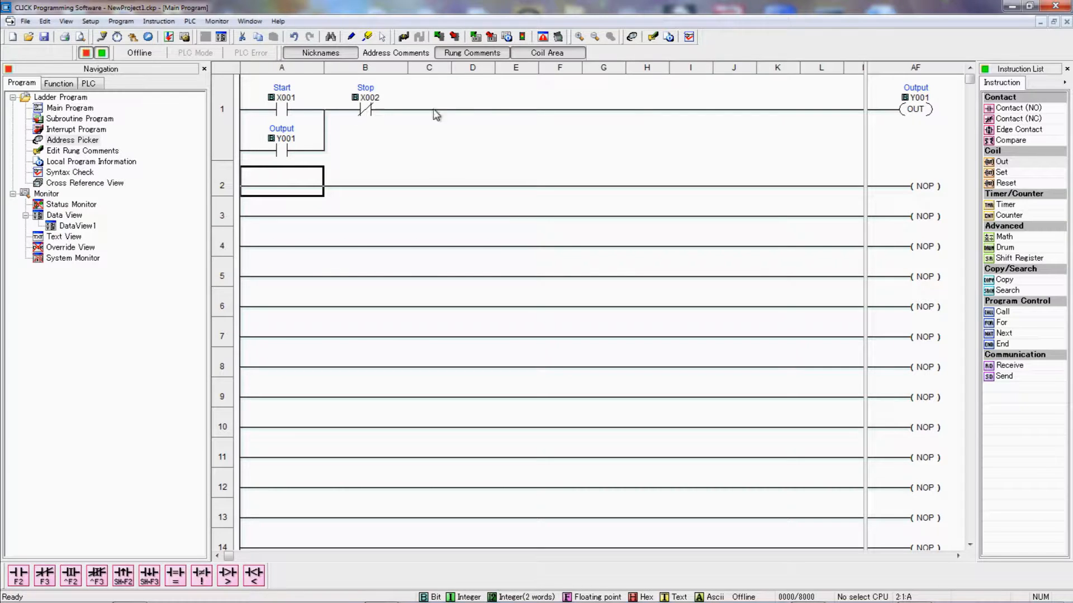
pyautogui.moveTo(924, 113)
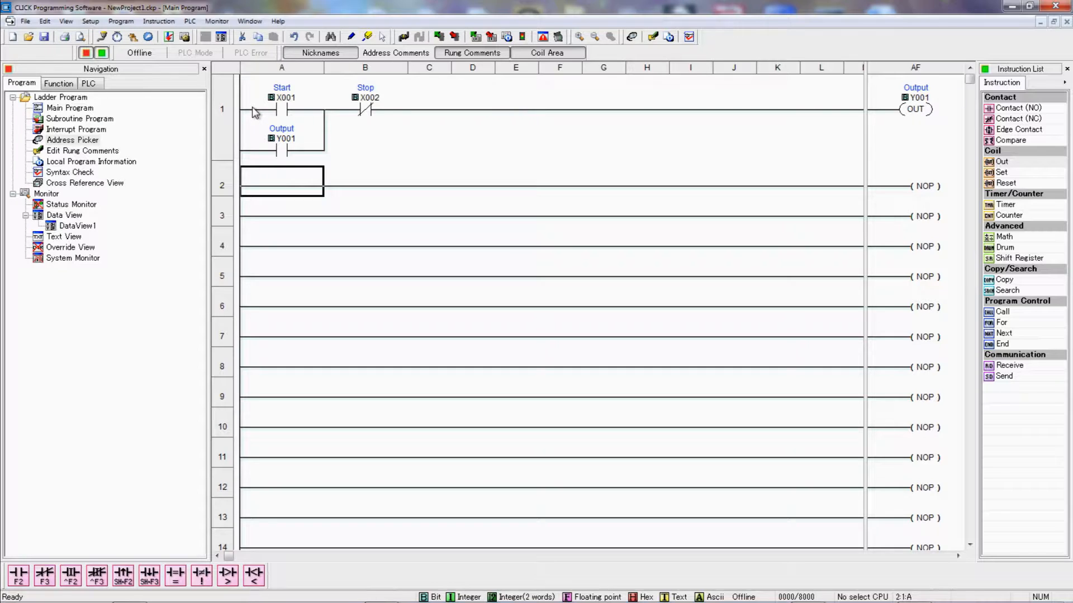
pyautogui.moveTo(287, 114)
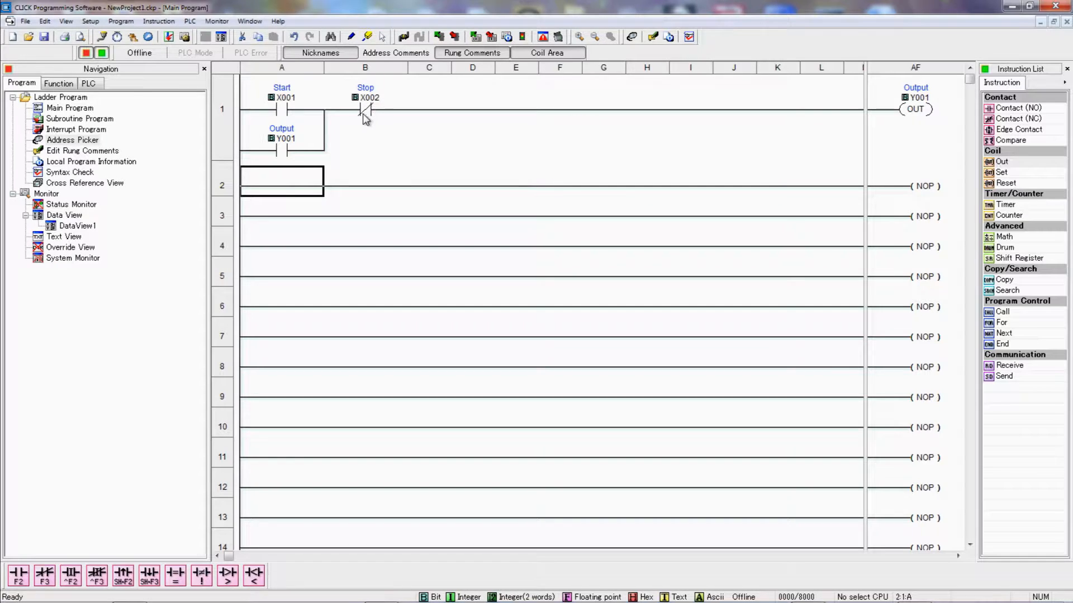
pyautogui.moveTo(369, 118)
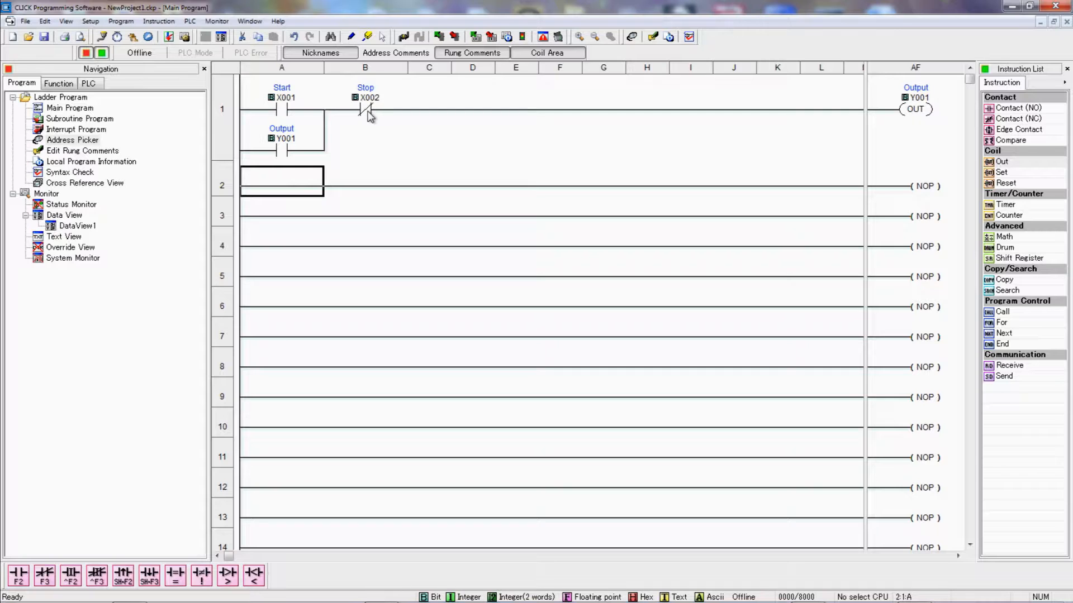
pyautogui.moveTo(424, 112)
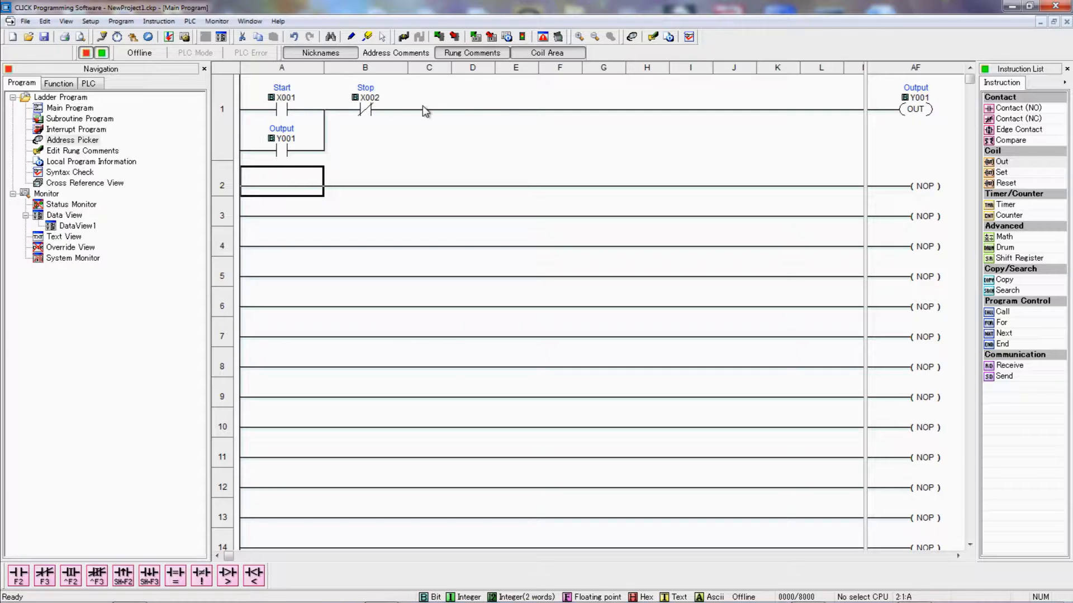
pyautogui.moveTo(929, 118)
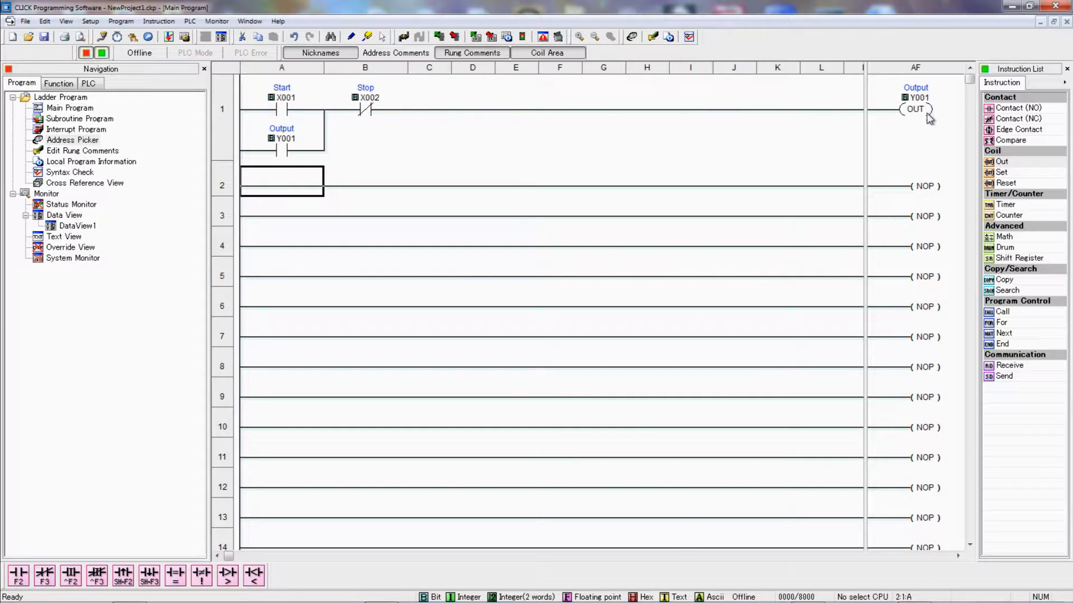
pyautogui.moveTo(925, 114)
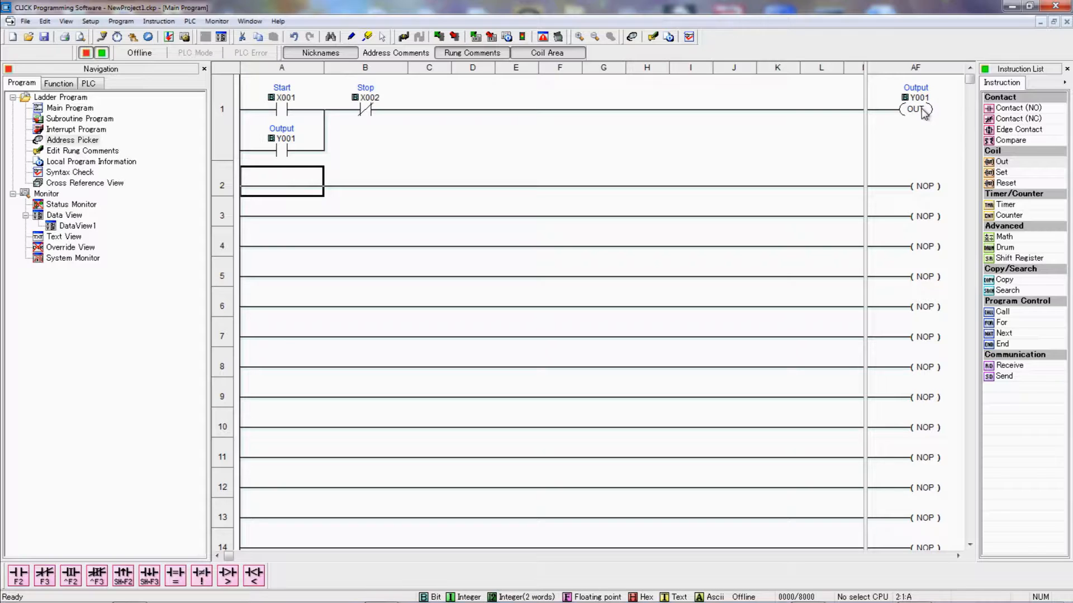
pyautogui.moveTo(341, 169)
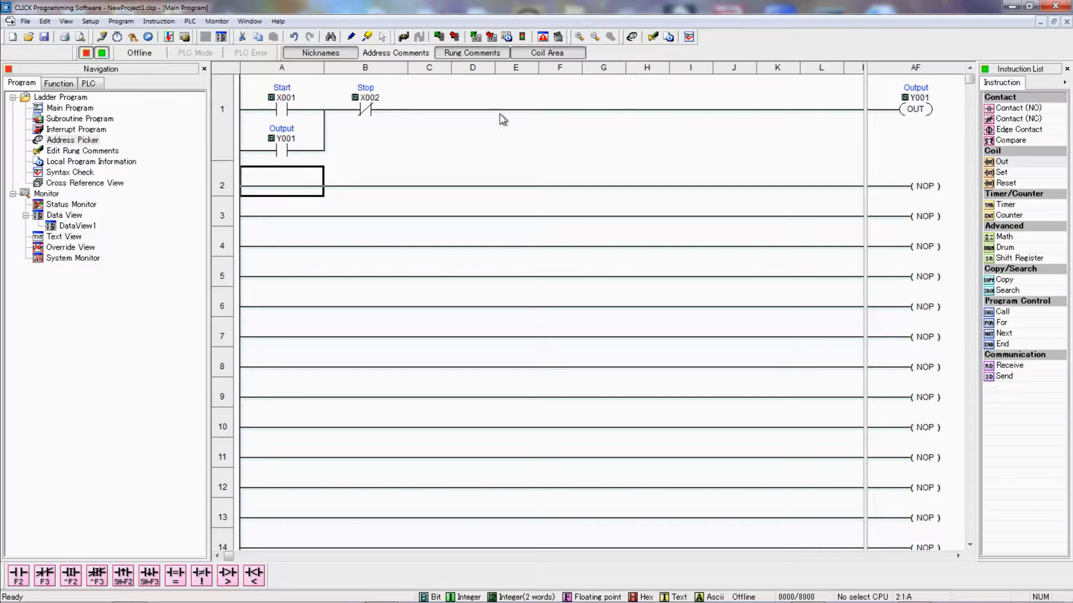
pyautogui.moveTo(275, 109)
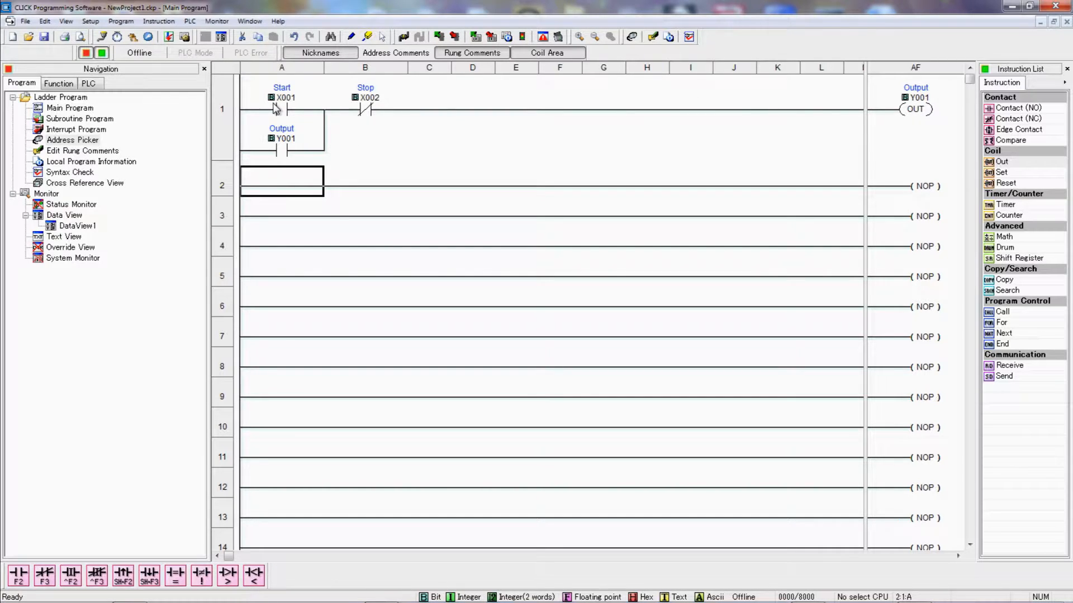
pyautogui.moveTo(775, 104)
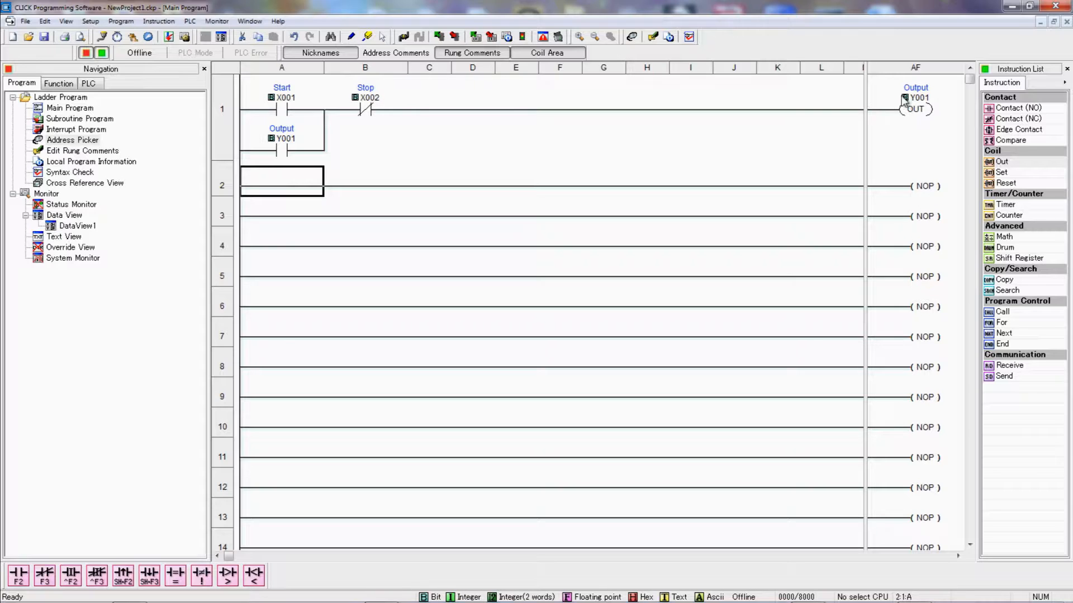
pyautogui.moveTo(287, 118)
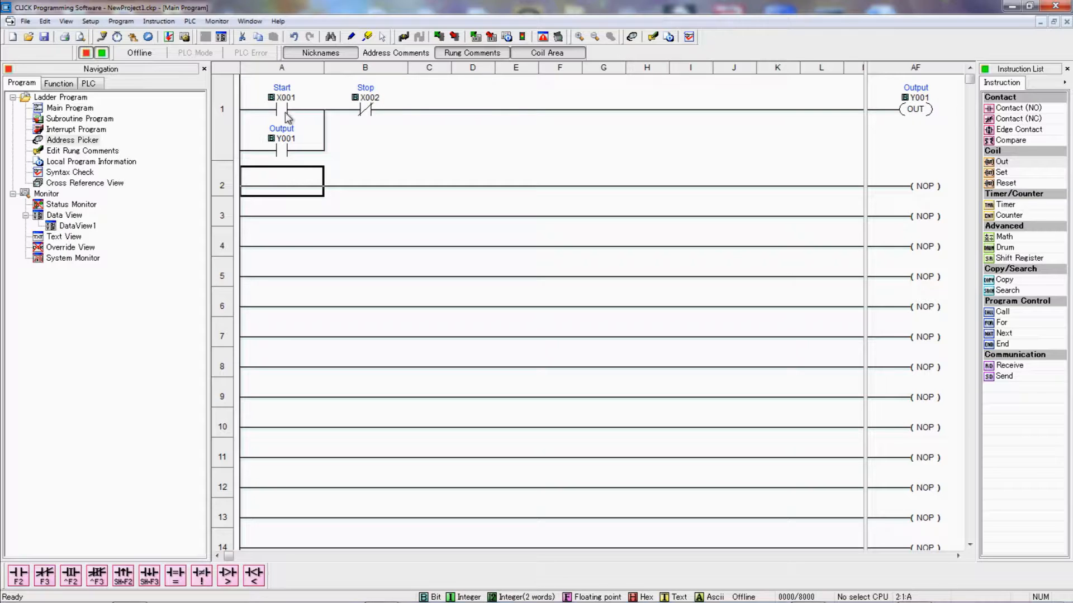
pyautogui.moveTo(282, 115)
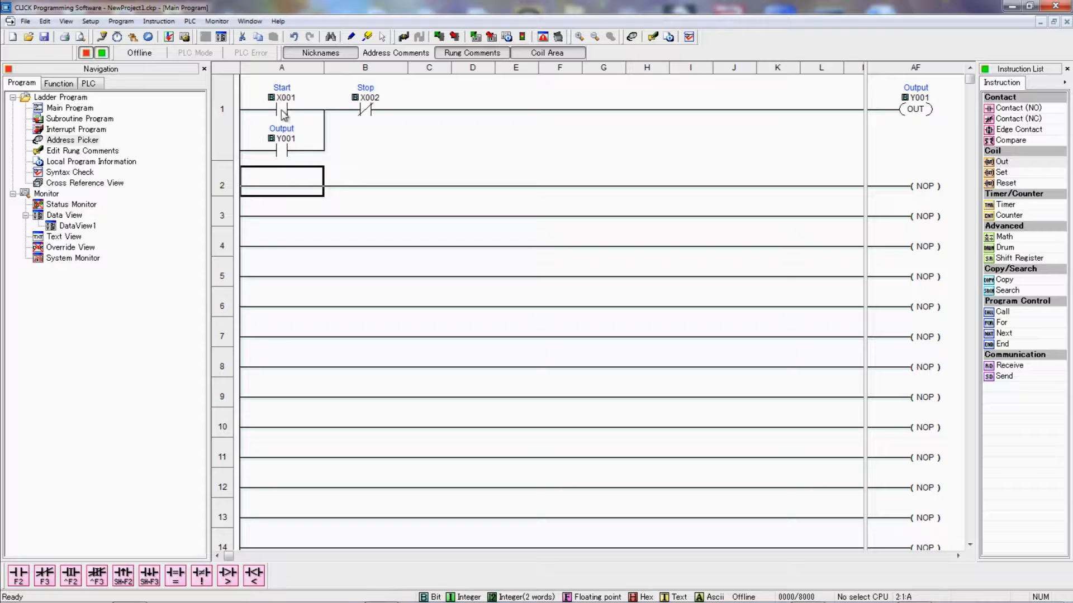
pyautogui.moveTo(283, 131)
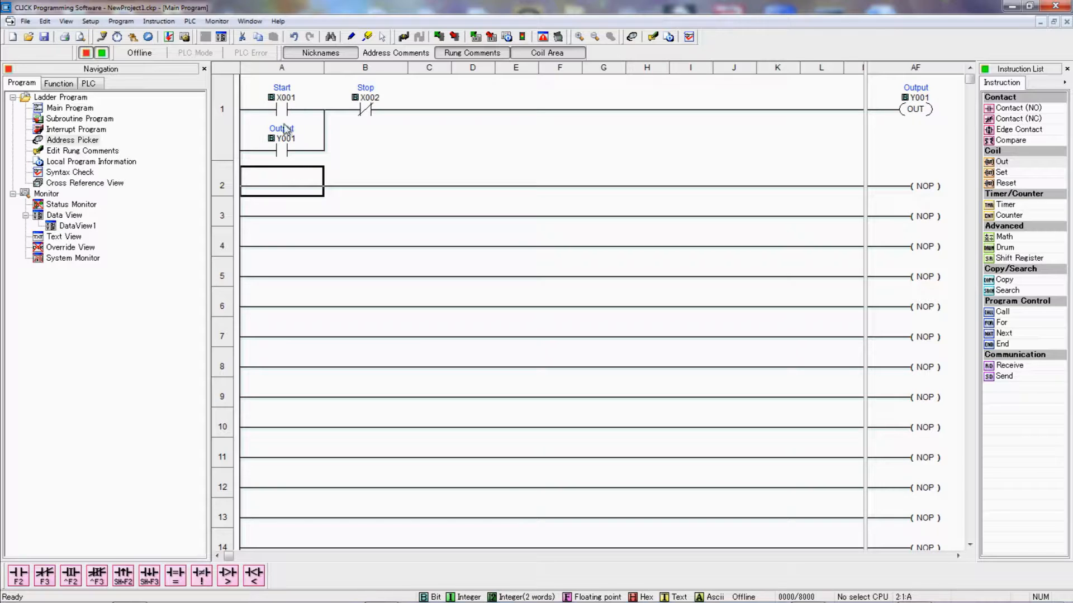
pyautogui.moveTo(281, 121)
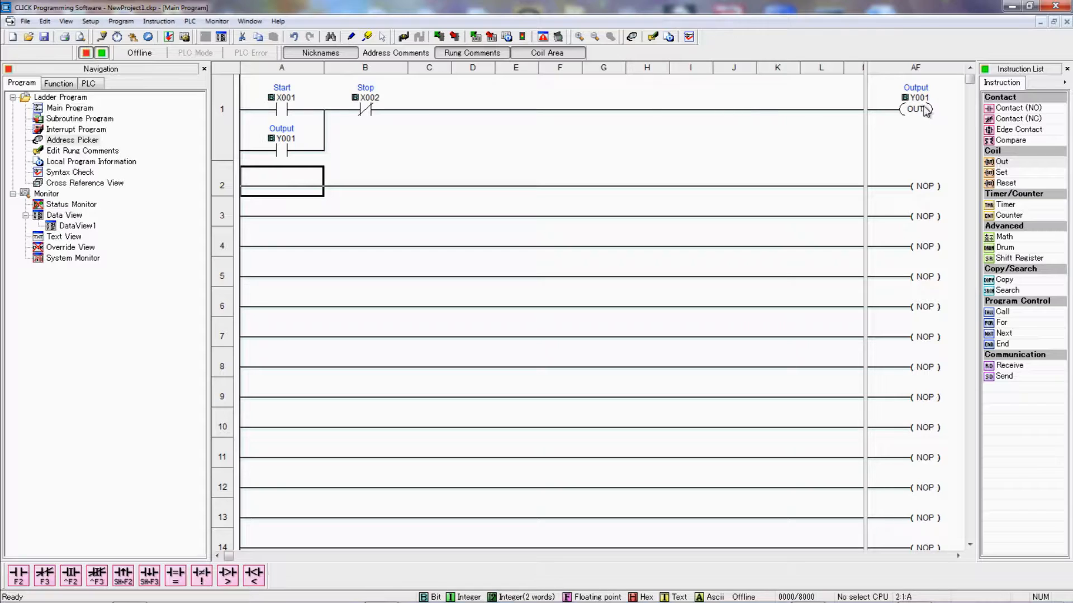
pyautogui.moveTo(790, 140)
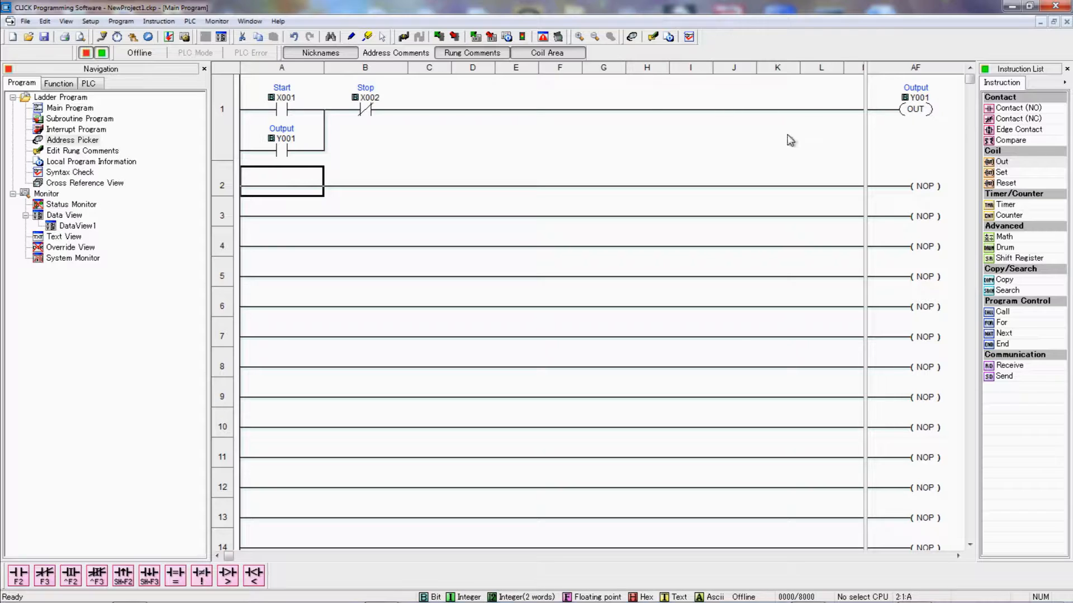
pyautogui.moveTo(332, 142)
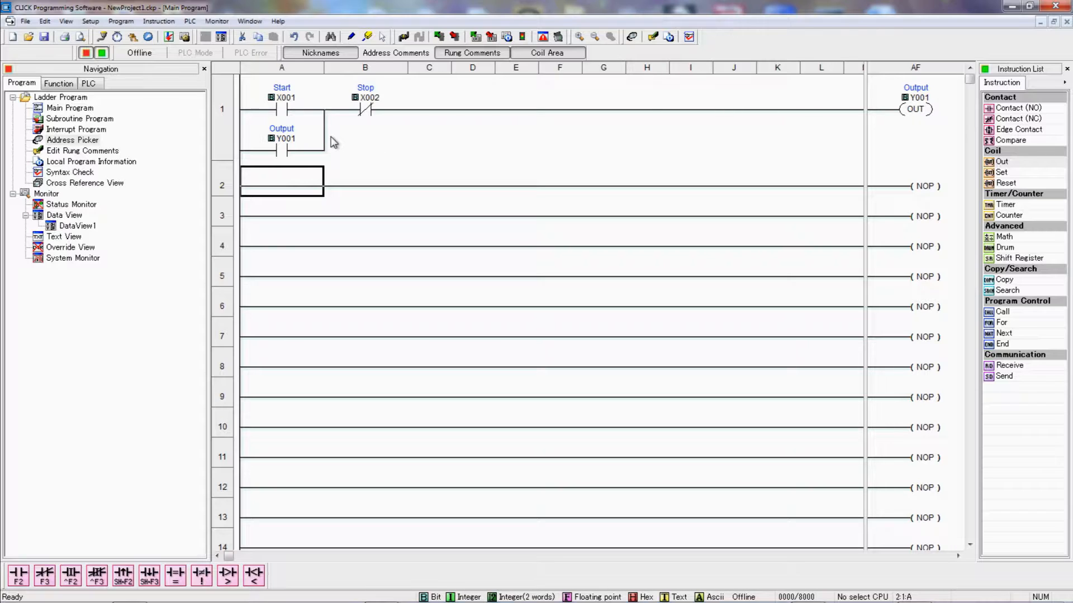
pyautogui.moveTo(940, 190)
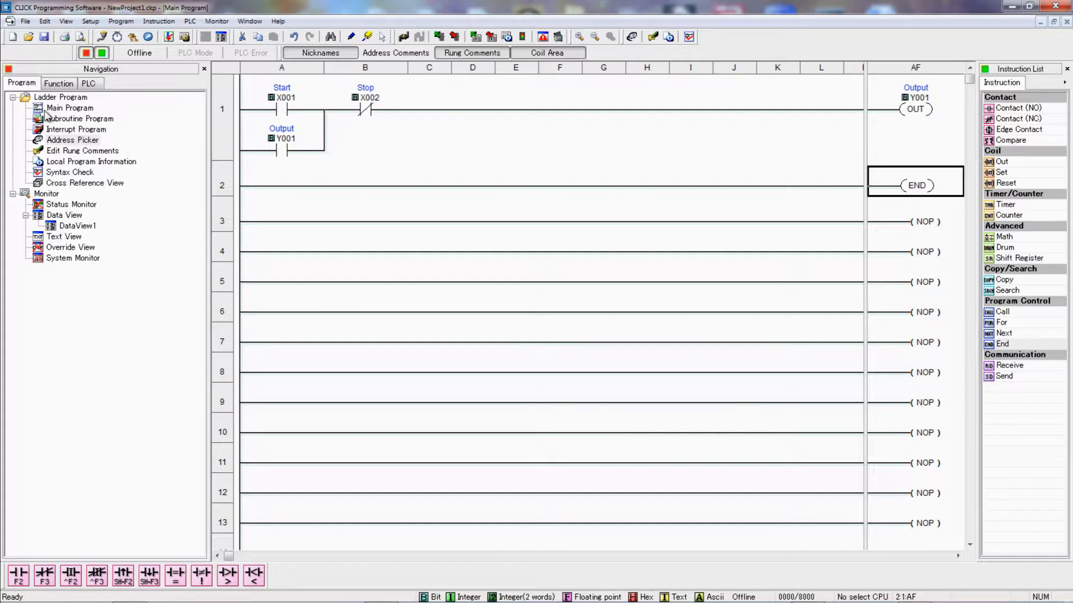
# Step: Insert the END instruction from Program Control into rung 2
pyautogui.click(70, 108)
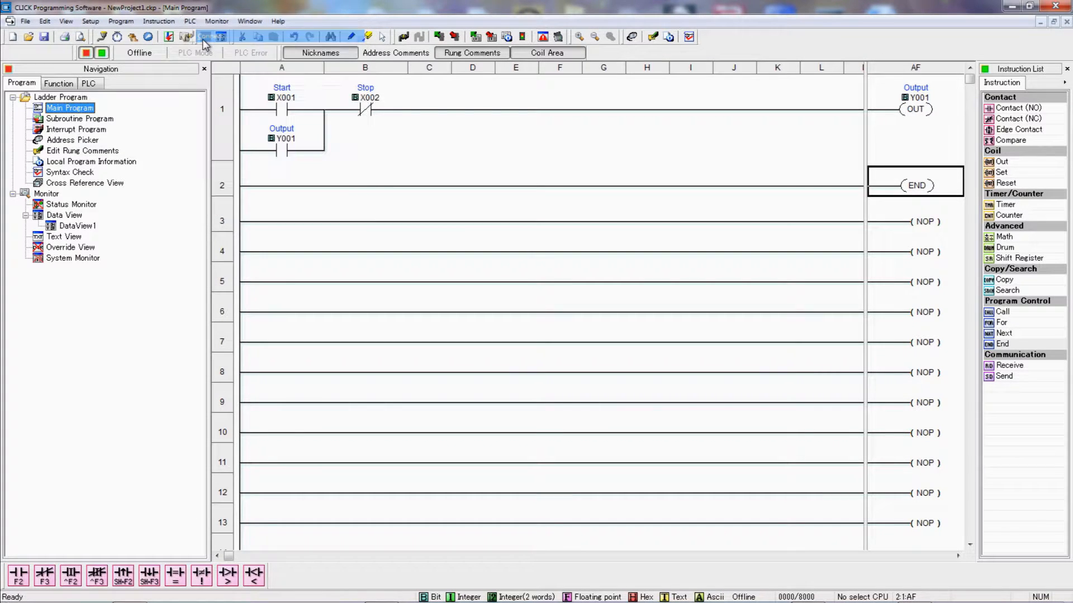
# Step: Connect to the found CLICK PLC without reading its project
pyautogui.click(200, 37)
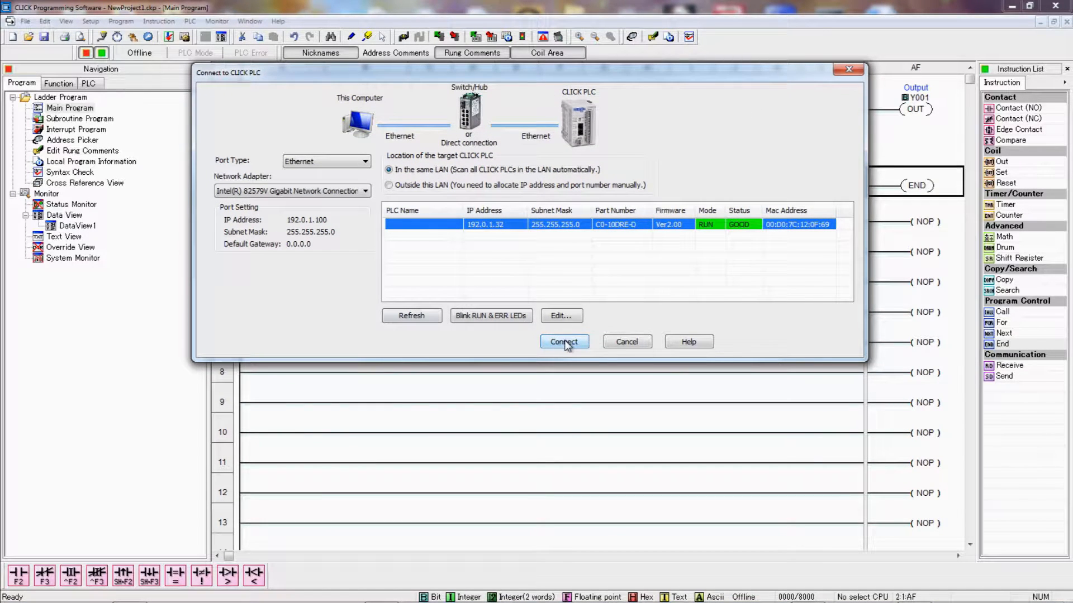
pyautogui.click(563, 342)
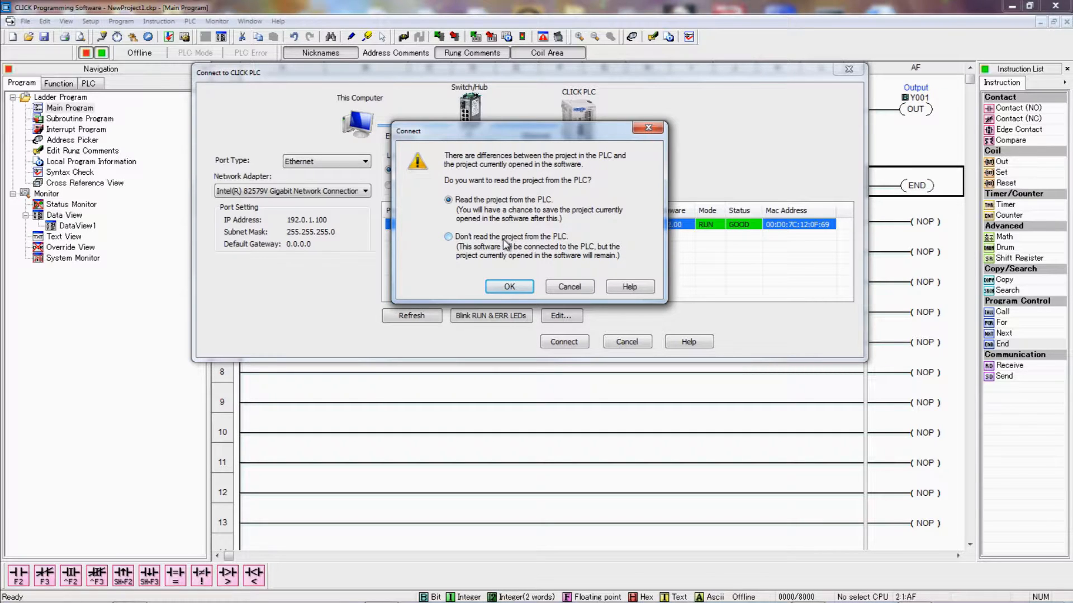
pyautogui.click(448, 237)
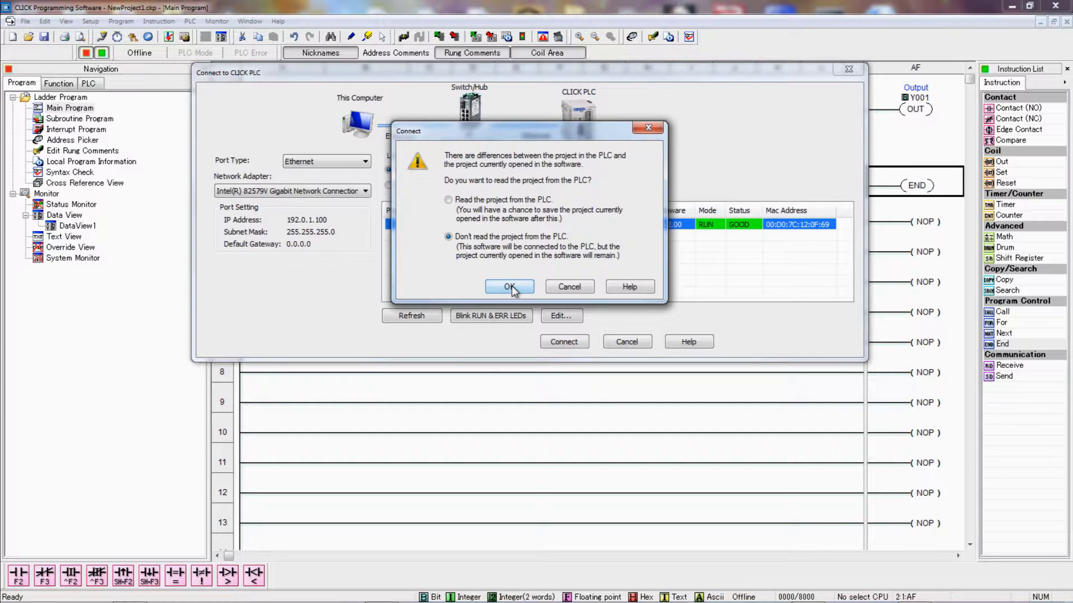
pyautogui.click(509, 287)
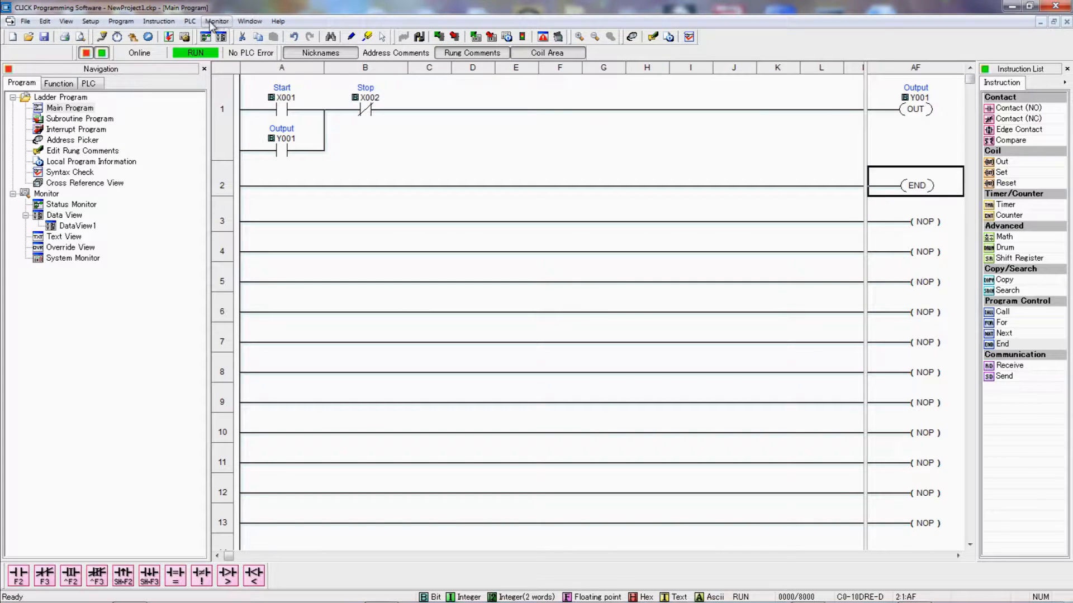
# Step: Write the start/stop seal project into the running PLC via PLC > Write Project into PLC
pyautogui.click(189, 20)
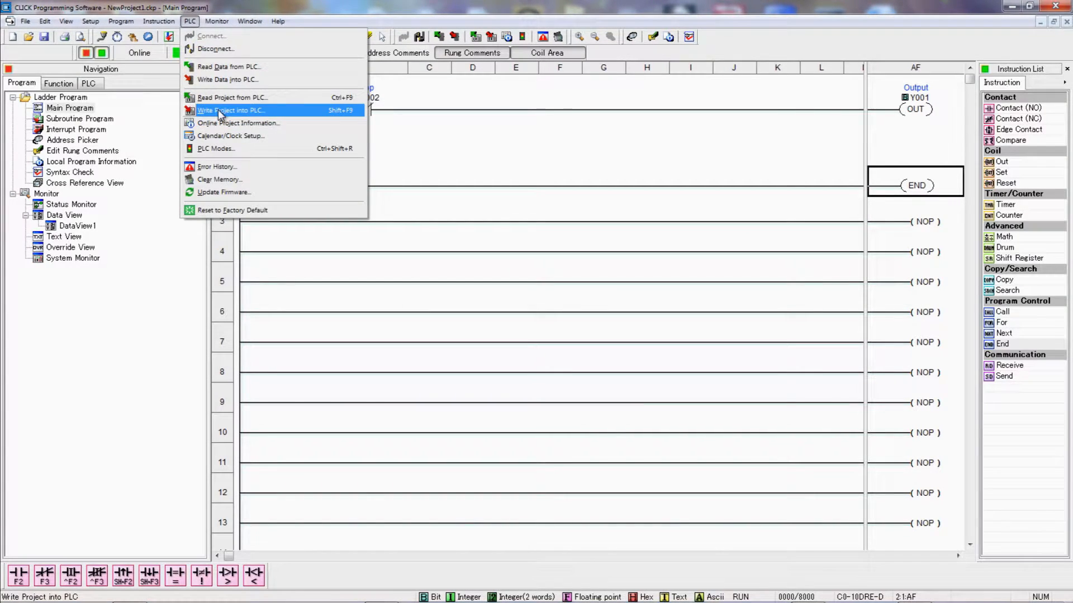
pyautogui.click(231, 110)
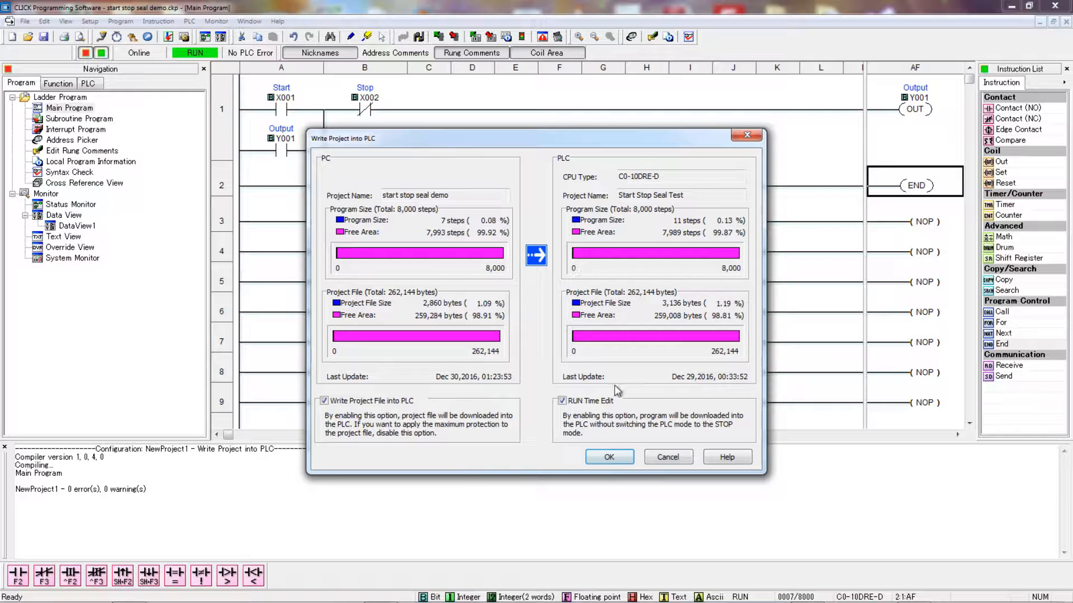
pyautogui.moveTo(592, 408)
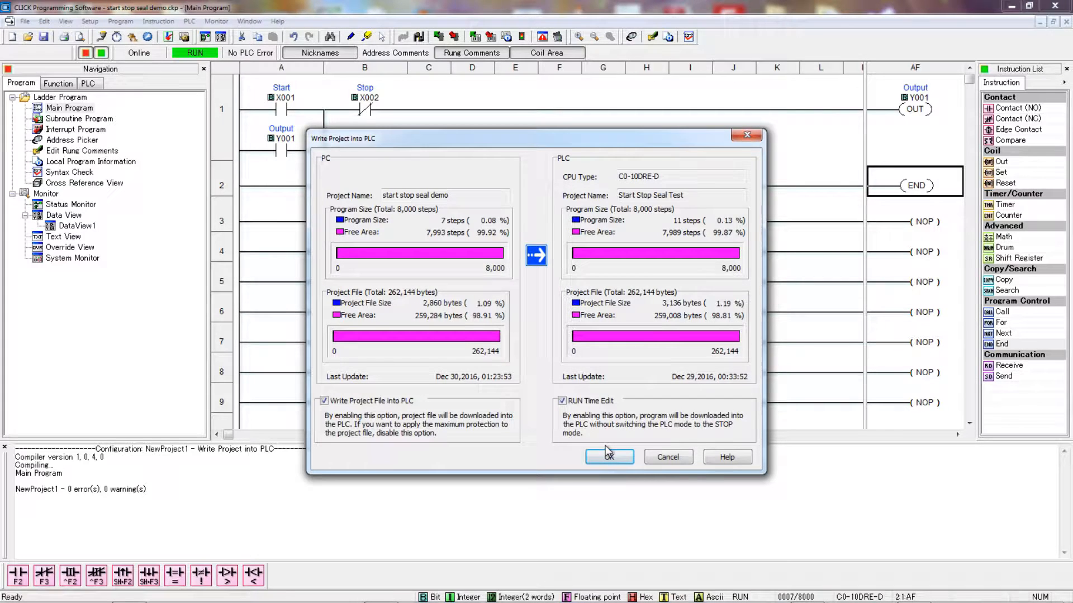
pyautogui.moveTo(608, 444)
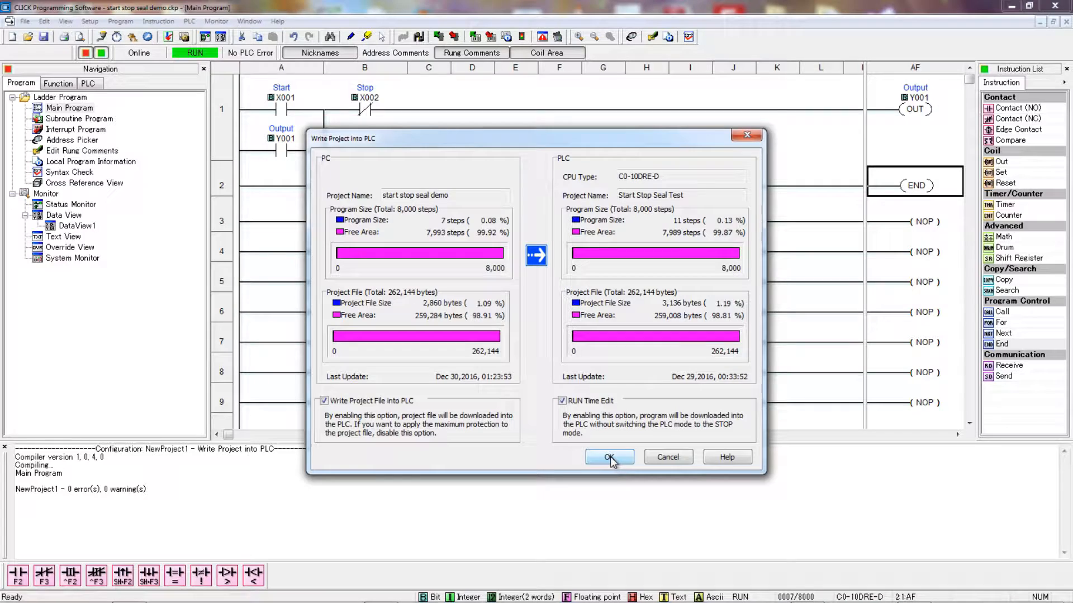
pyautogui.click(608, 457)
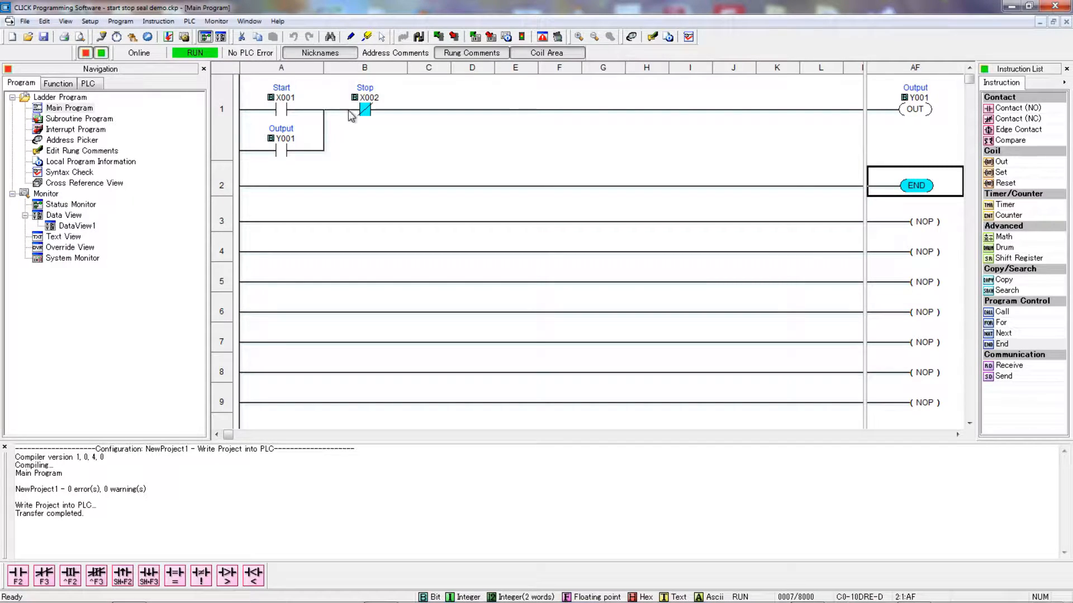
pyautogui.moveTo(647, 149)
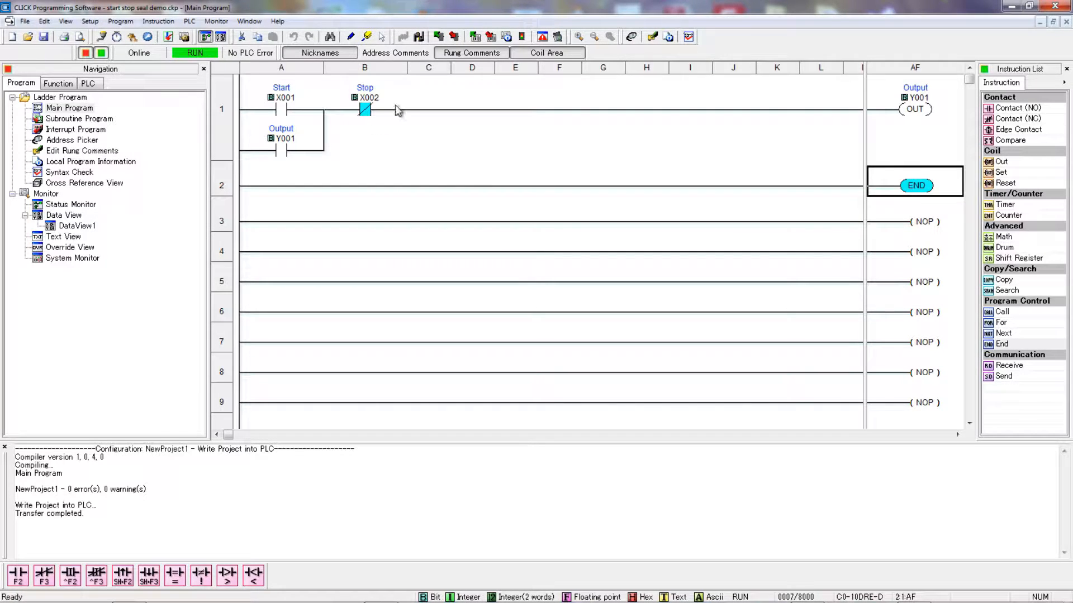
pyautogui.moveTo(291, 112)
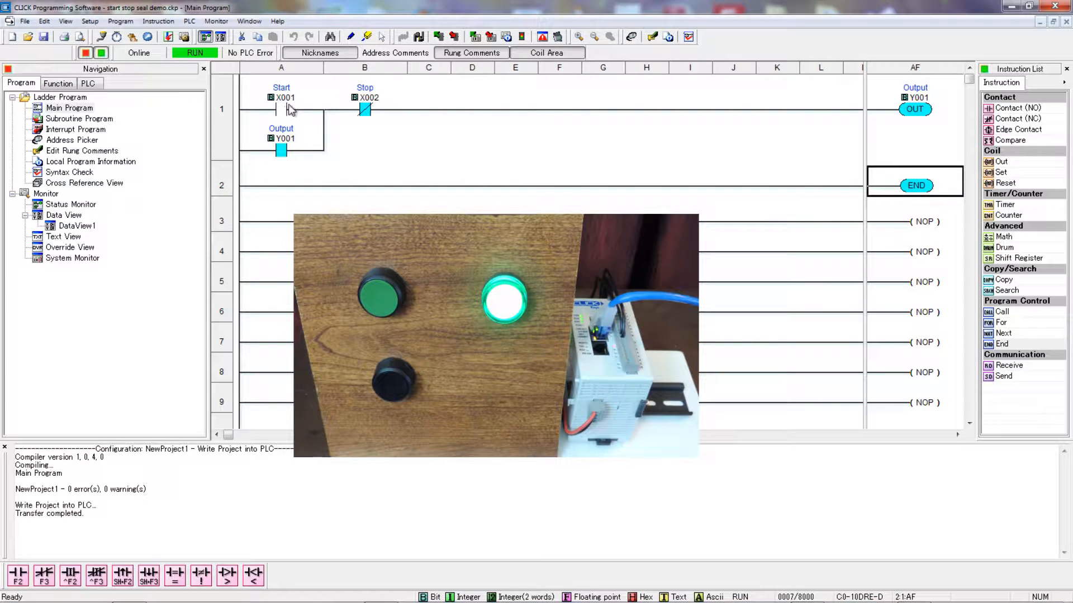
pyautogui.moveTo(249, 156)
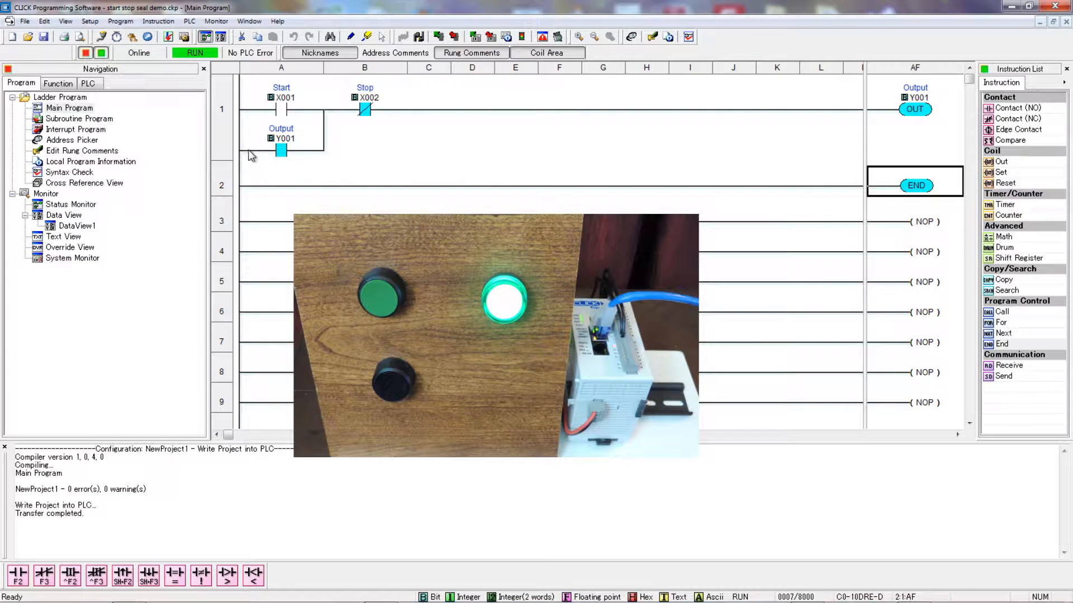
pyautogui.moveTo(244, 111)
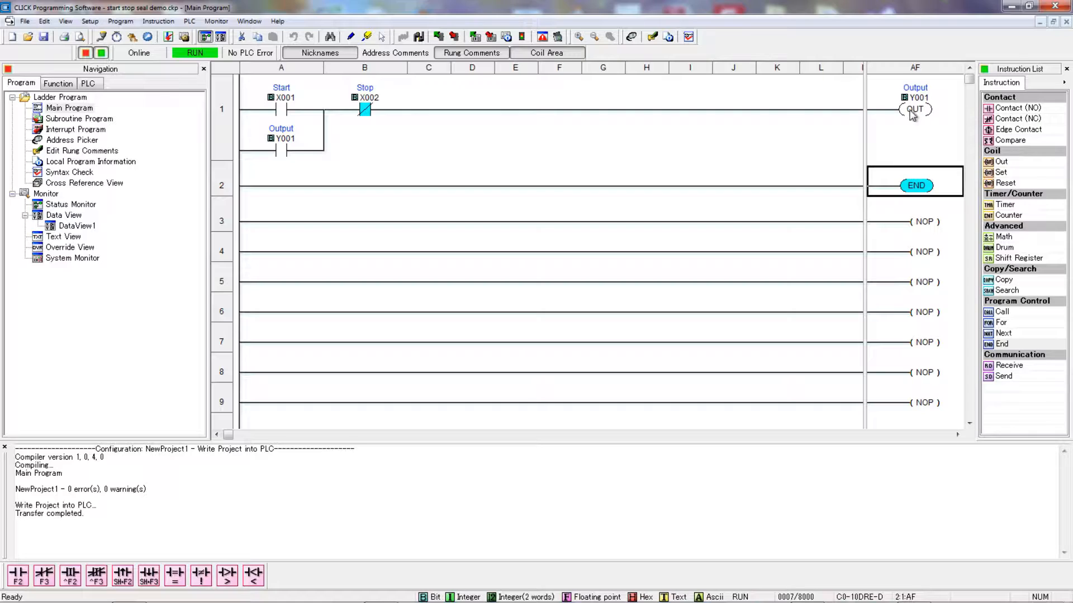
pyautogui.moveTo(920, 116)
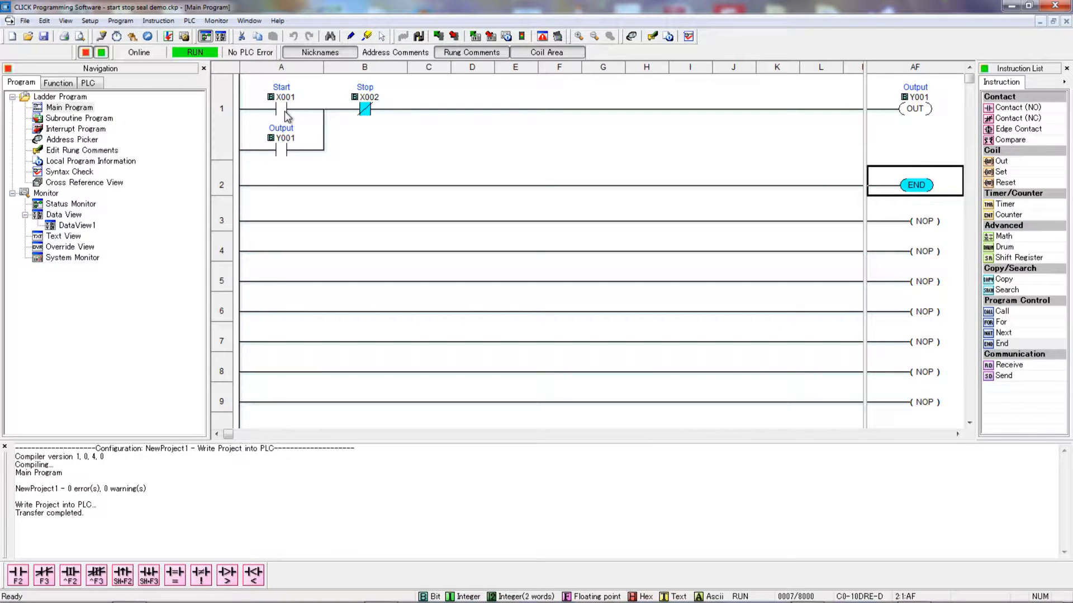
pyautogui.moveTo(332, 125)
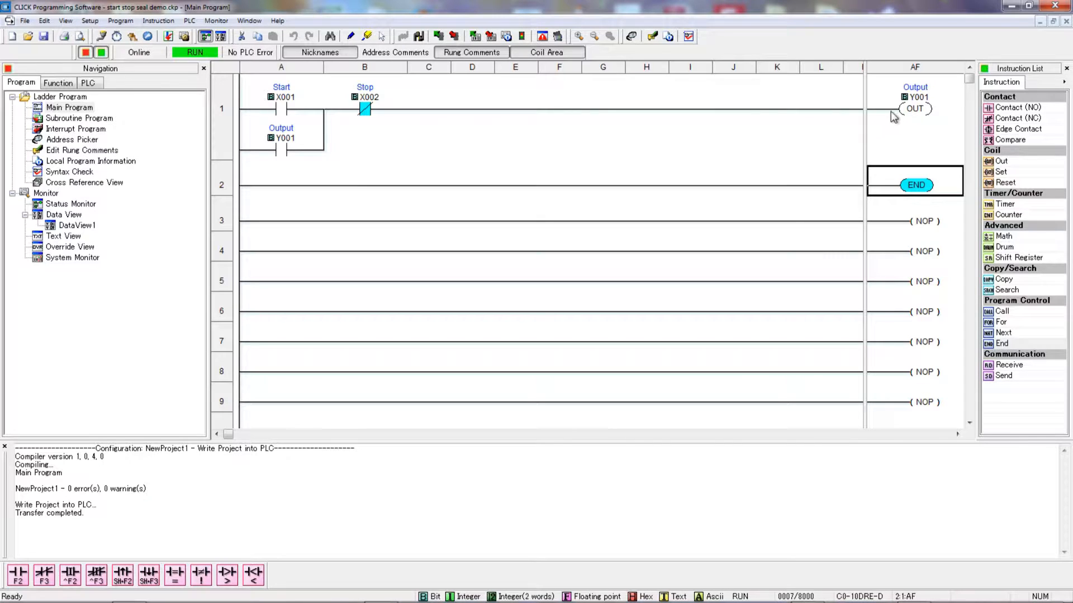
pyautogui.moveTo(608, 149)
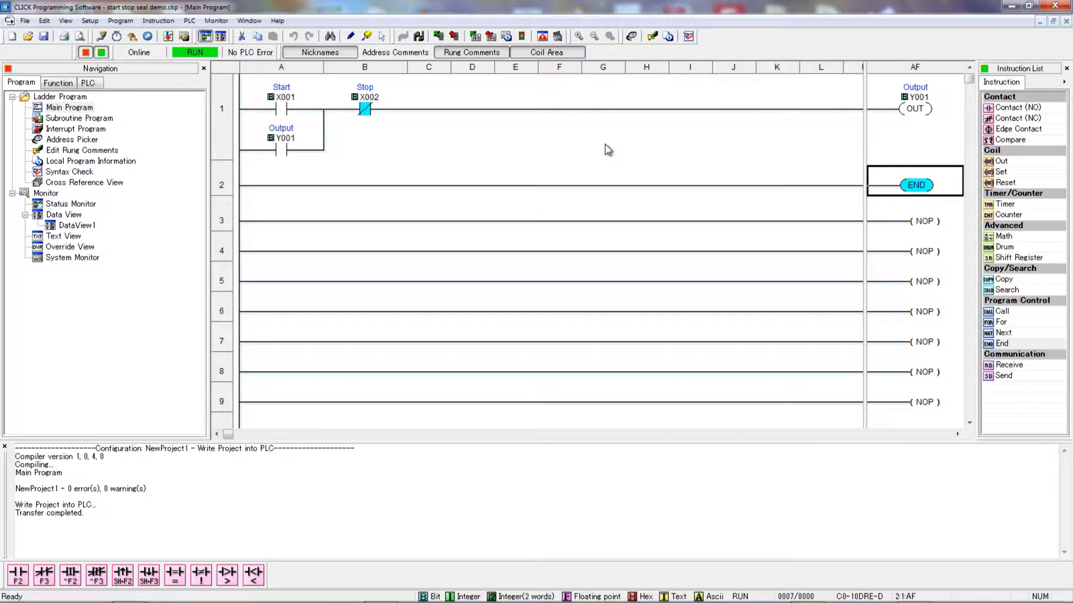
pyautogui.moveTo(561, 135)
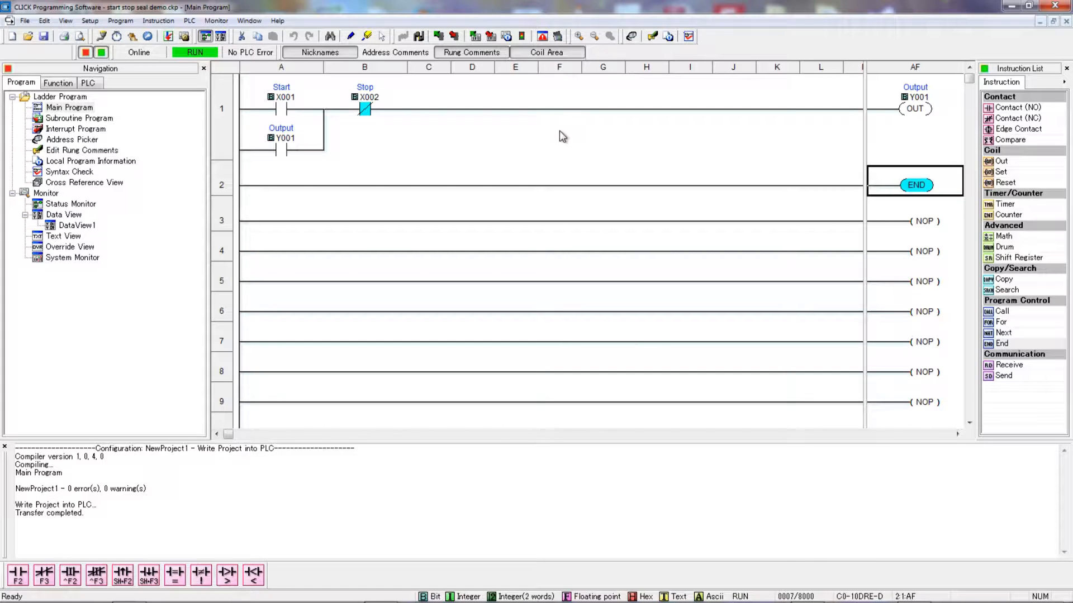
pyautogui.moveTo(696, 157)
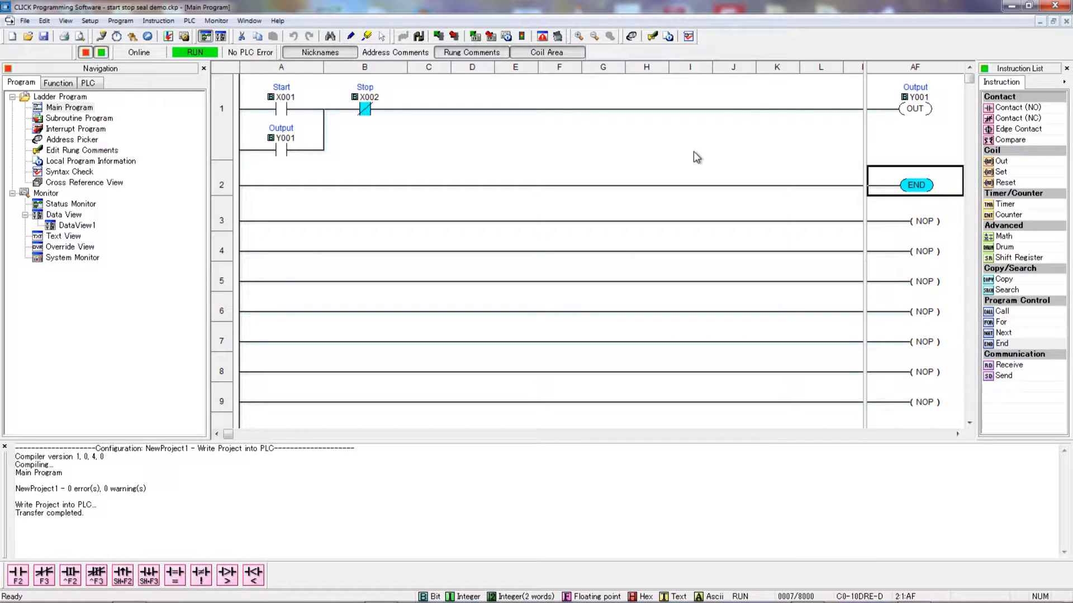
pyautogui.moveTo(618, 158)
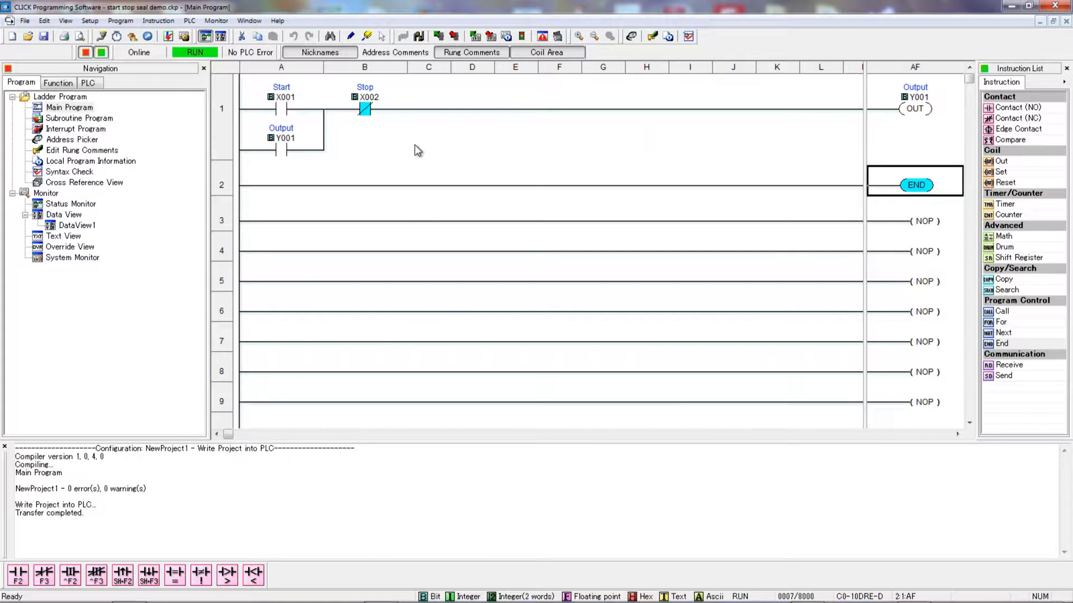
pyautogui.moveTo(413, 147)
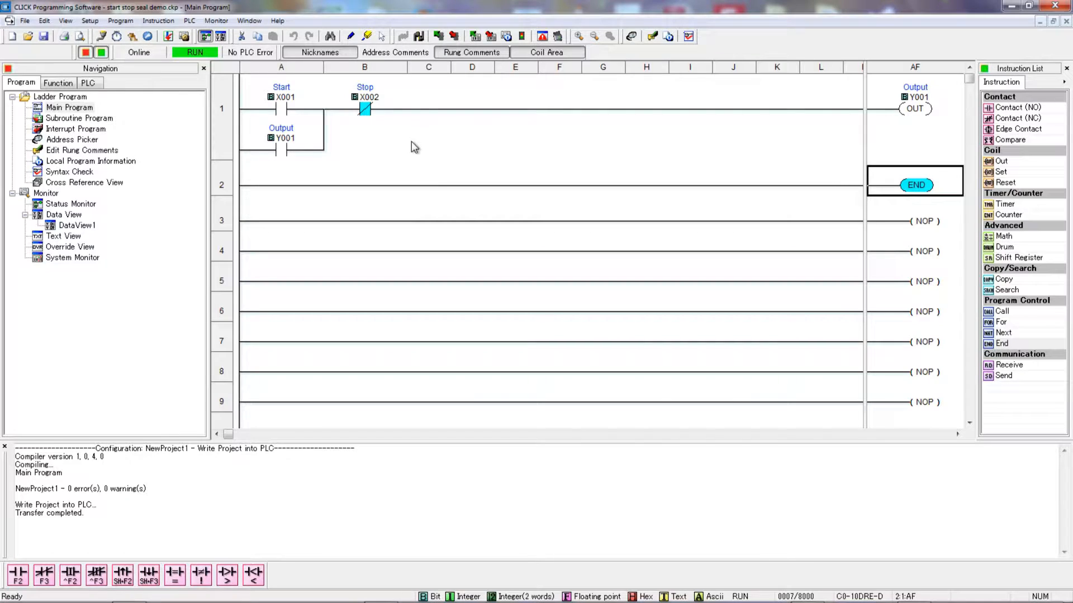
pyautogui.moveTo(276, 115)
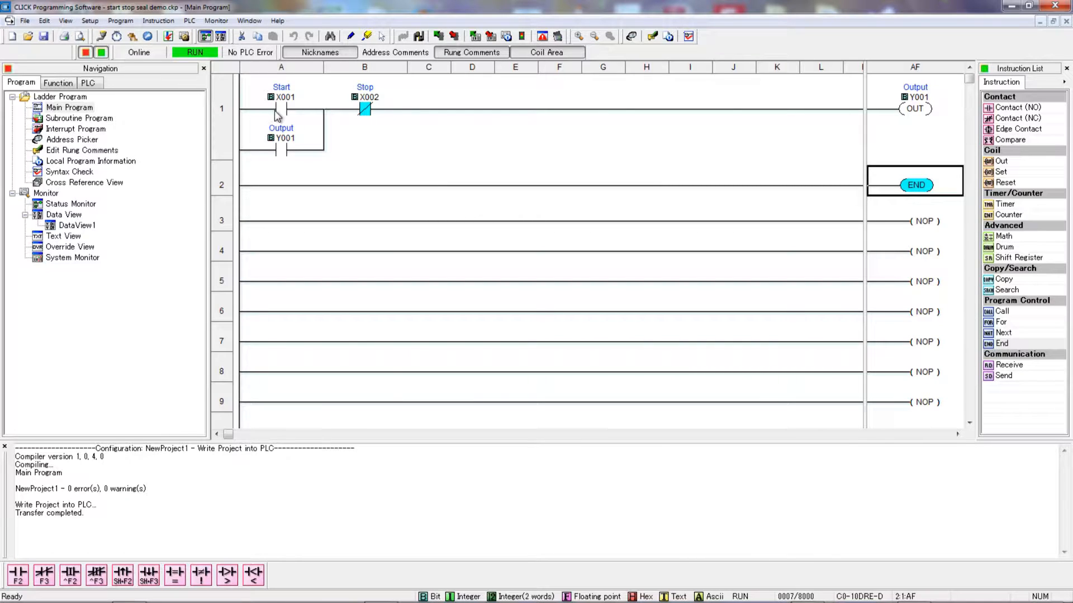
pyautogui.moveTo(304, 113)
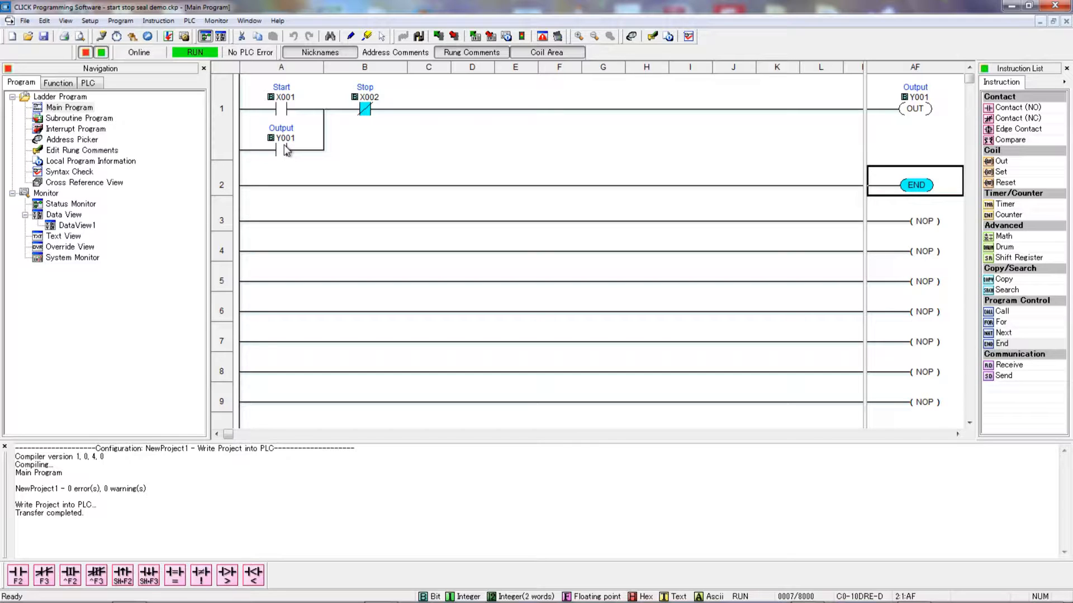
pyautogui.moveTo(510, 140)
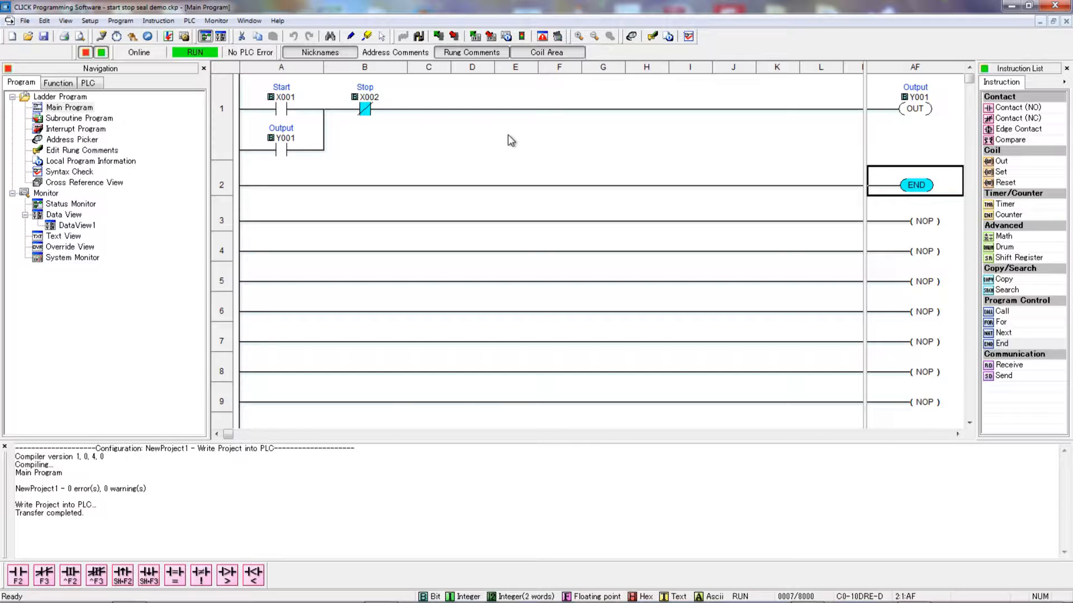
pyautogui.moveTo(345, 164)
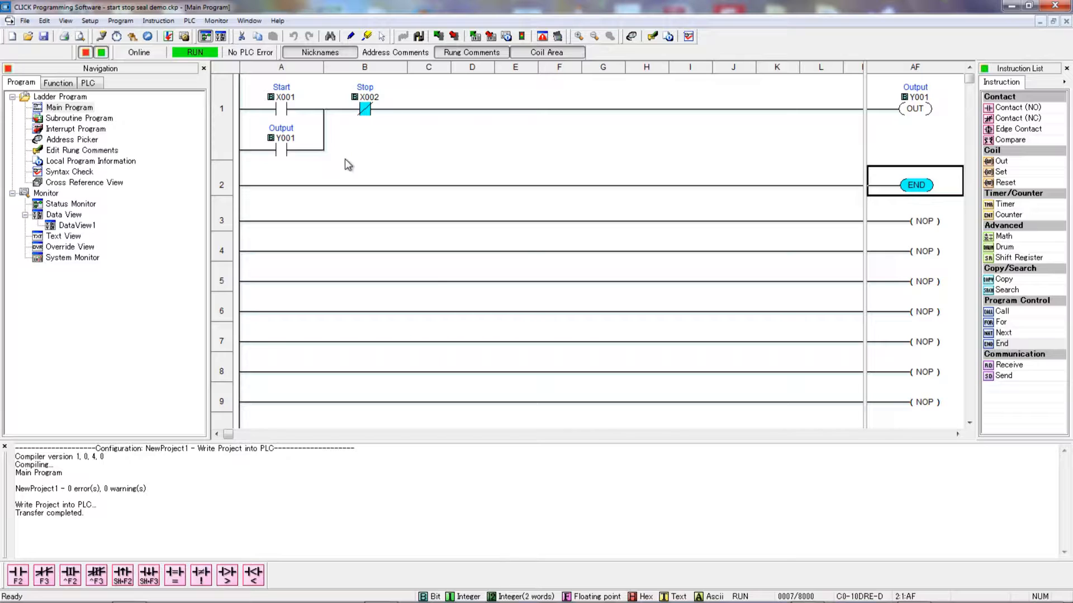
pyautogui.moveTo(380, 168)
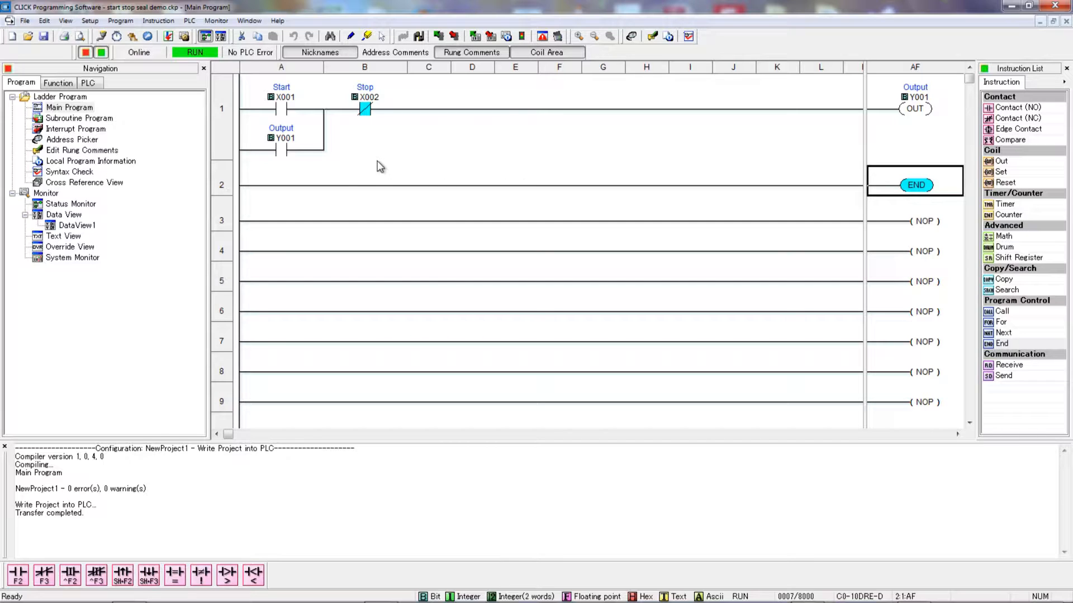
pyautogui.moveTo(290, 152)
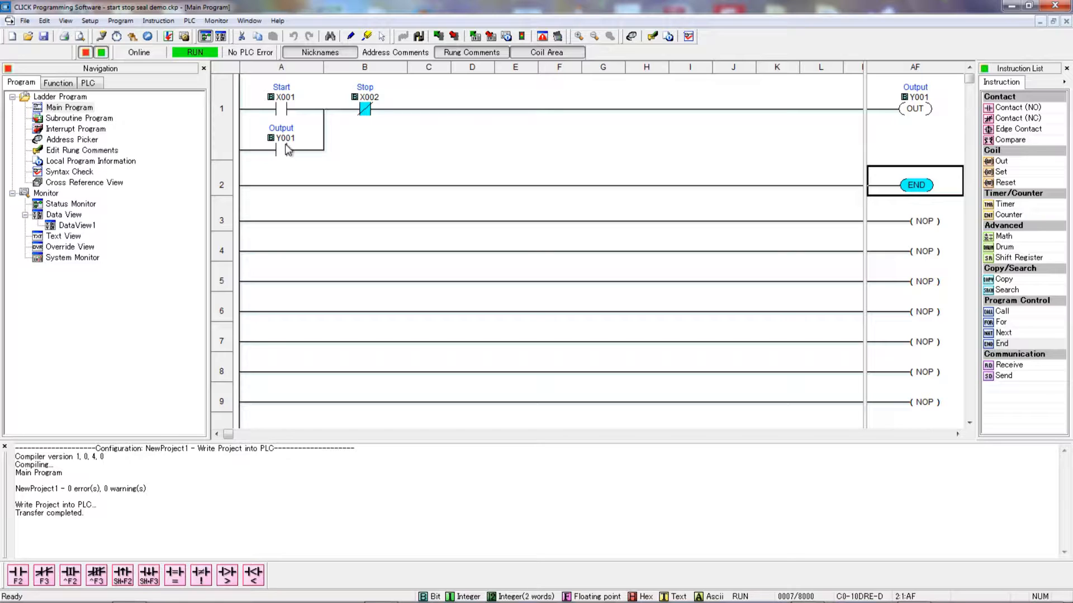
pyautogui.moveTo(279, 152)
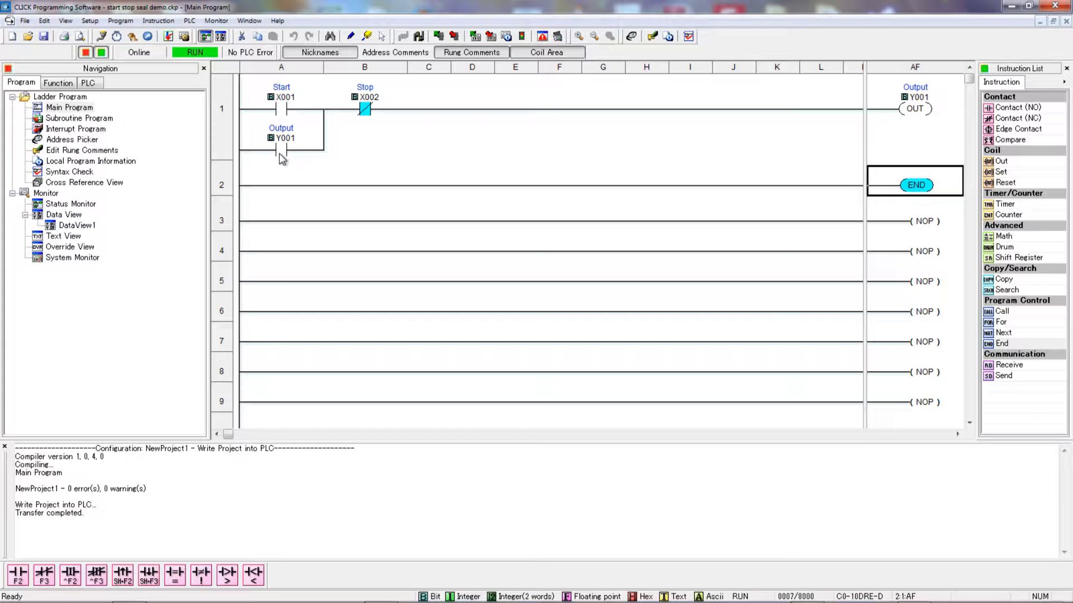
pyautogui.moveTo(282, 155)
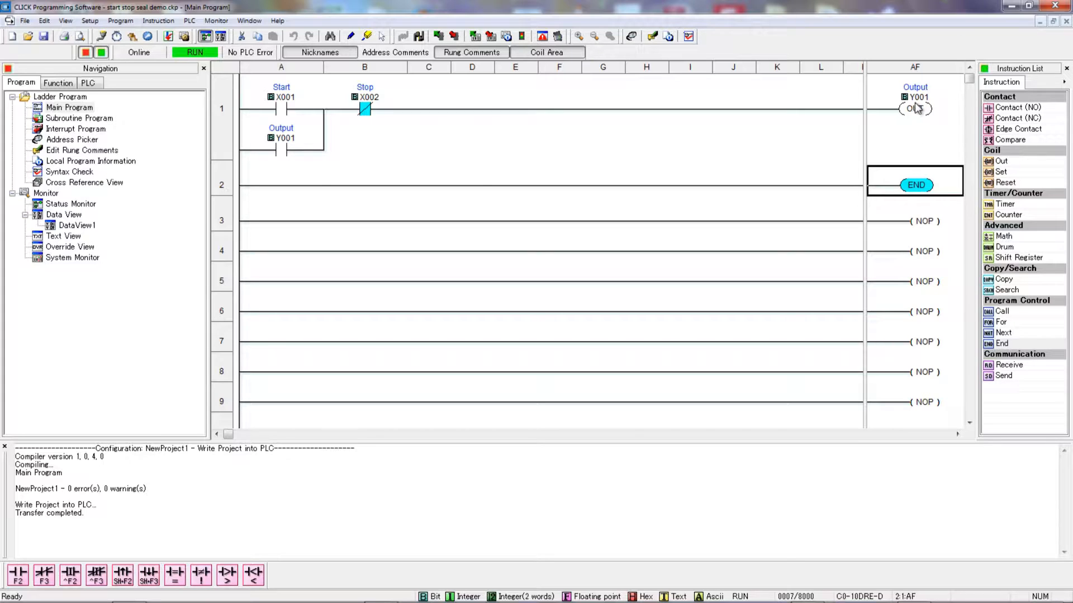
# Step: Readdress the rung 1 output coil and its seal-in contact from Y001 to C1
pyautogui.click(915, 106)
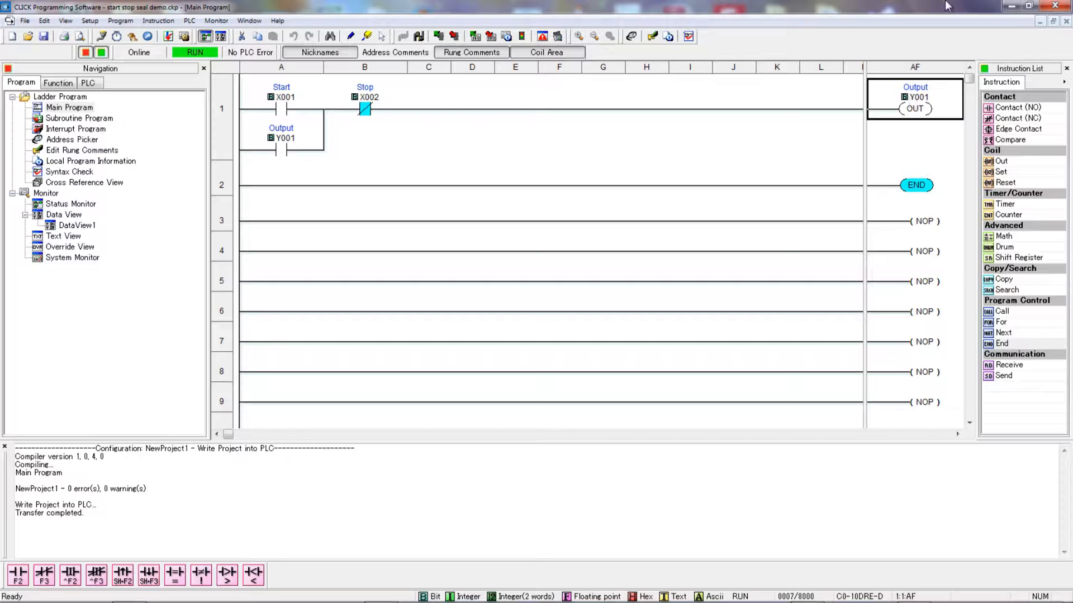
pyautogui.doubleClick(914, 108)
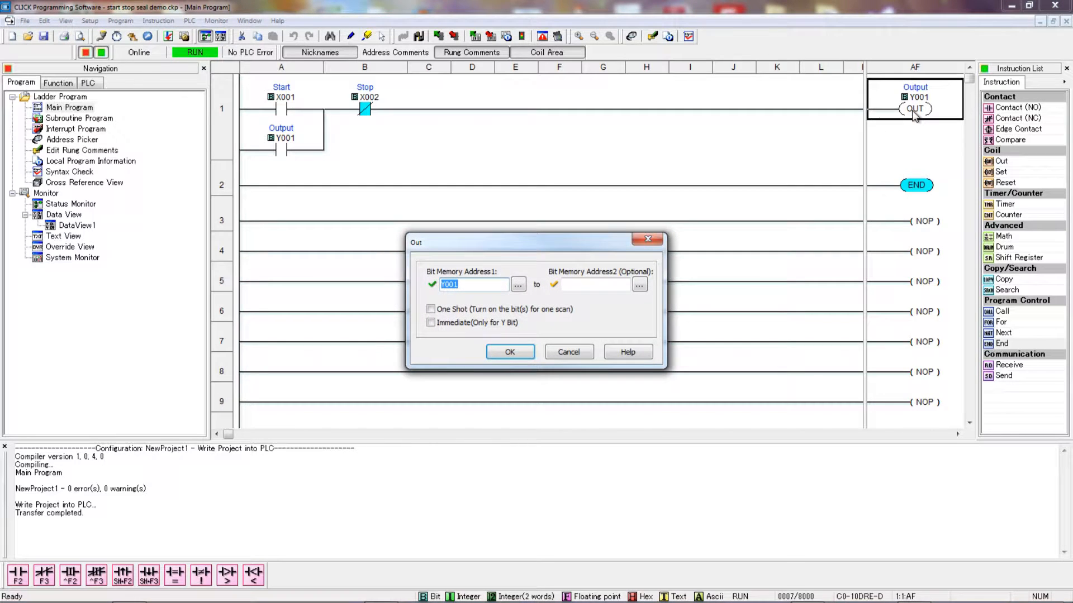
pyautogui.click(509, 351)
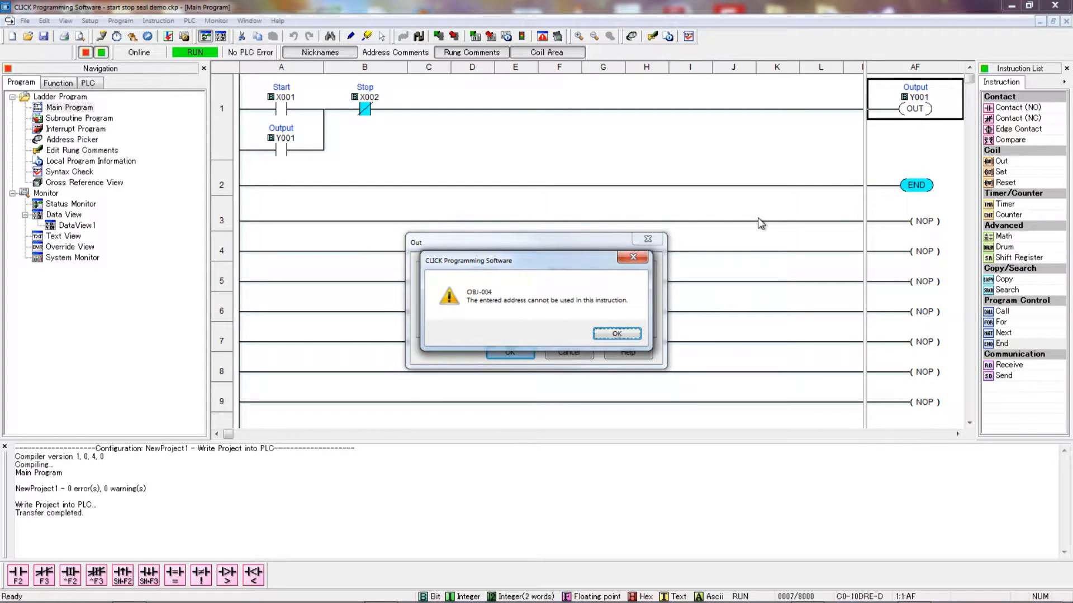
pyautogui.click(615, 334)
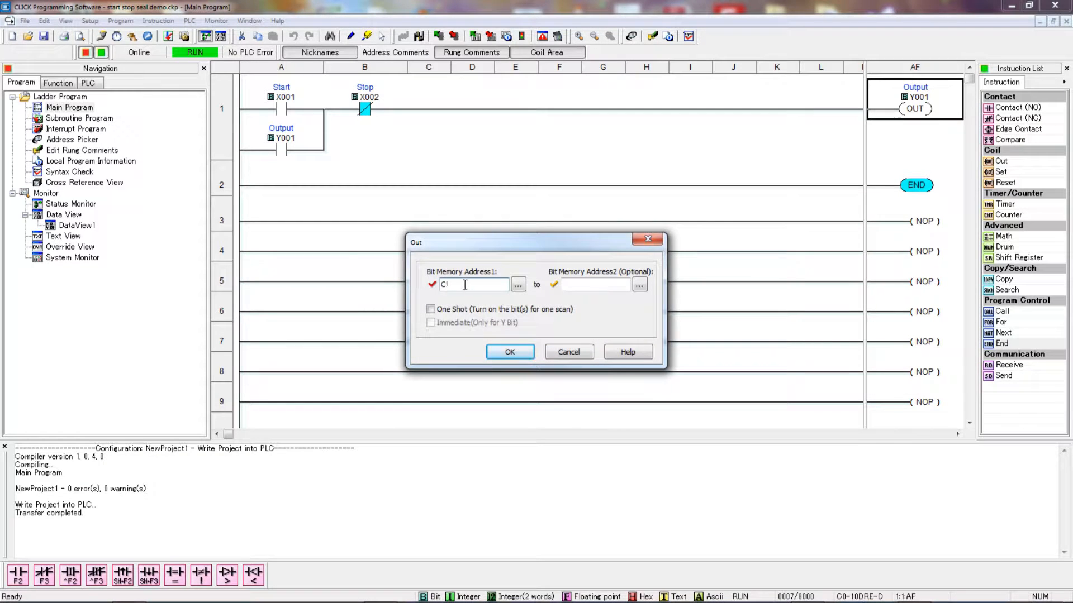
pyautogui.press('Backspace')
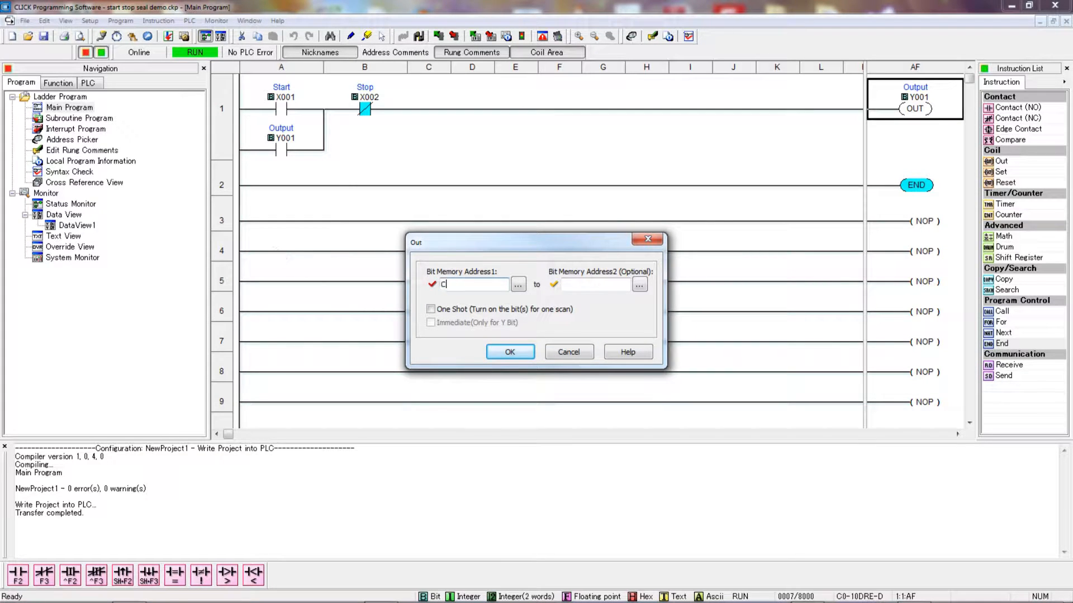
pyautogui.click(510, 351)
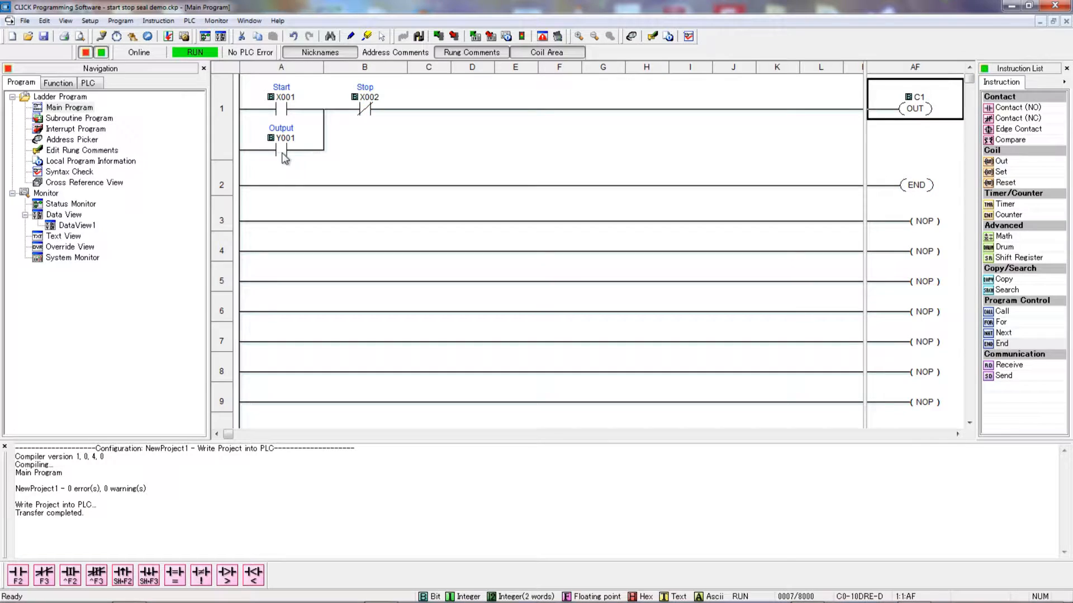
pyautogui.doubleClick(280, 140)
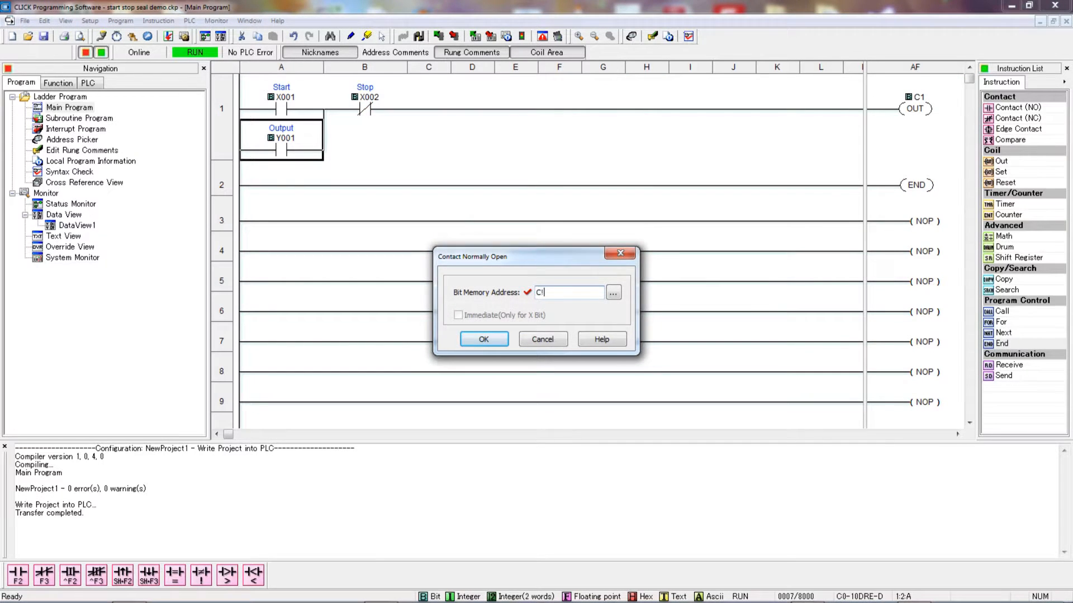
pyautogui.click(483, 338)
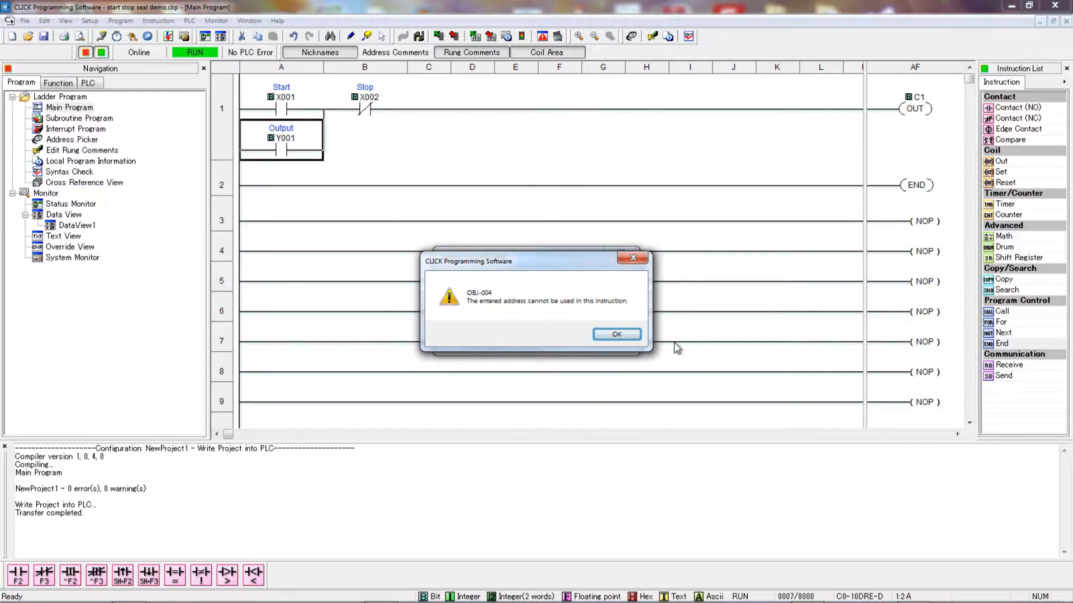
pyautogui.click(615, 335)
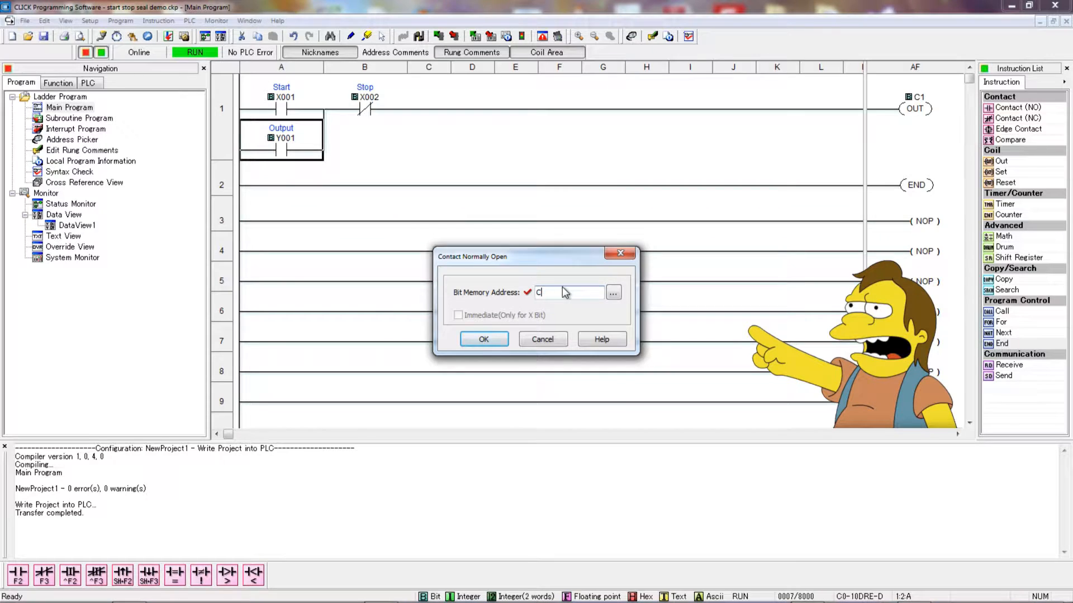
pyautogui.click(482, 339)
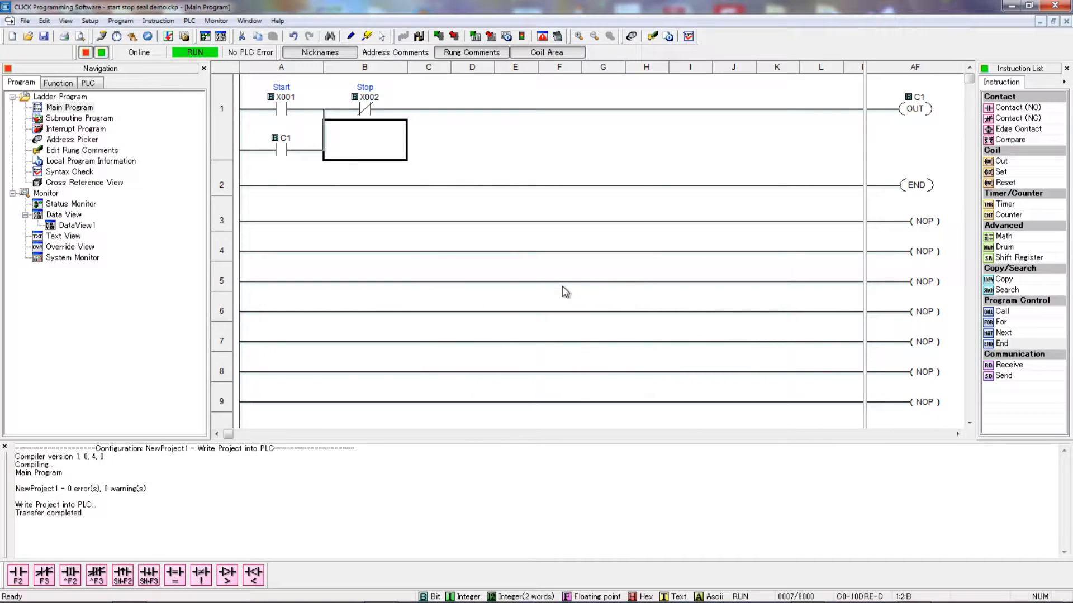
pyautogui.moveTo(303, 185)
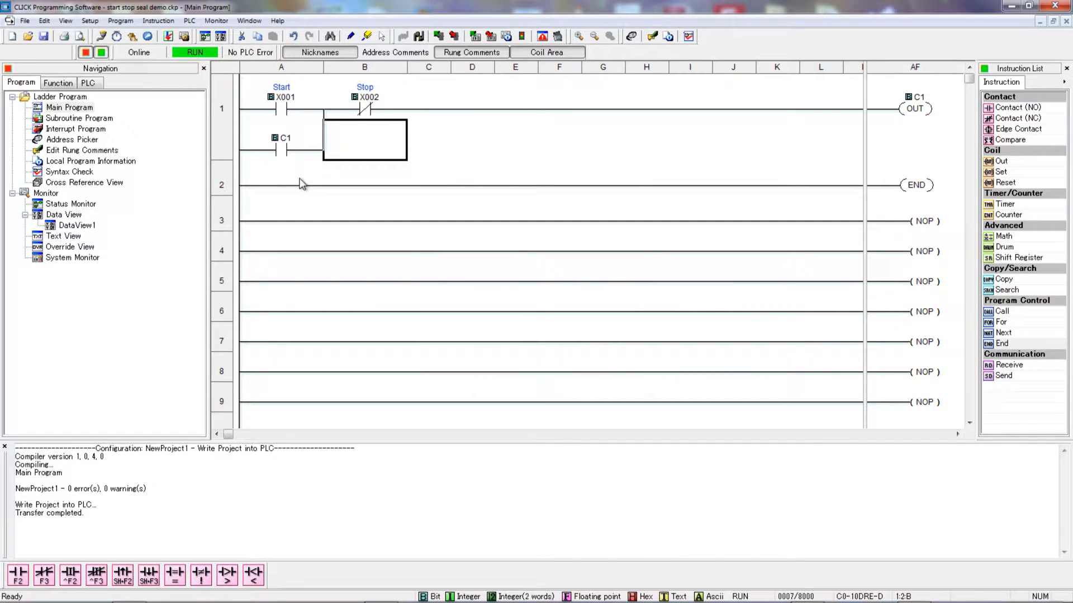
pyautogui.moveTo(322, 150)
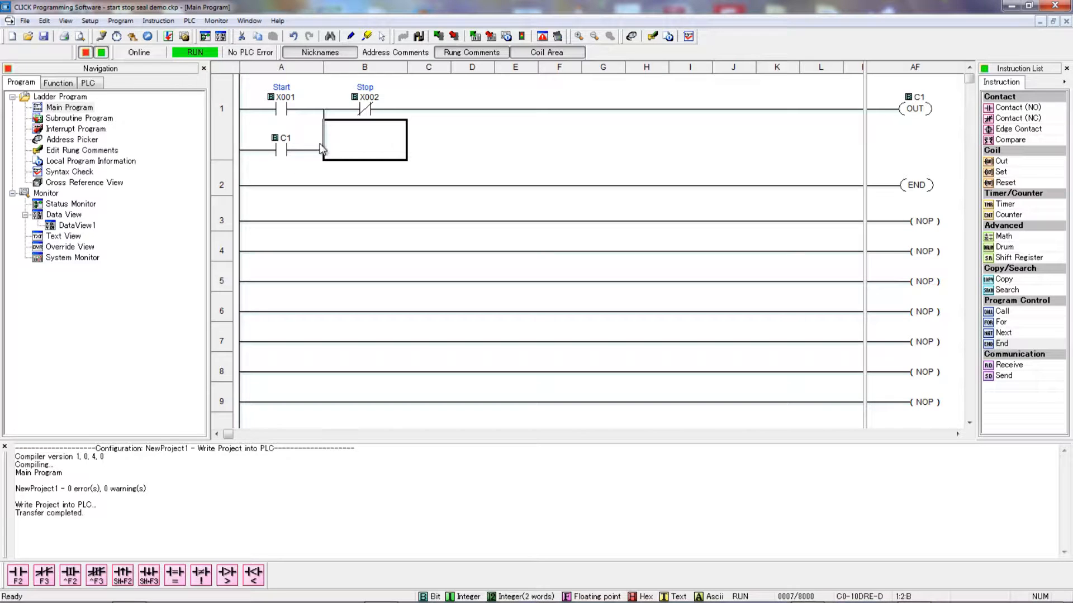
# Step: Give address C1 the nickname 'Latch' in the Address Picker
pyautogui.click(72, 140)
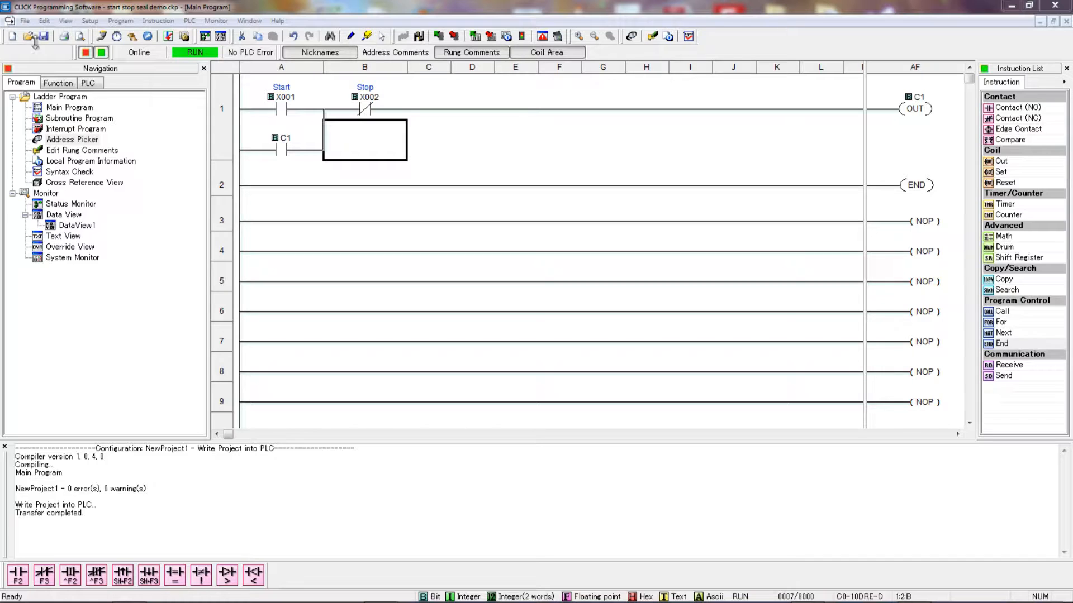
pyautogui.click(72, 139)
pyautogui.write('Latch')
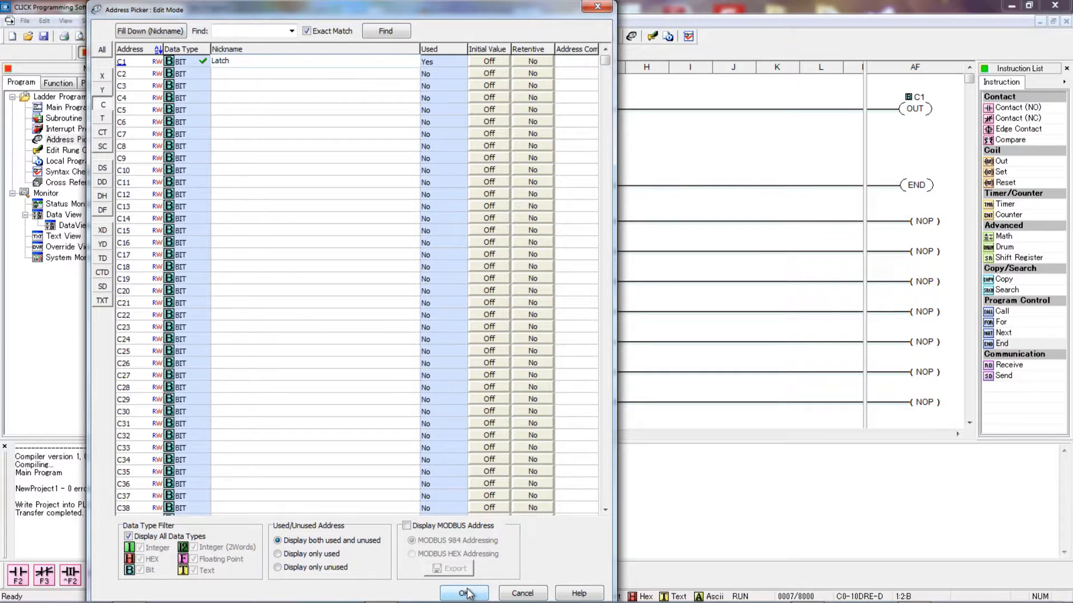
pyautogui.click(464, 594)
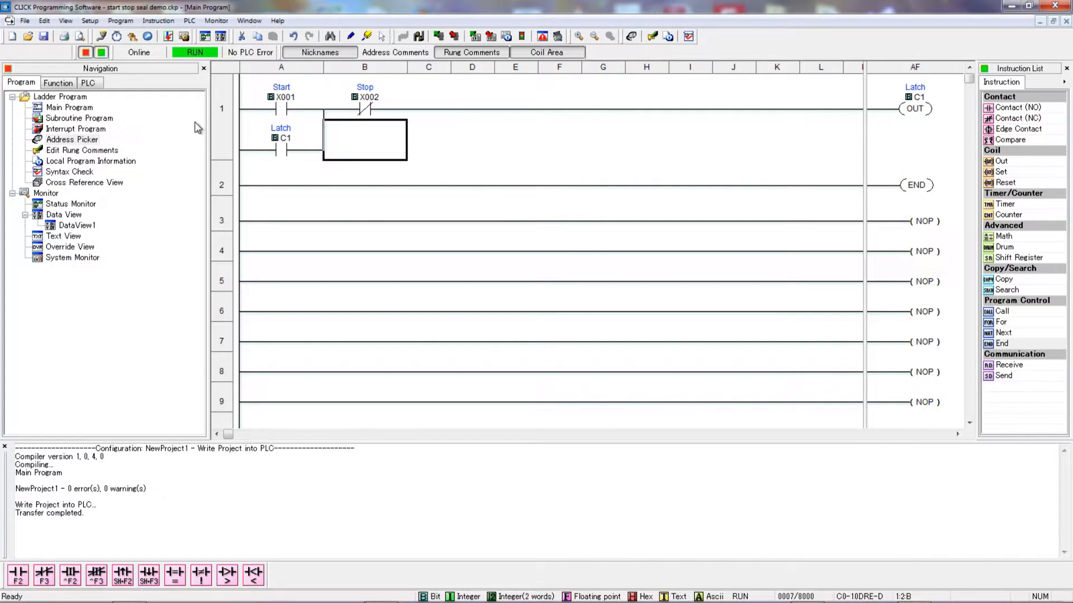
pyautogui.moveTo(285, 189)
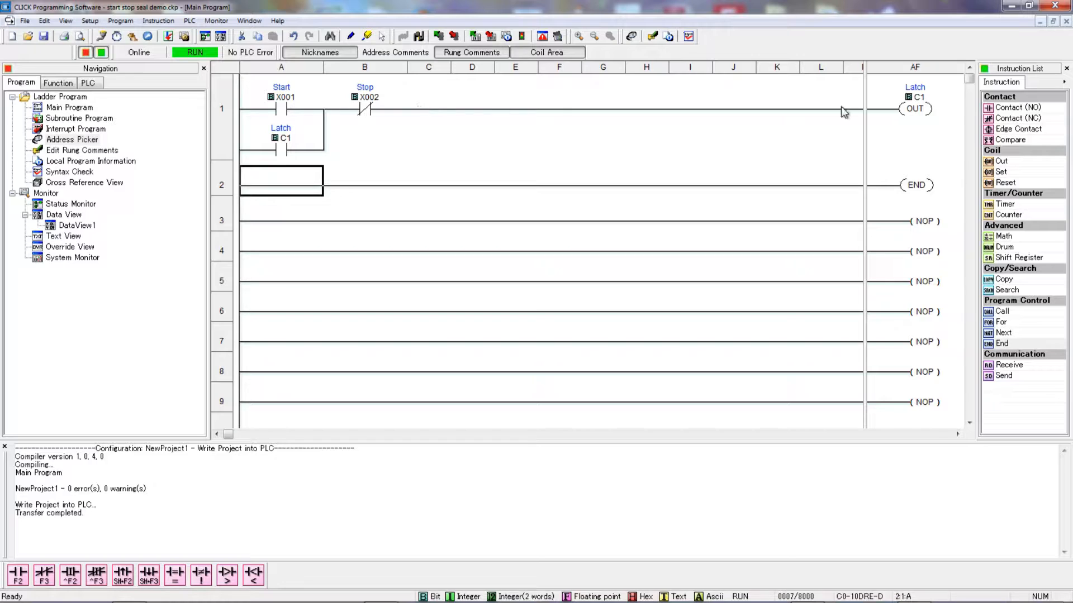
pyautogui.moveTo(287, 107)
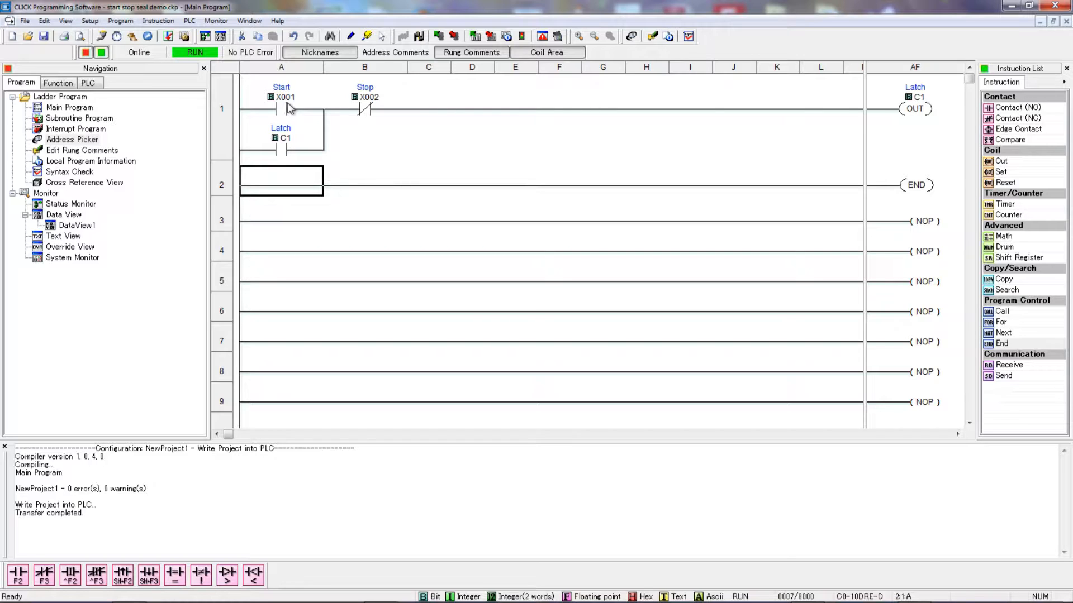
pyautogui.moveTo(933, 114)
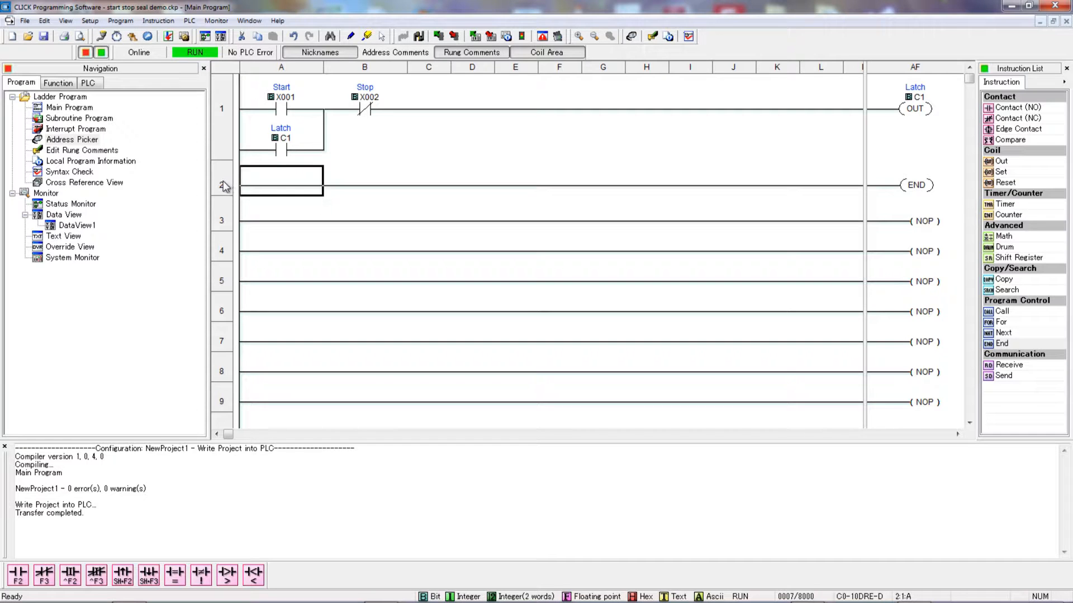
# Step: Insert rung 2 with a normally-open C1 contact driving an Out coil Y1
pyautogui.rightClick(280, 180)
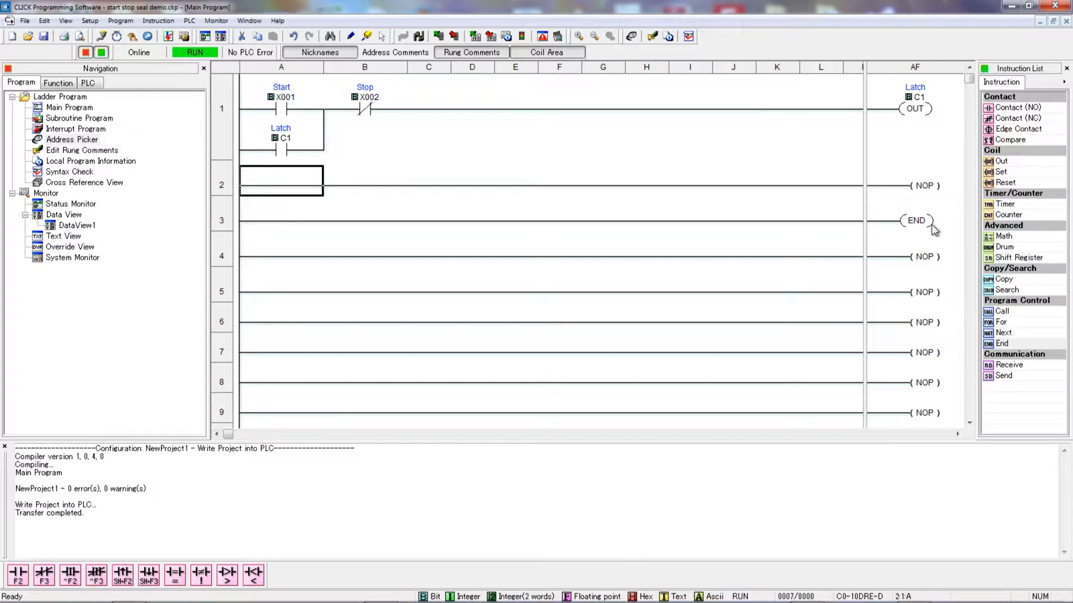
pyautogui.moveTo(208, 173)
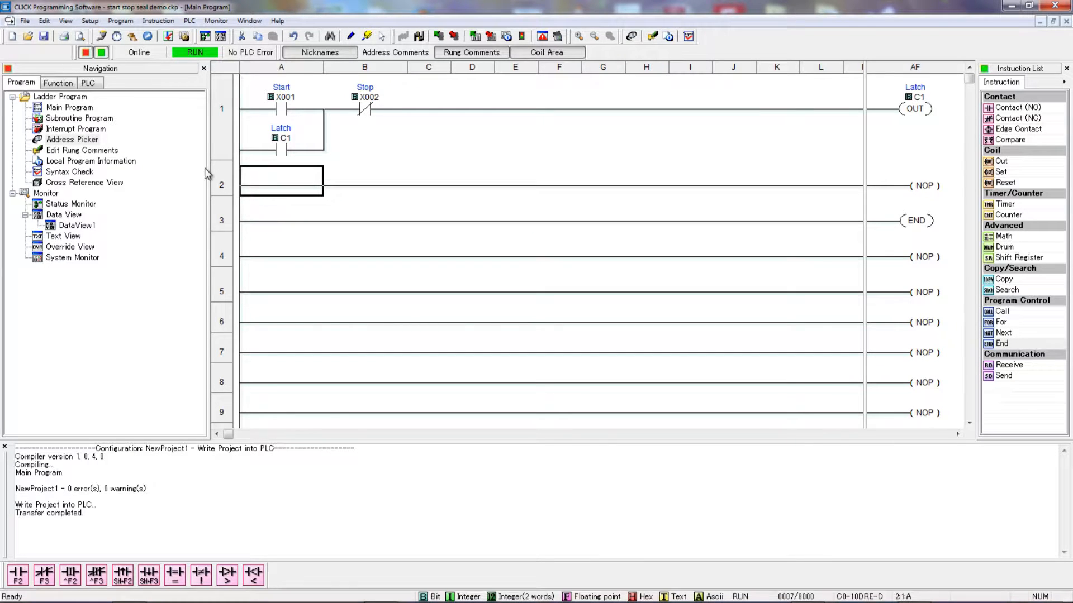
pyautogui.doubleClick(280, 183)
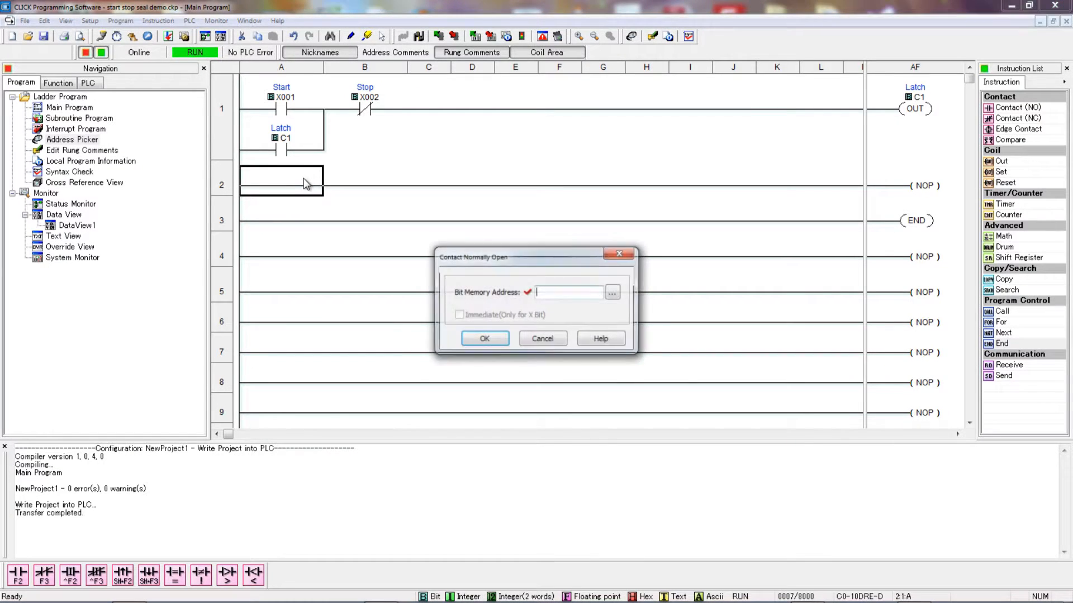
pyautogui.write('C1')
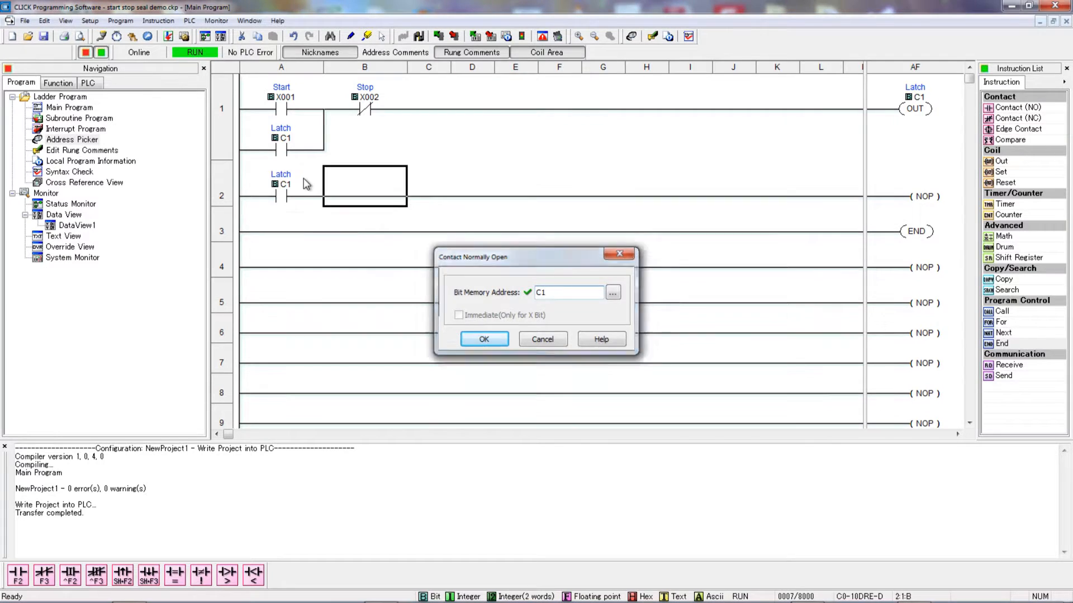
pyautogui.click(484, 340)
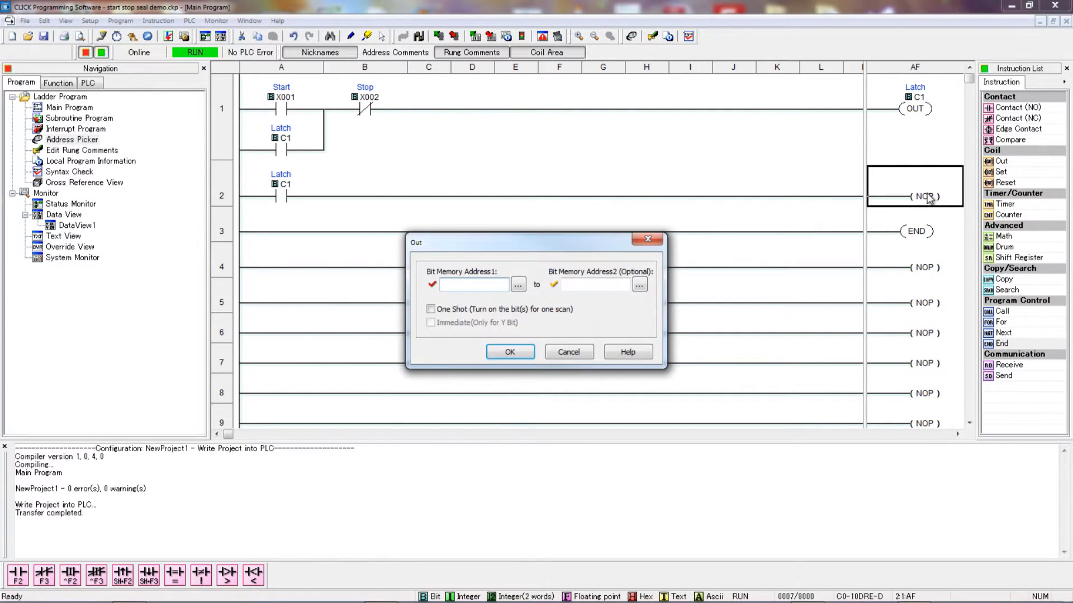
pyautogui.write('y1')
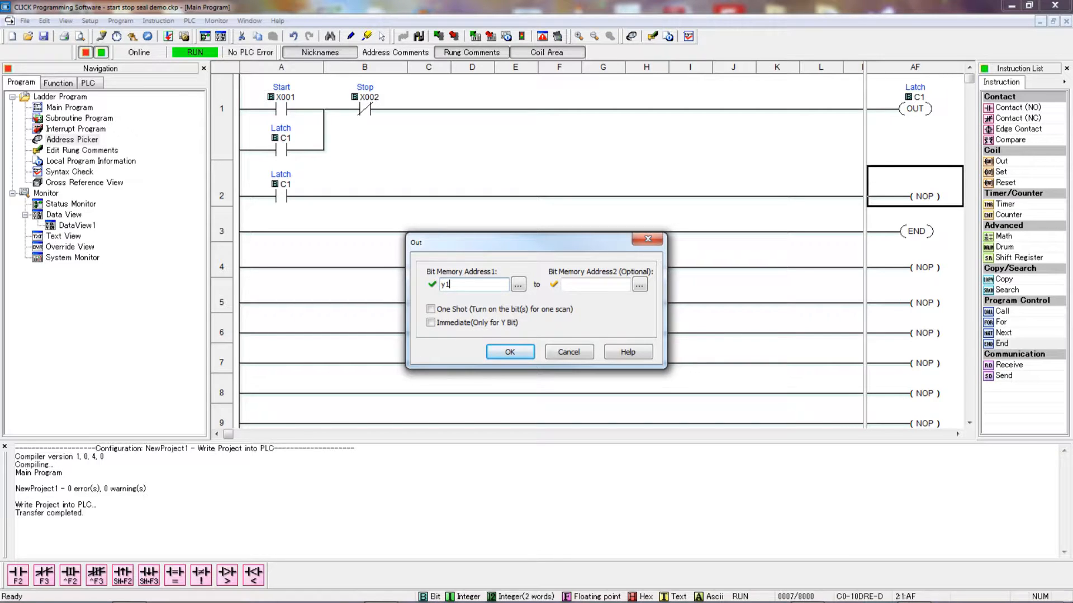
pyautogui.click(509, 352)
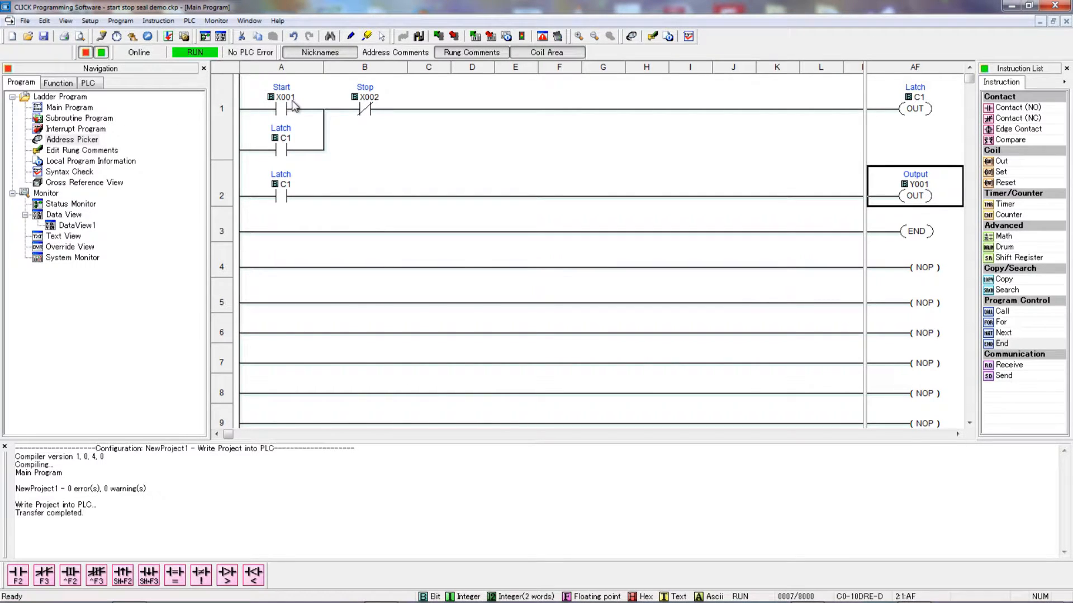
pyautogui.moveTo(950, 114)
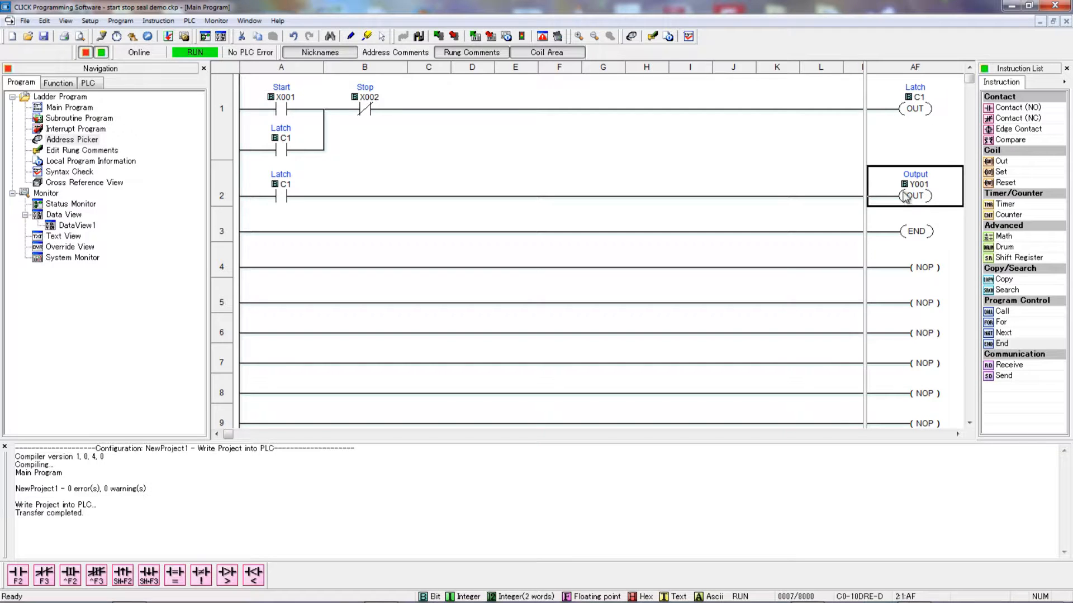
pyautogui.moveTo(244, 84)
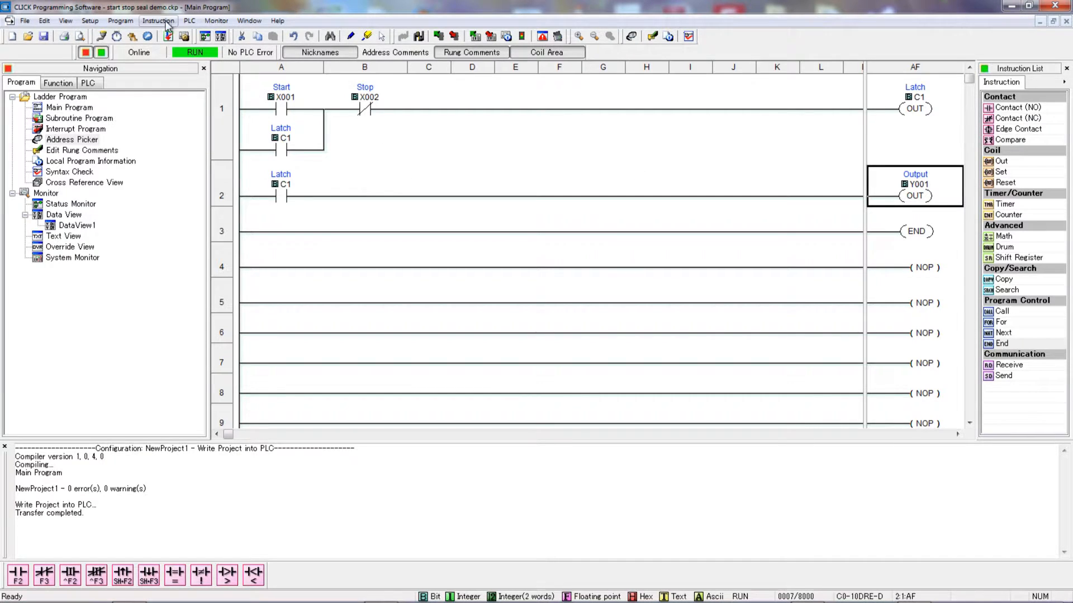
# Step: Write the updated Latch project into the running PLC and open the Monitor menu
pyautogui.click(189, 20)
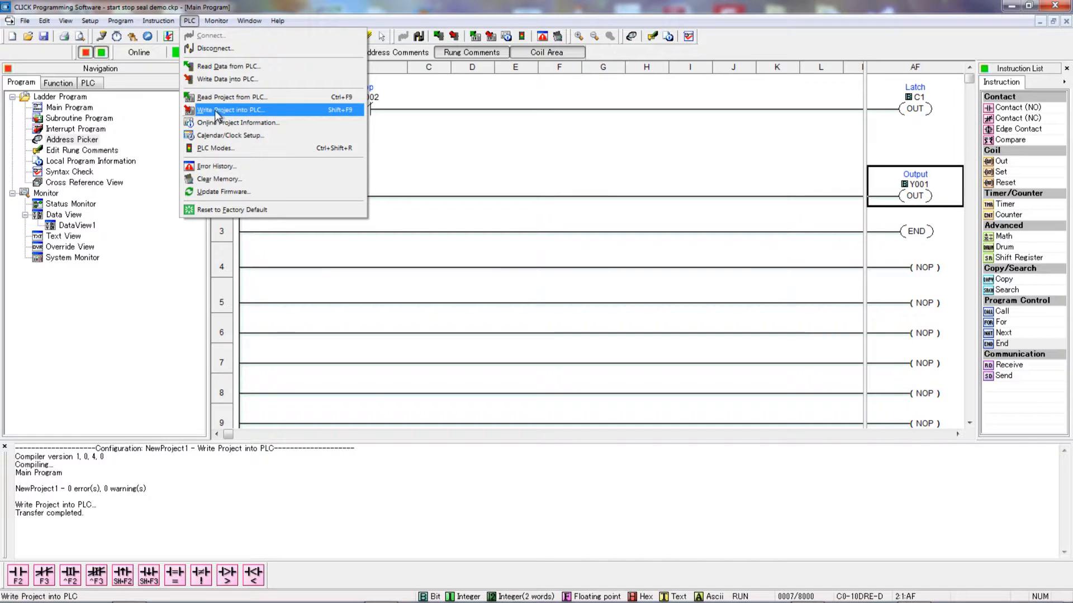
pyautogui.click(230, 110)
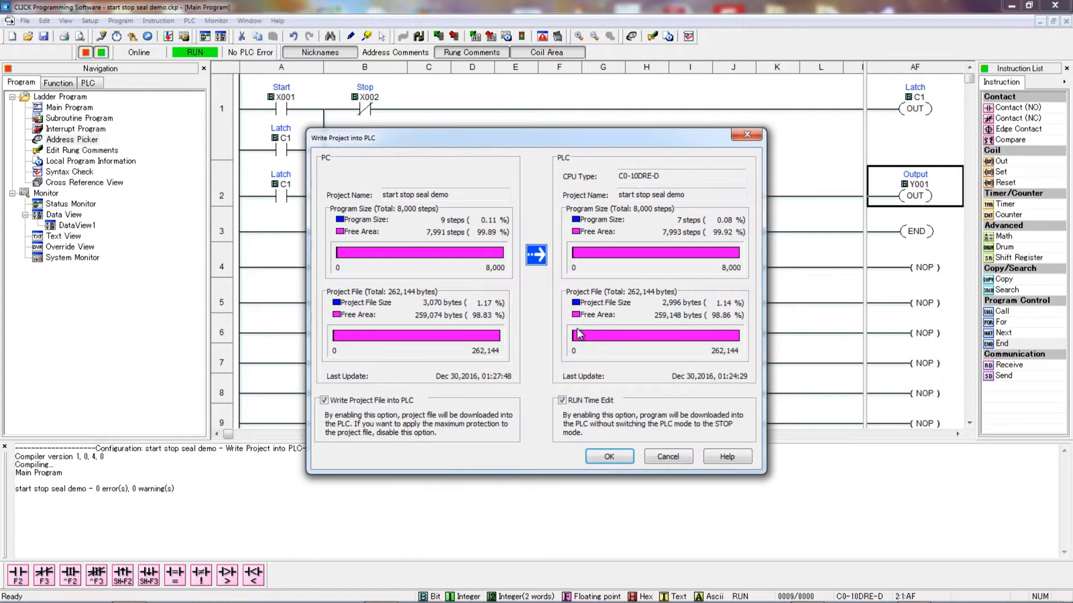
pyautogui.click(607, 456)
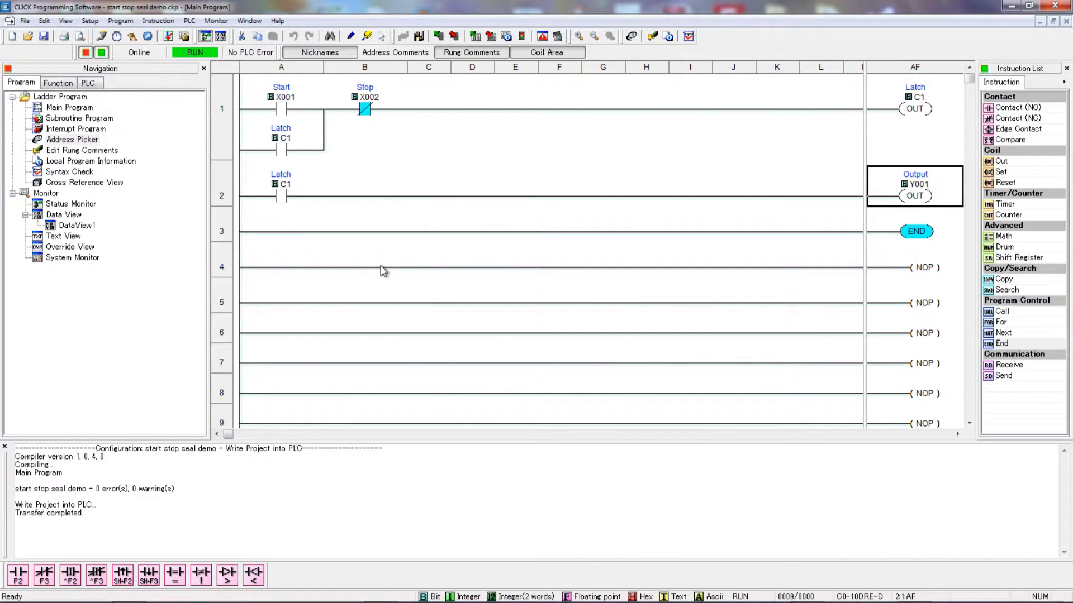
pyautogui.moveTo(864, 244)
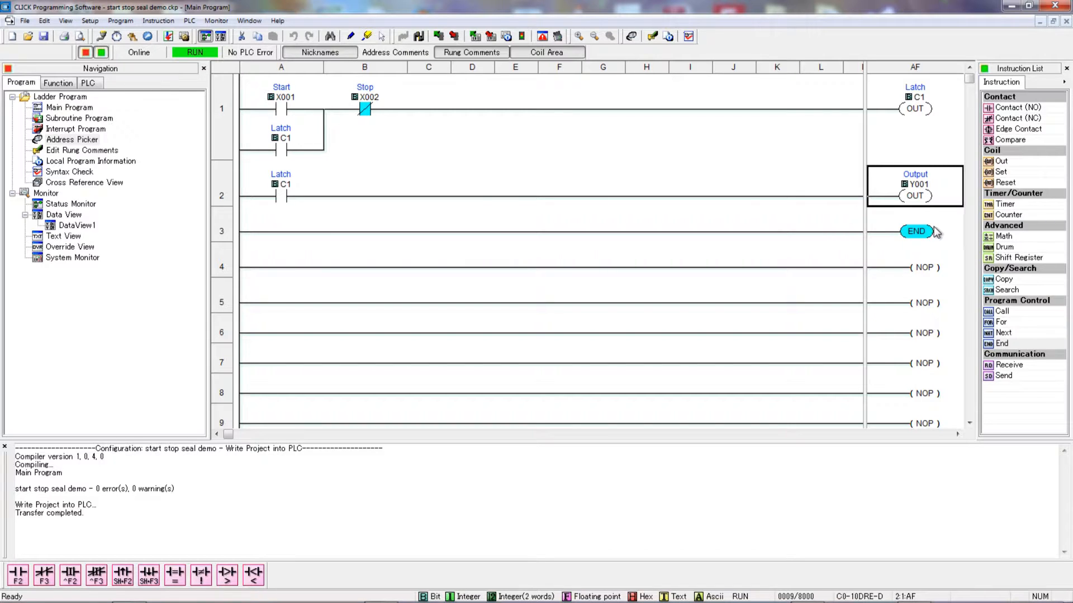
pyautogui.click(216, 21)
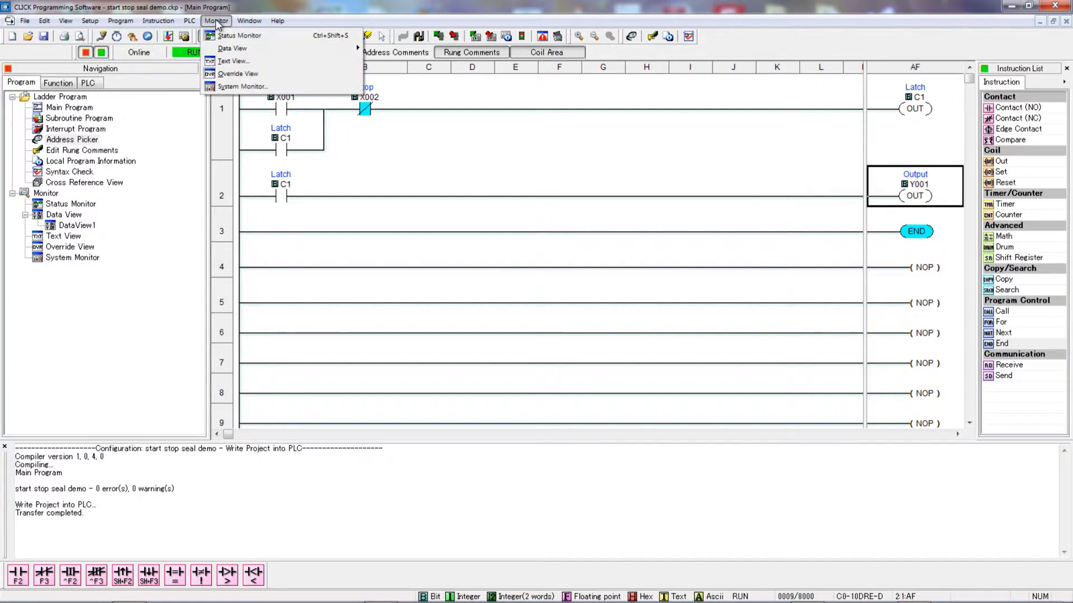
pyautogui.moveTo(240, 35)
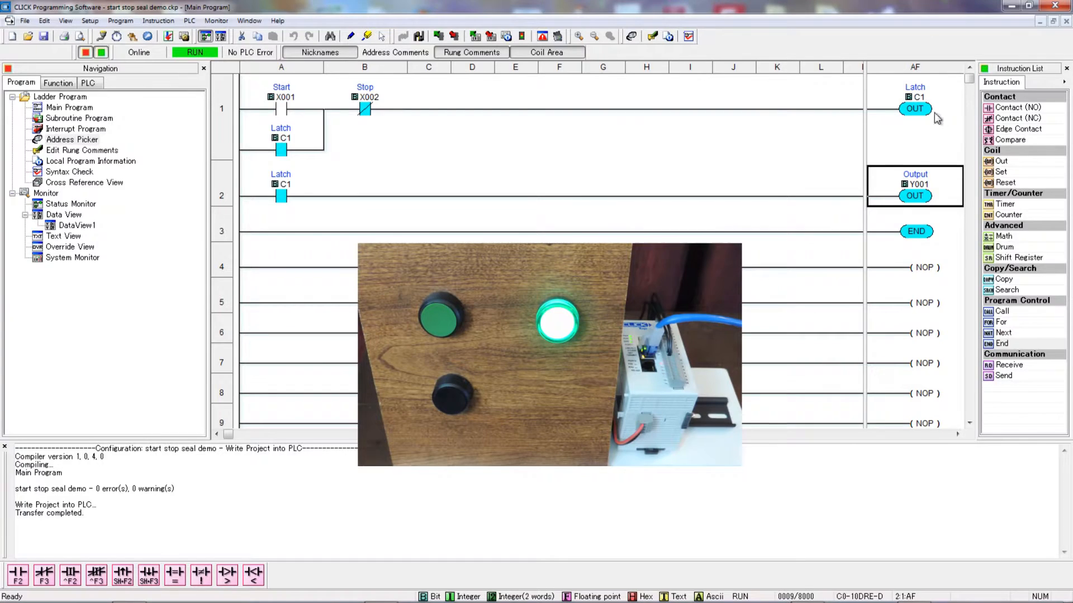
pyautogui.moveTo(831, 126)
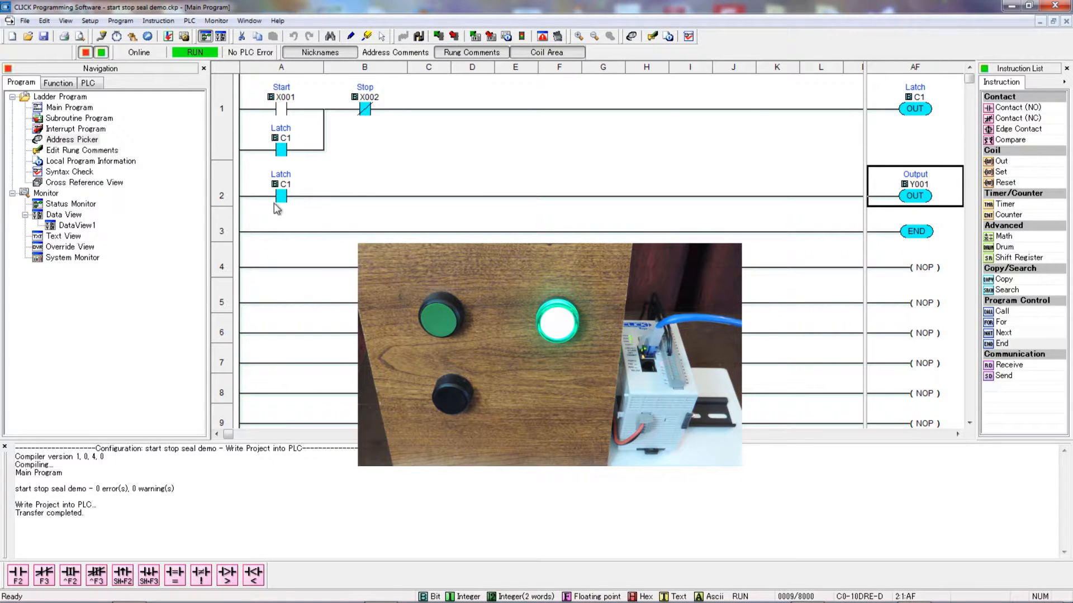
pyautogui.moveTo(826, 212)
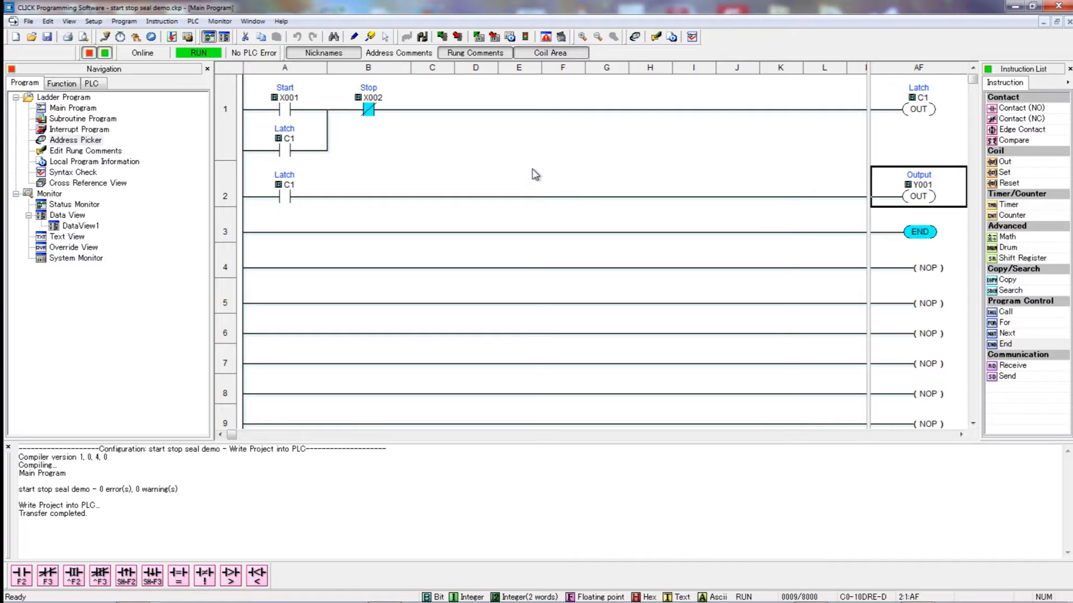
pyautogui.moveTo(945, 199)
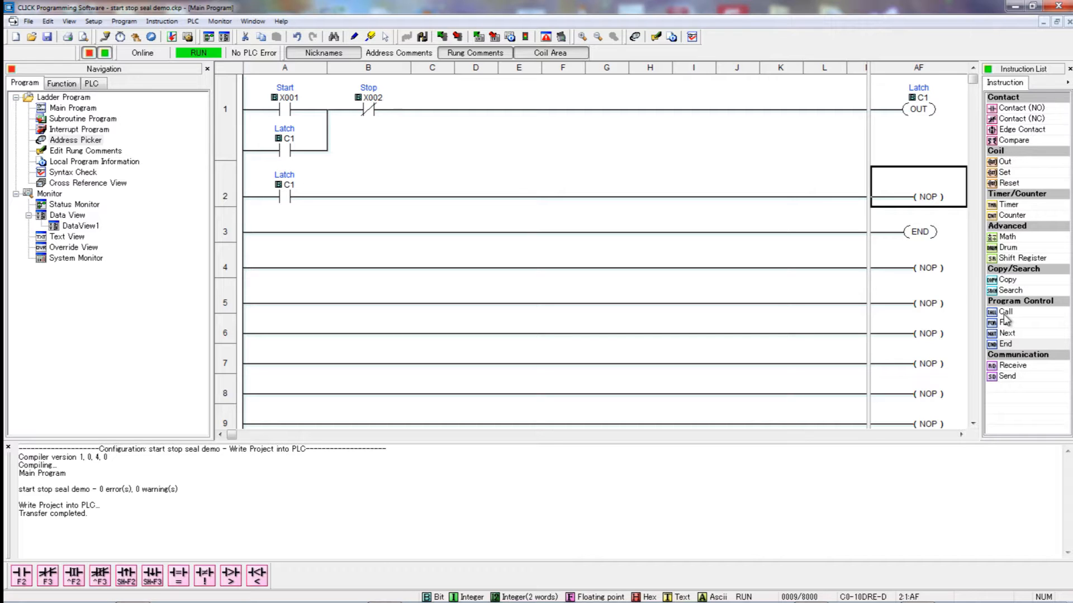
# Step: Configure ON-delay timer T1 with a 10-second set point in seconds
pyautogui.click(1008, 204)
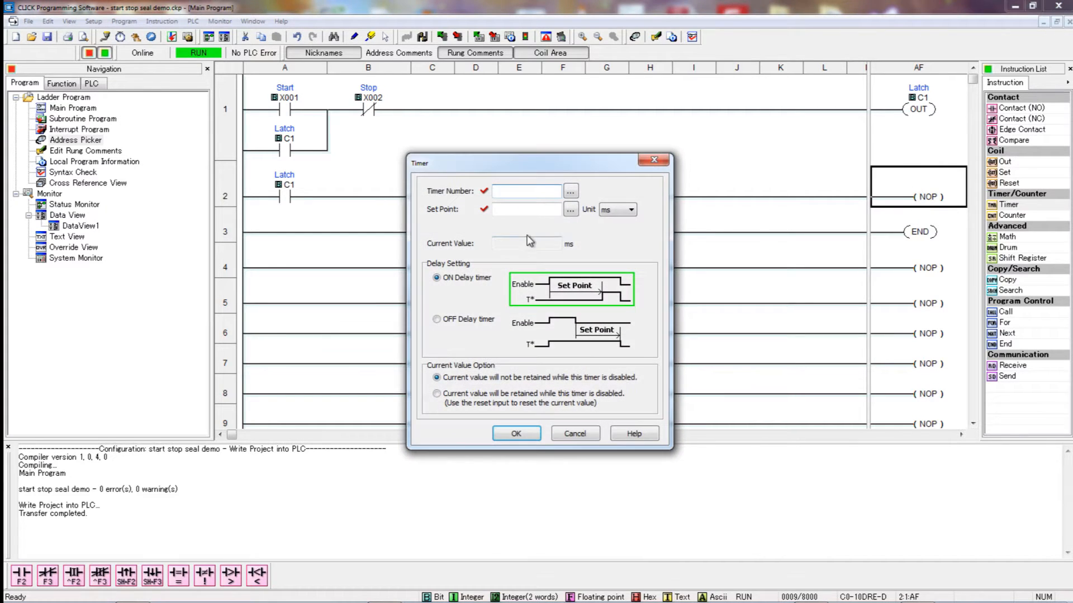
pyautogui.write('t')
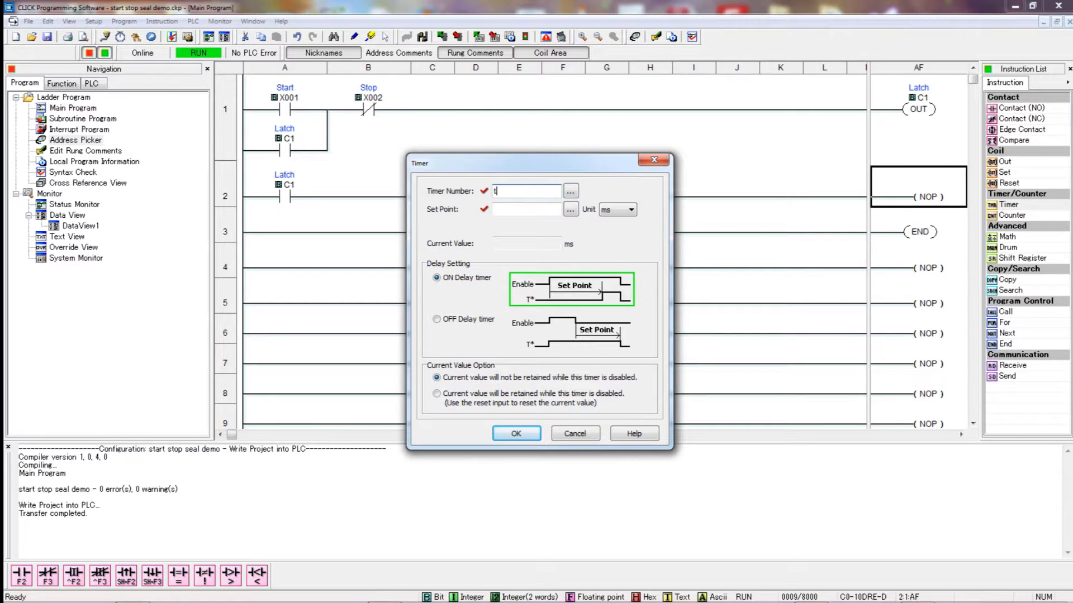
pyautogui.write('1')
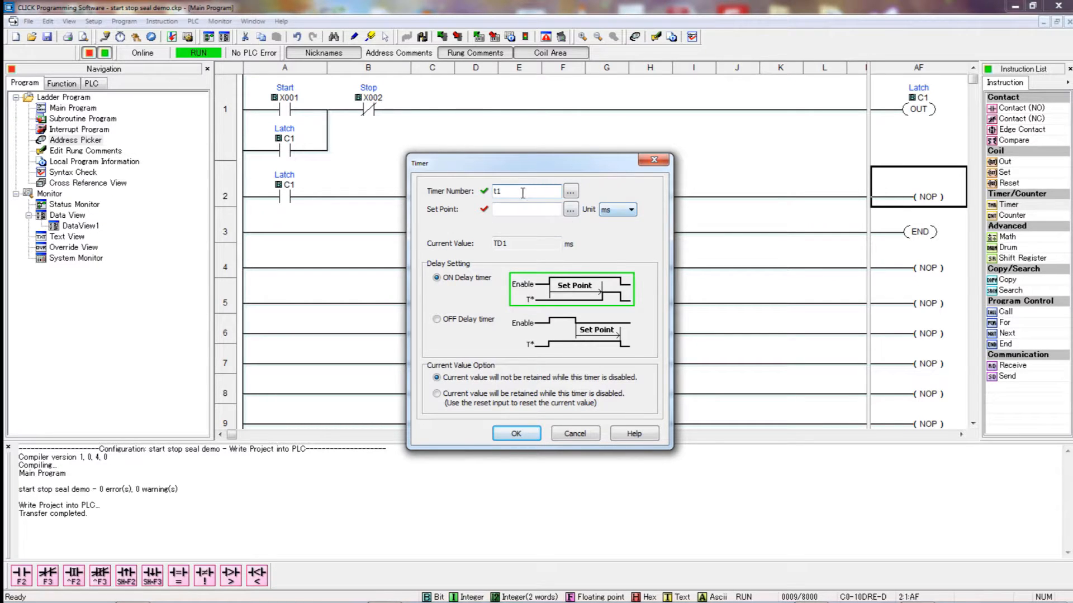
pyautogui.tripleClick(525, 191)
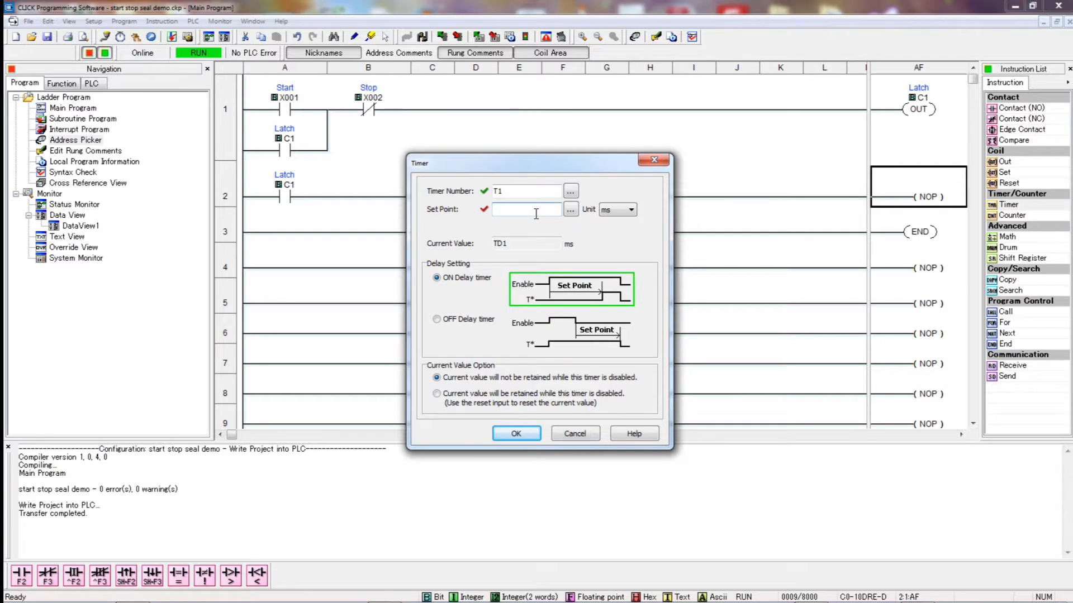
pyautogui.write('10')
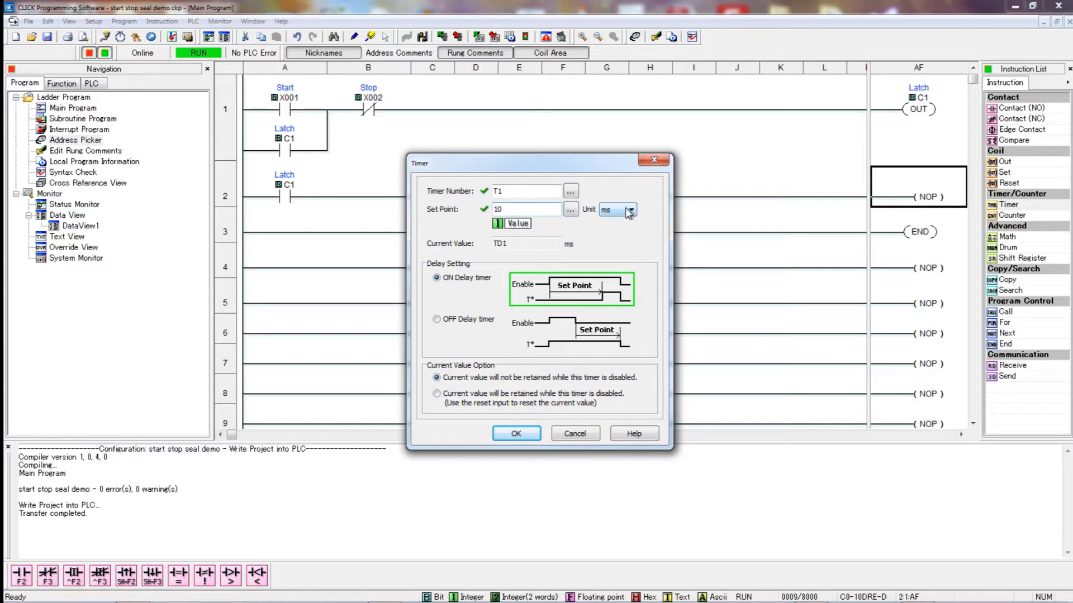
pyautogui.click(630, 209)
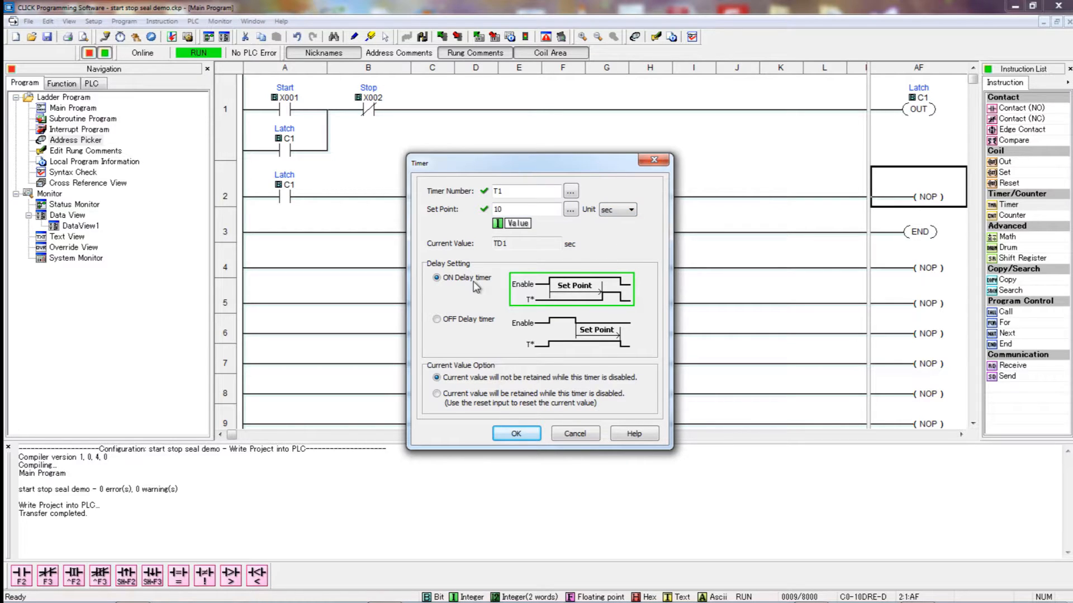
pyautogui.moveTo(578, 291)
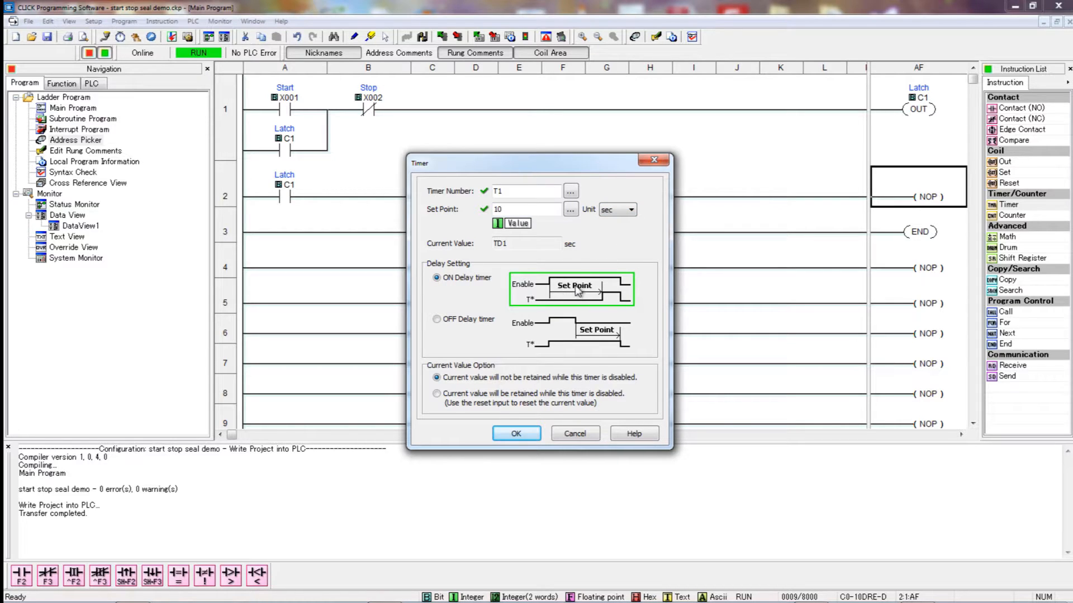
pyautogui.moveTo(606, 302)
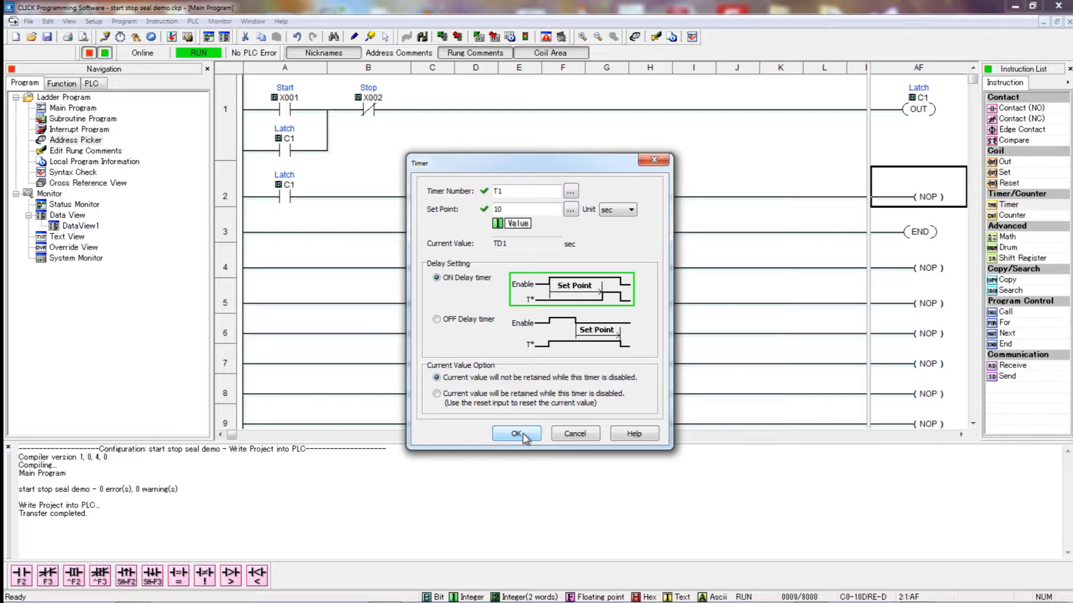
pyautogui.click(515, 433)
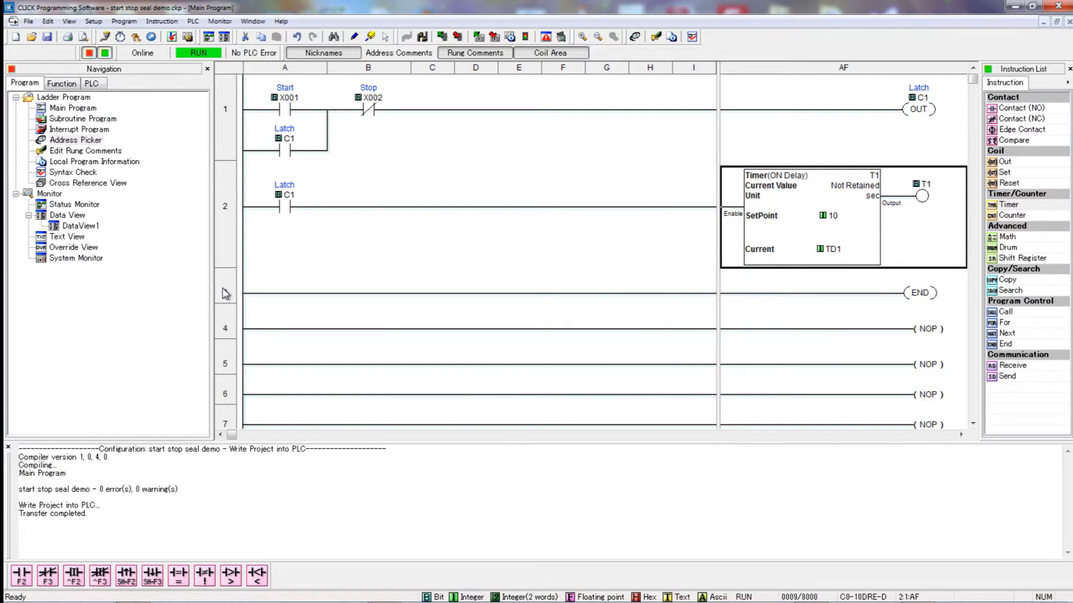
# Step: Insert a new rung above END starting with a normally open T1 contact
pyautogui.rightClick(478, 292)
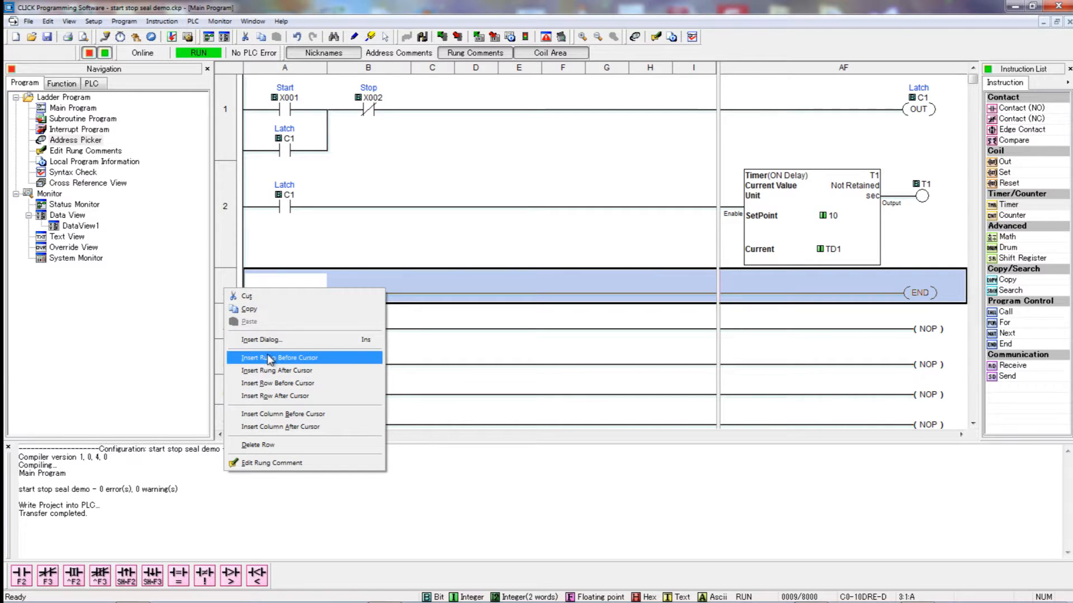
pyautogui.click(277, 357)
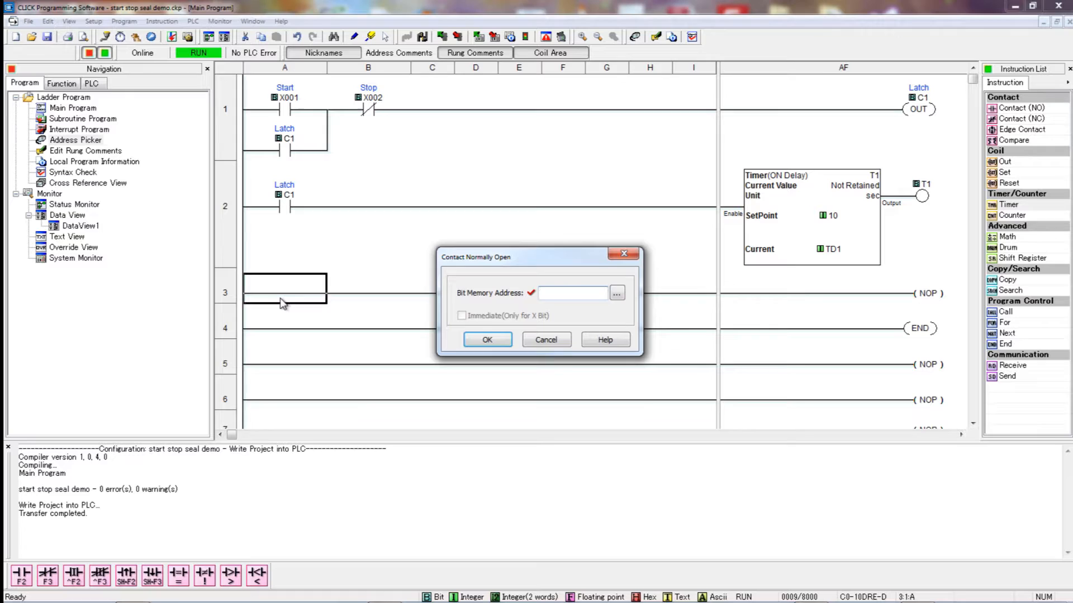
pyautogui.write('t1')
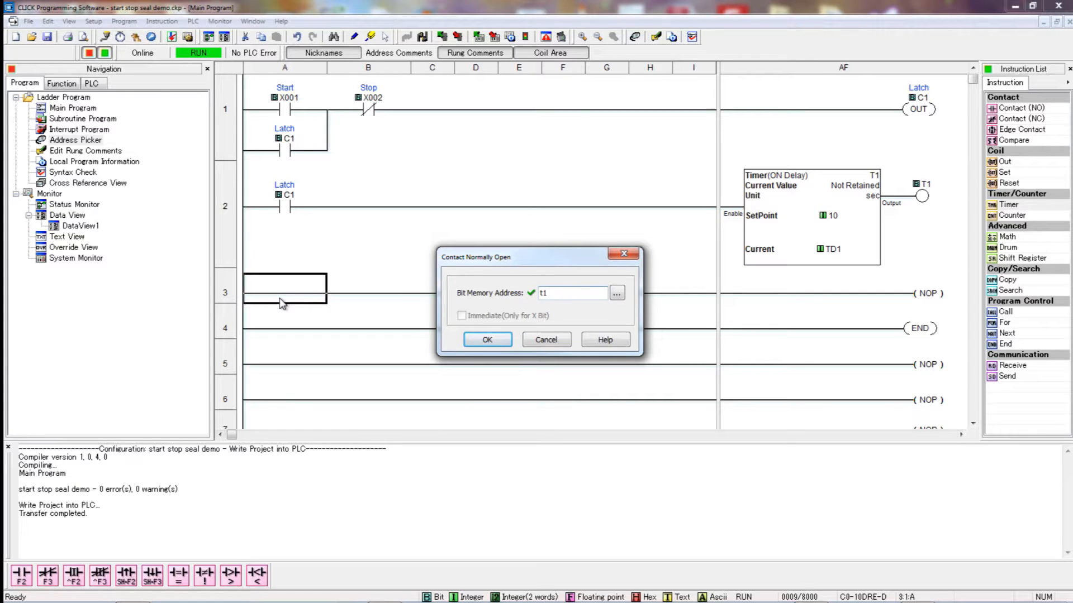
pyautogui.click(487, 340)
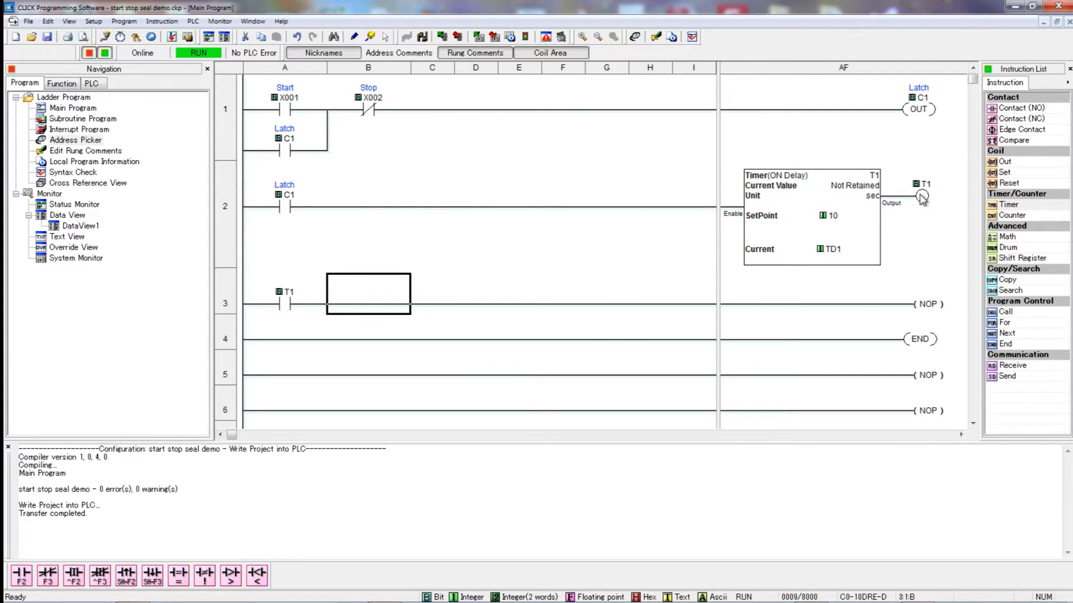
pyautogui.moveTo(902, 192)
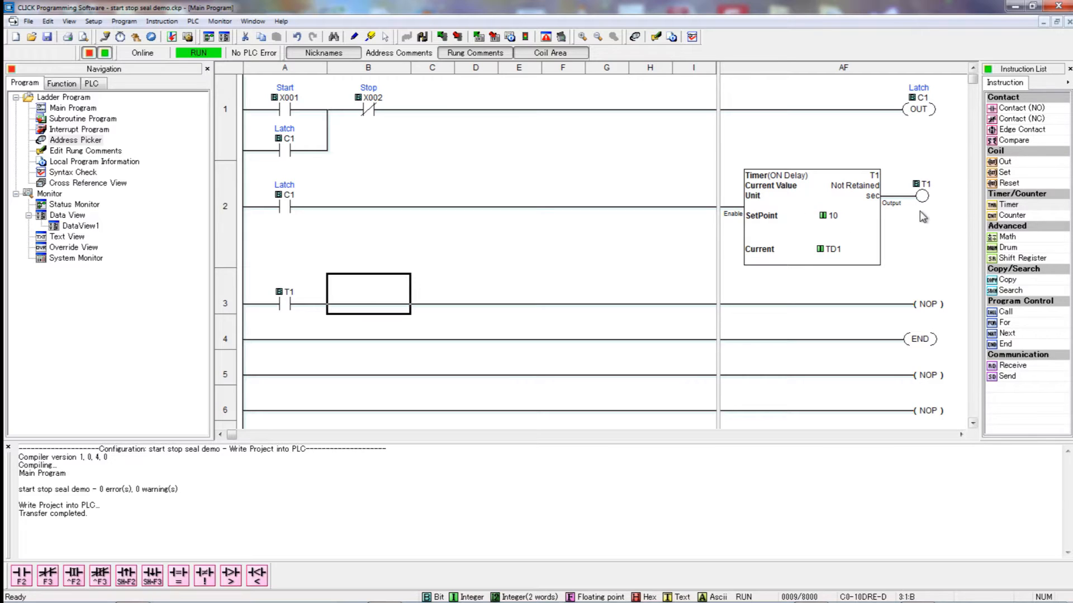
pyautogui.moveTo(299, 309)
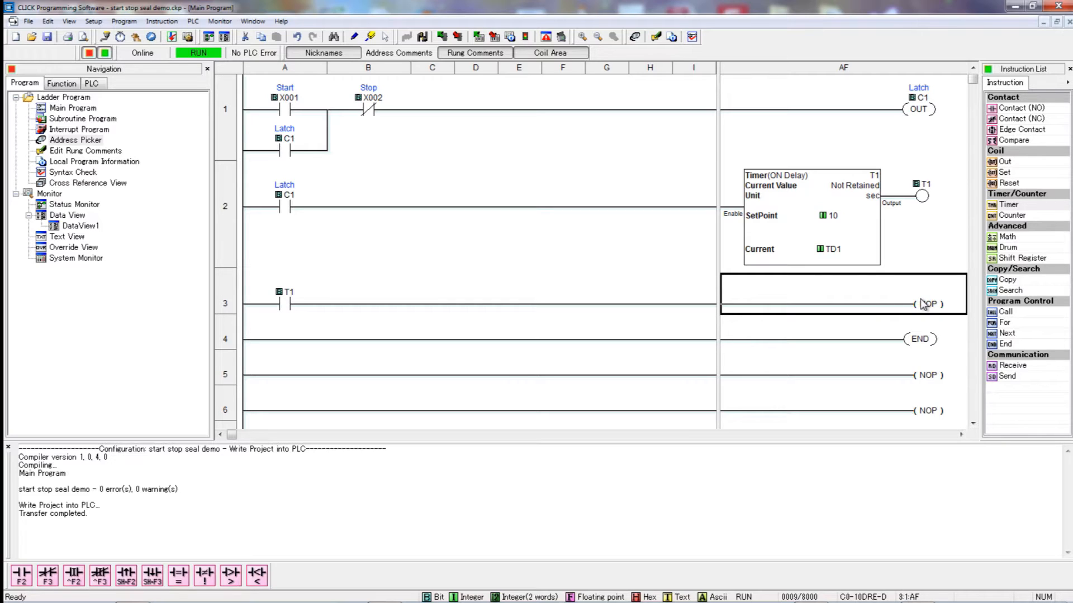
pyautogui.moveTo(968, 327)
pyautogui.write('Y')
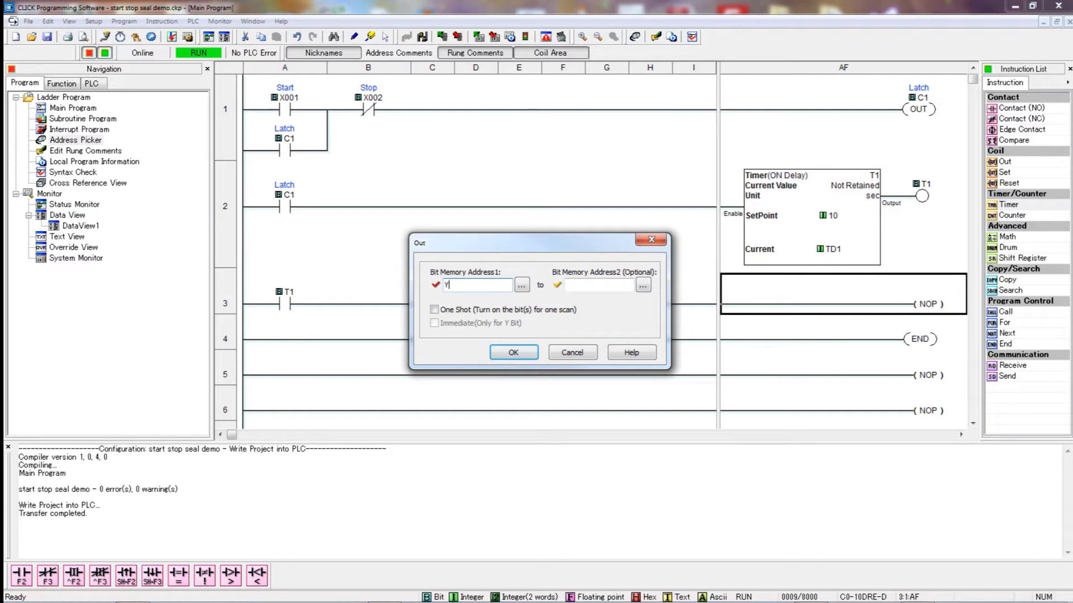
# Step: Confirm Y001 as the output coil address on rung 3
pyautogui.click(513, 352)
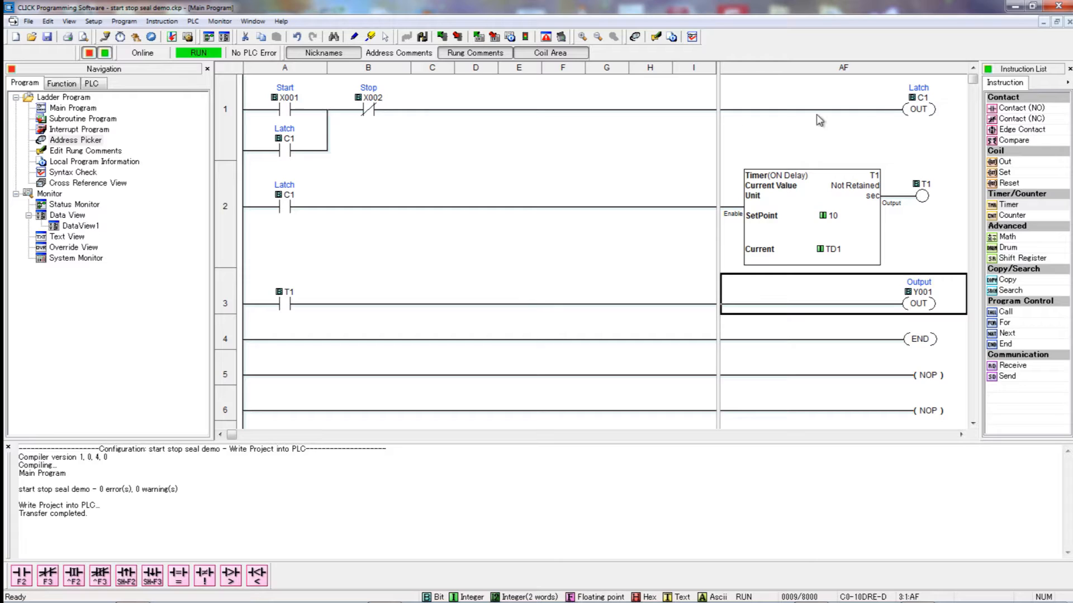
pyautogui.moveTo(375, 214)
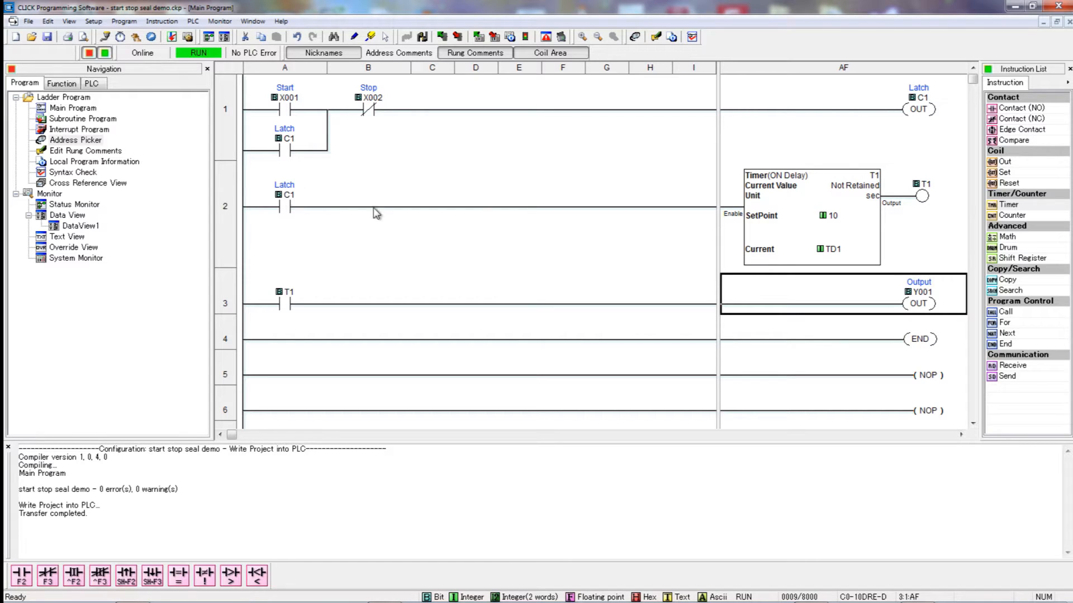
pyautogui.moveTo(840, 222)
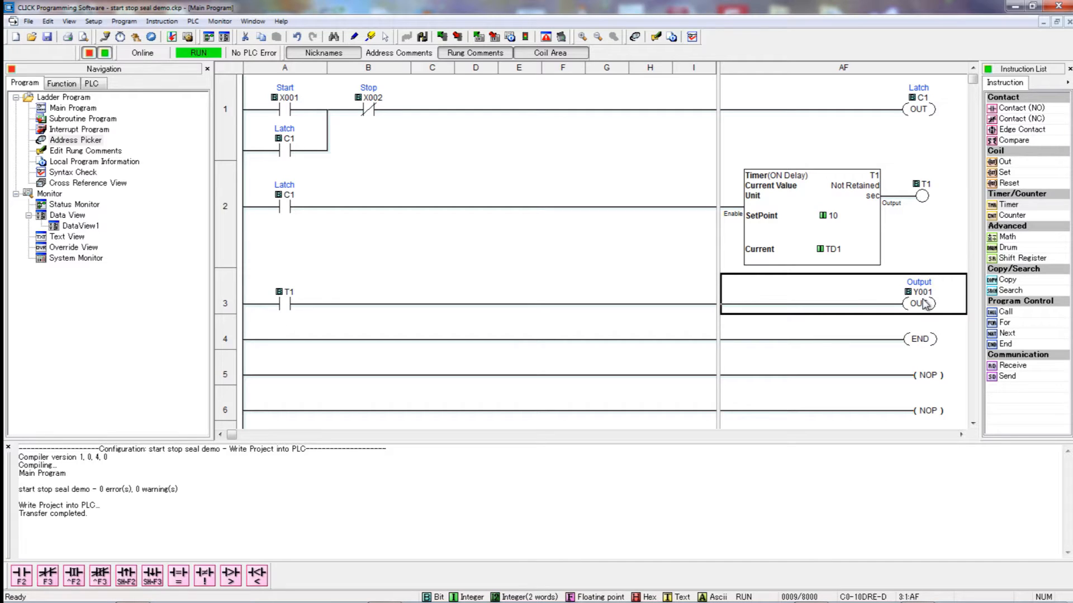
pyautogui.moveTo(924, 303)
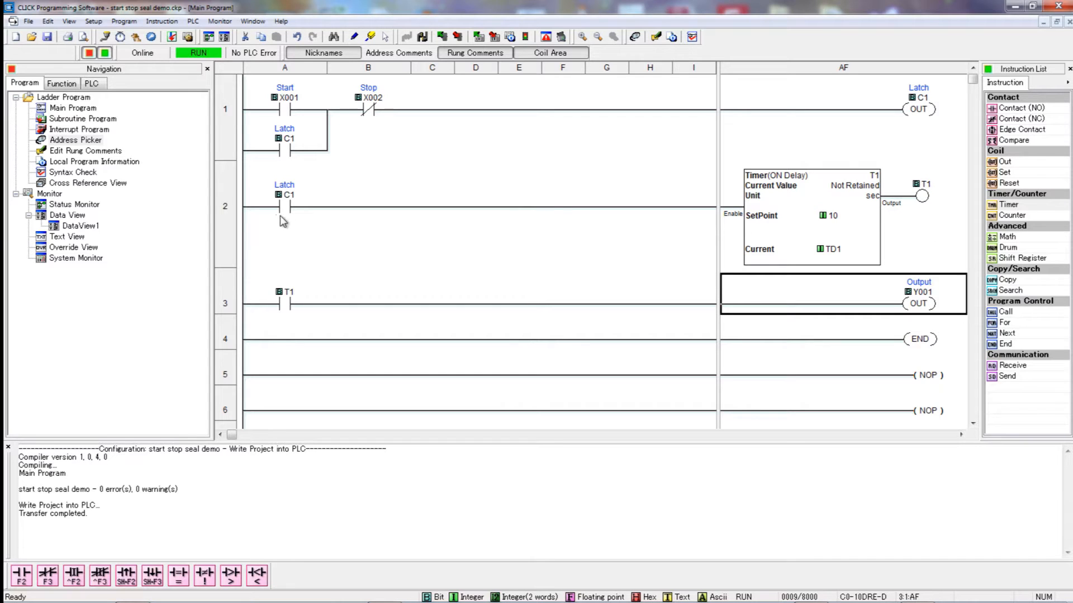
pyautogui.moveTo(288, 308)
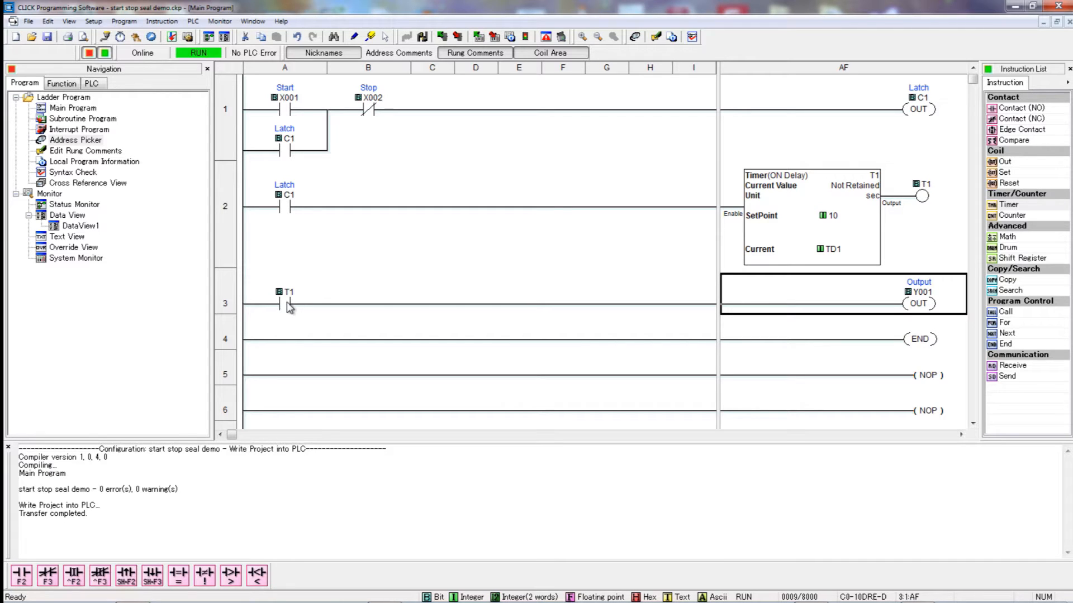
# Step: Change rung 3's contact address from T1 to C1
pyautogui.doubleClick(283, 295)
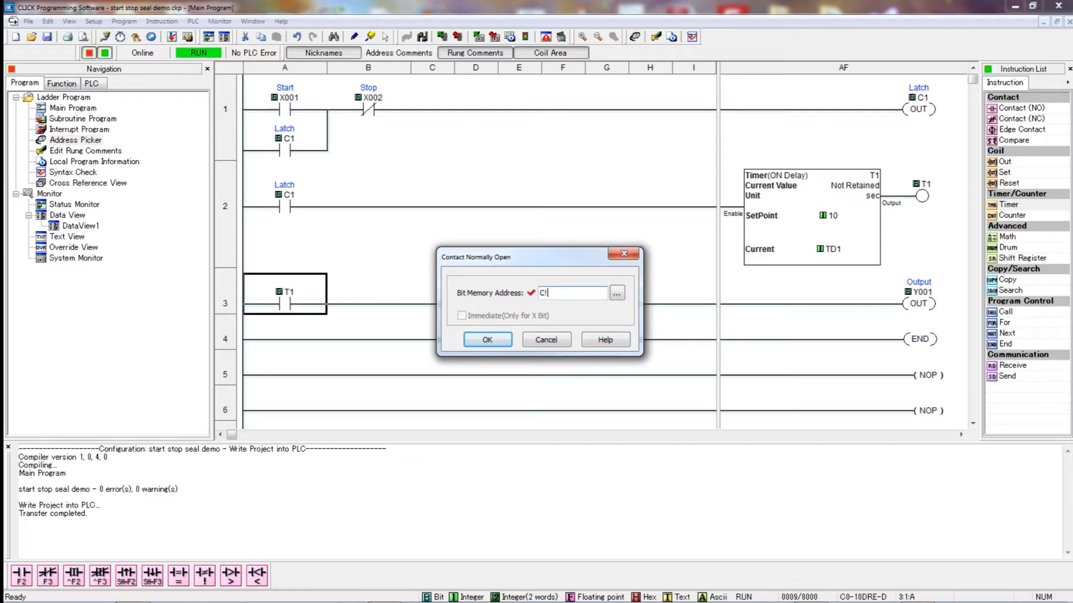
pyautogui.write('1')
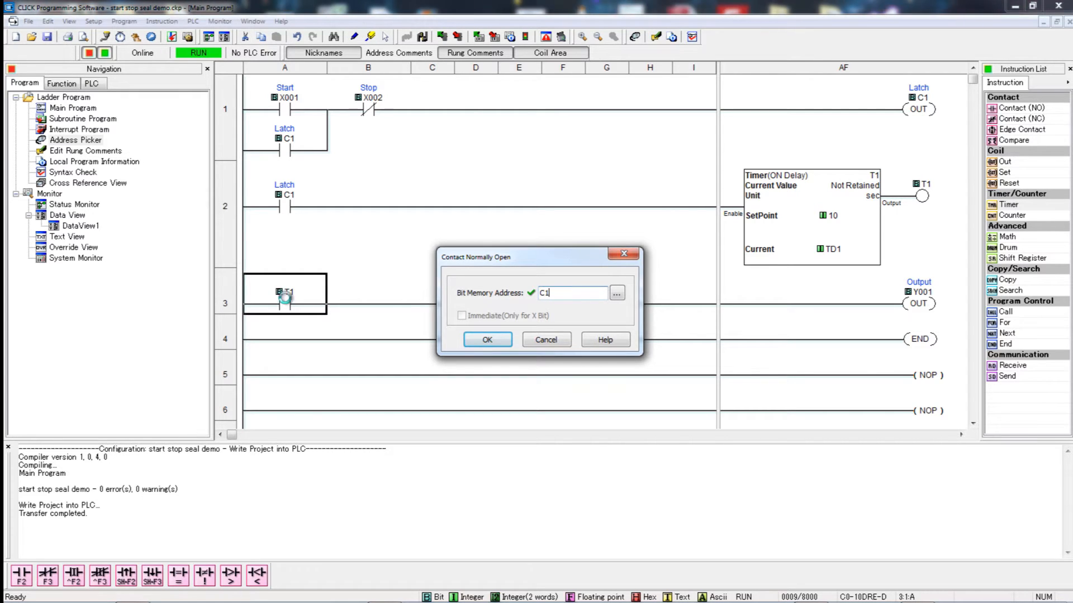
pyautogui.click(487, 339)
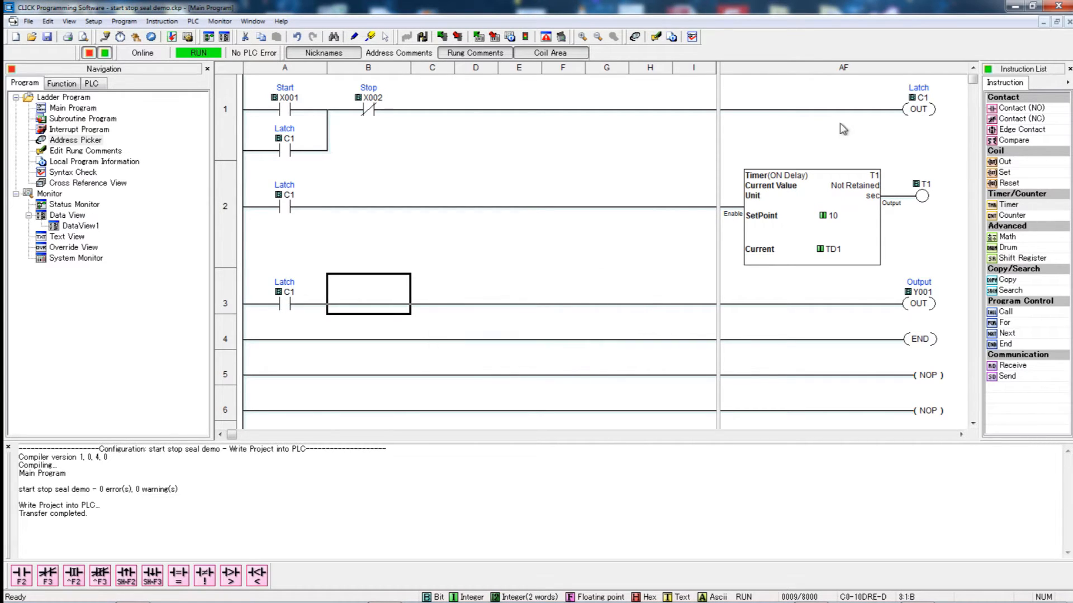
pyautogui.moveTo(925, 311)
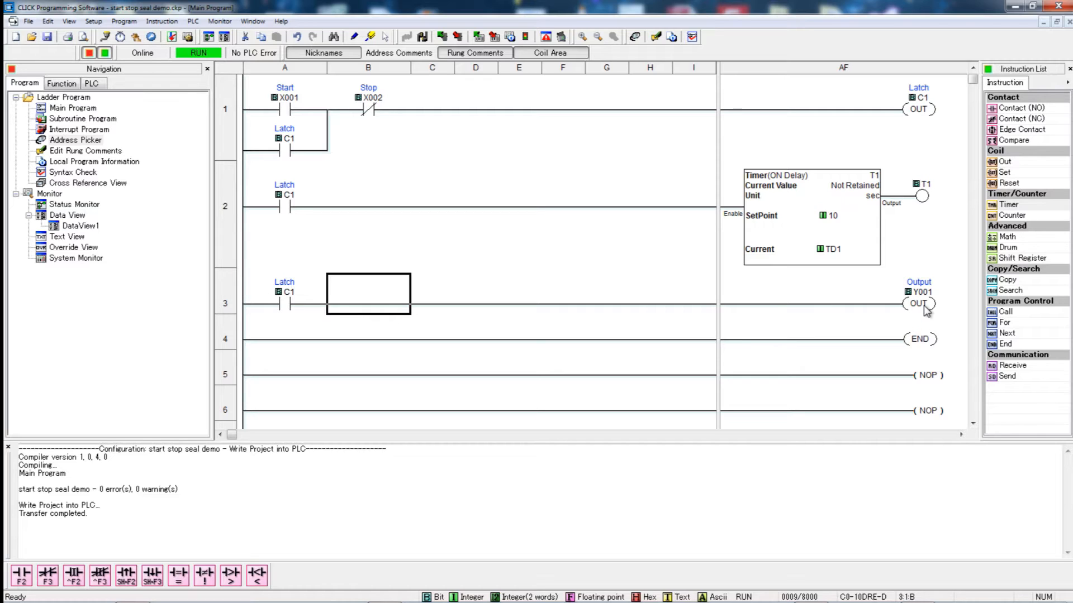
pyautogui.moveTo(355, 115)
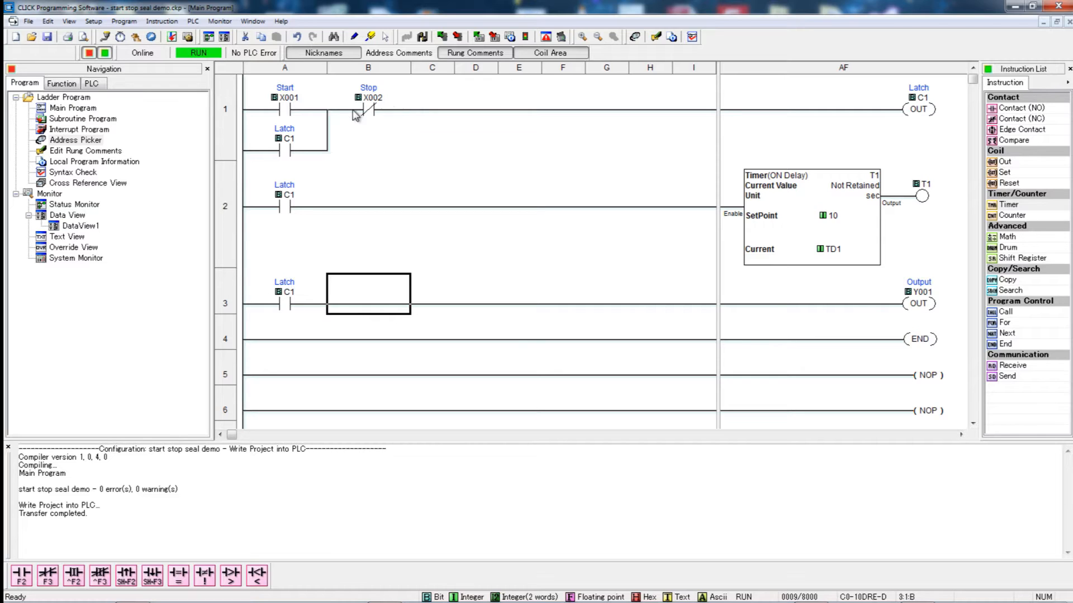
# Step: Add a normally closed T1 contact after Stop X002 on rung 1
pyautogui.click(431, 100)
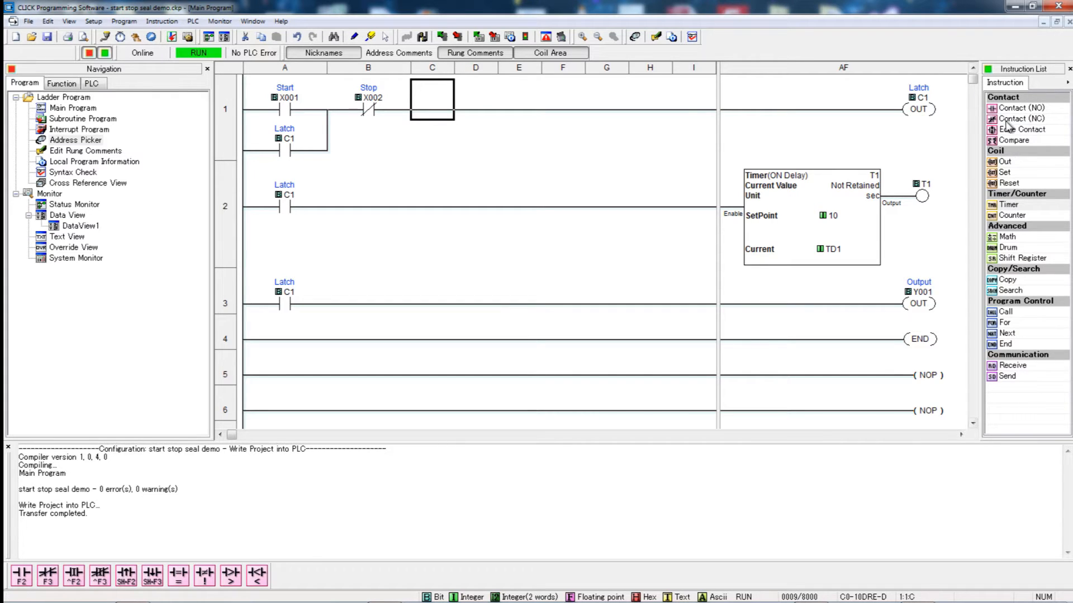
pyautogui.click(1024, 118)
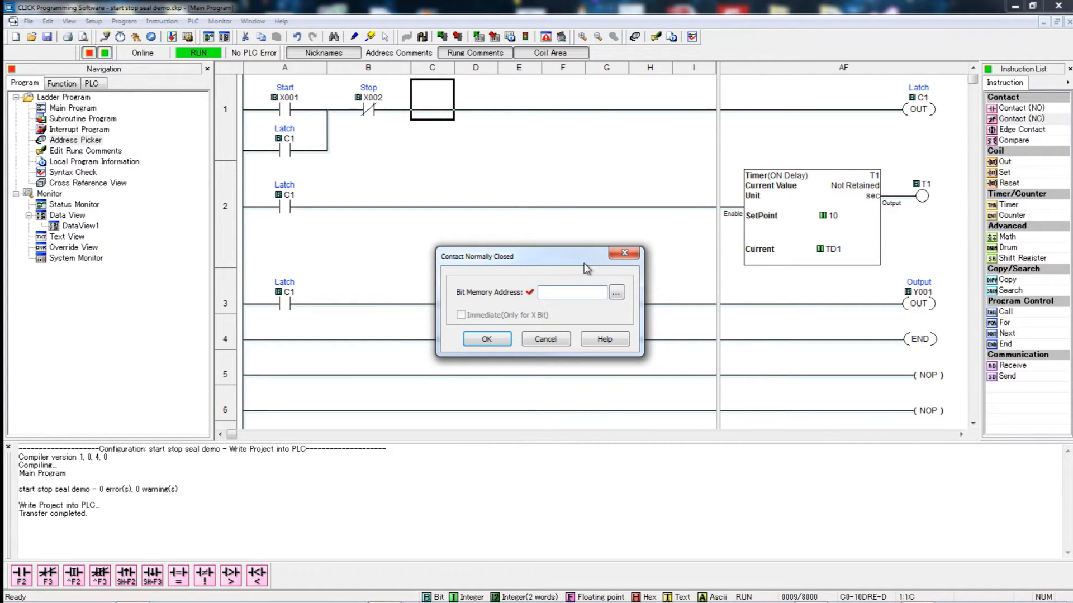
pyautogui.click(486, 339)
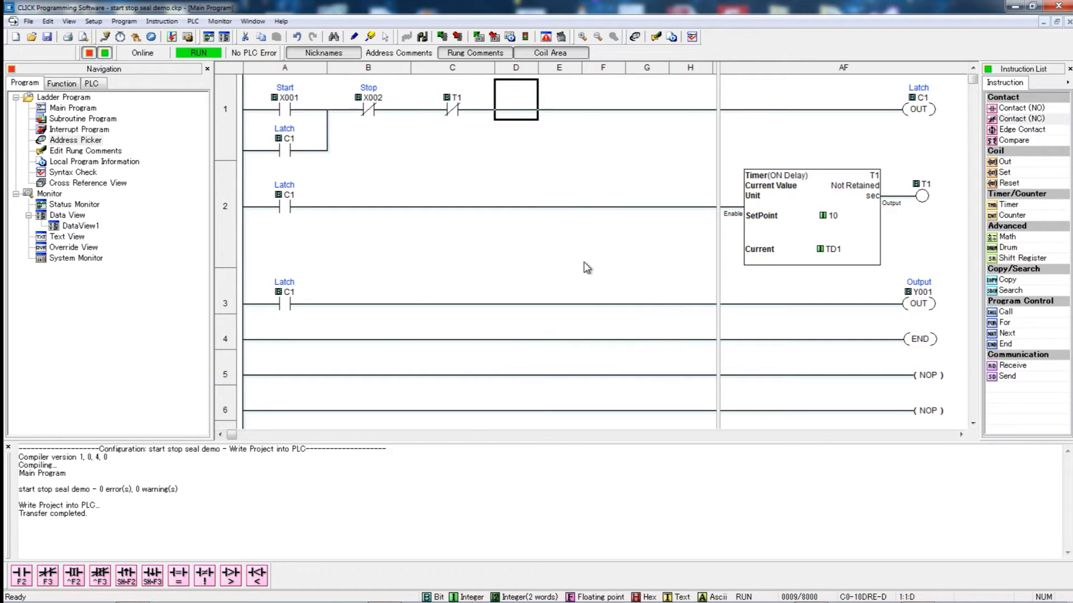
pyautogui.moveTo(494, 310)
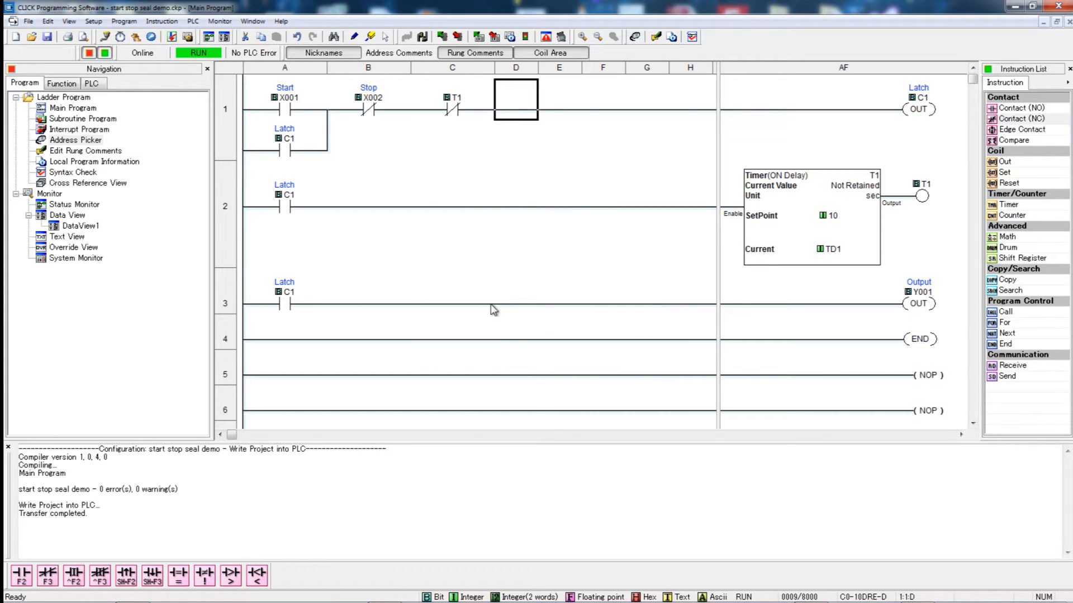
pyautogui.moveTo(270, 113)
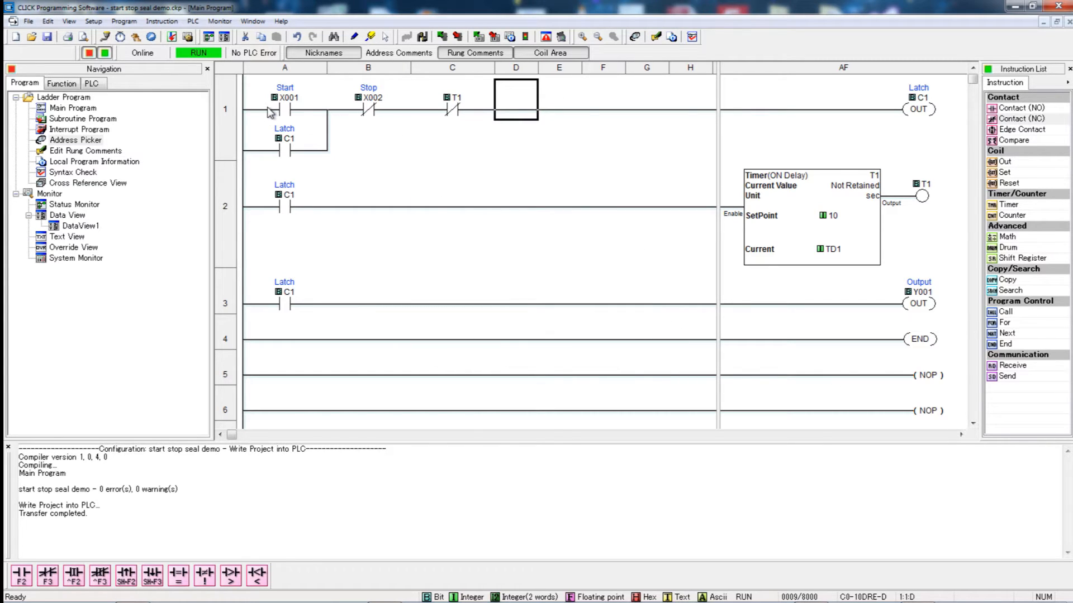
pyautogui.moveTo(286, 113)
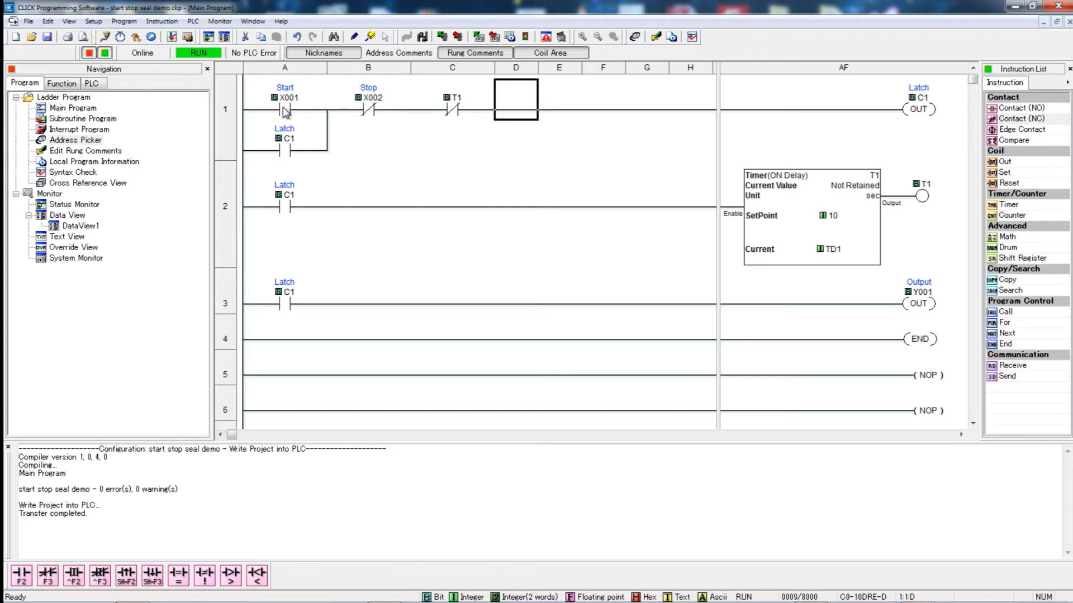
pyautogui.moveTo(451, 115)
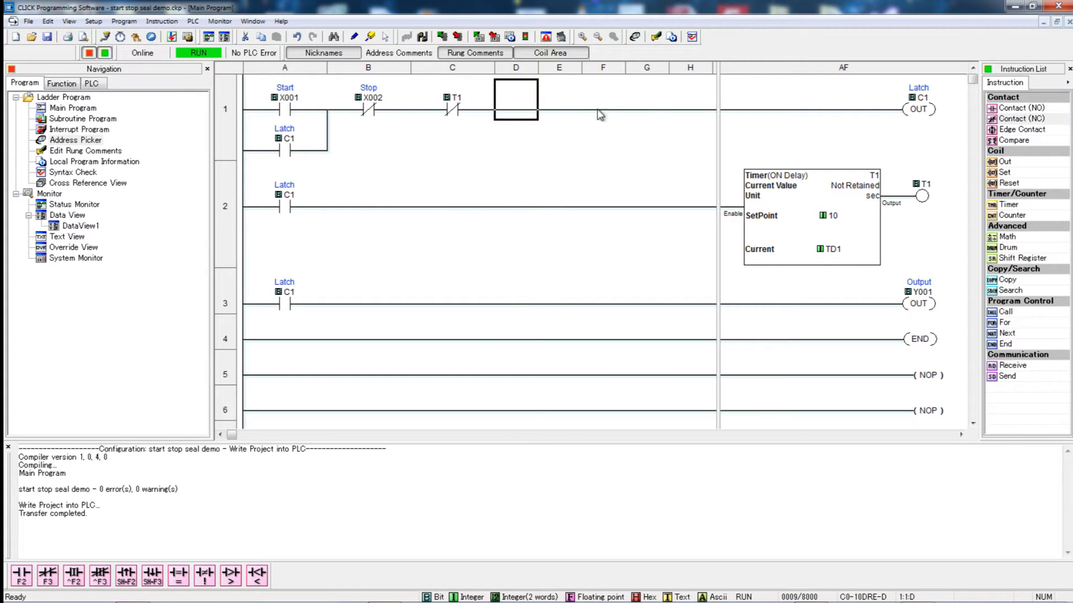
pyautogui.moveTo(757, 113)
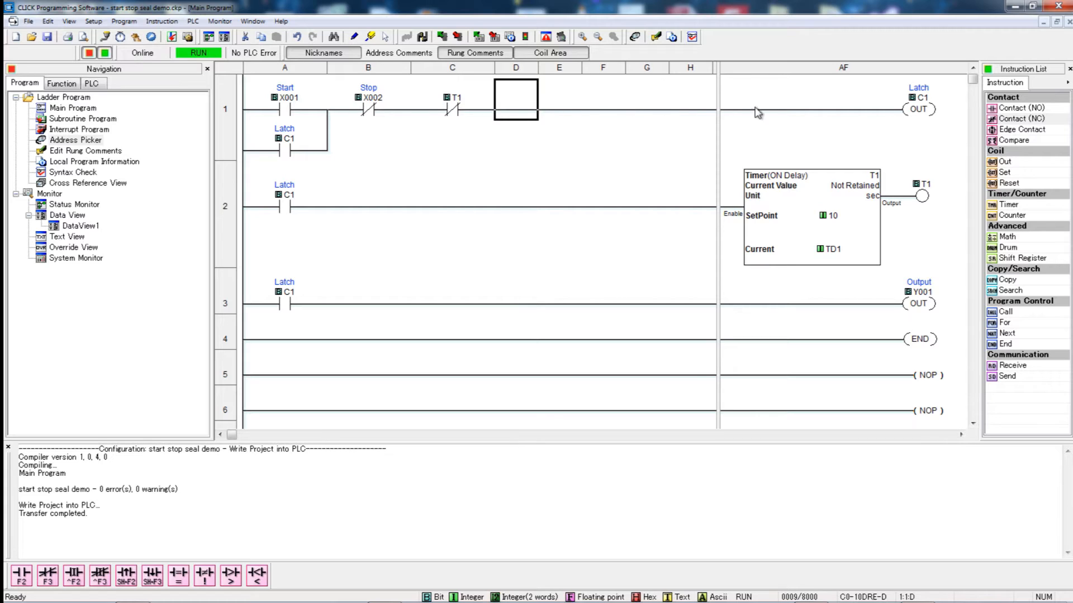
pyautogui.moveTo(928, 103)
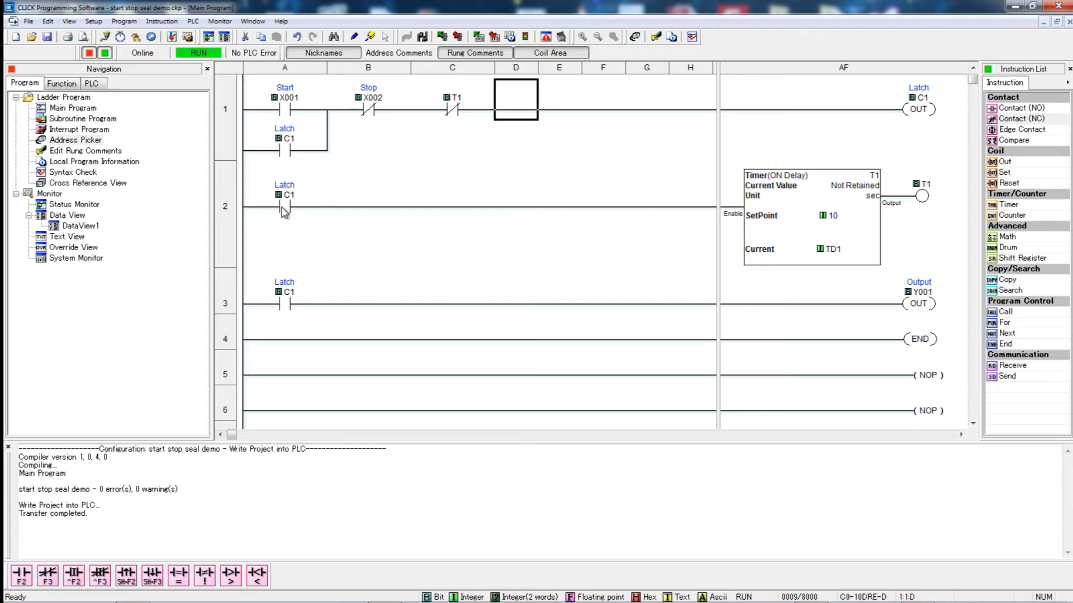
pyautogui.moveTo(267, 334)
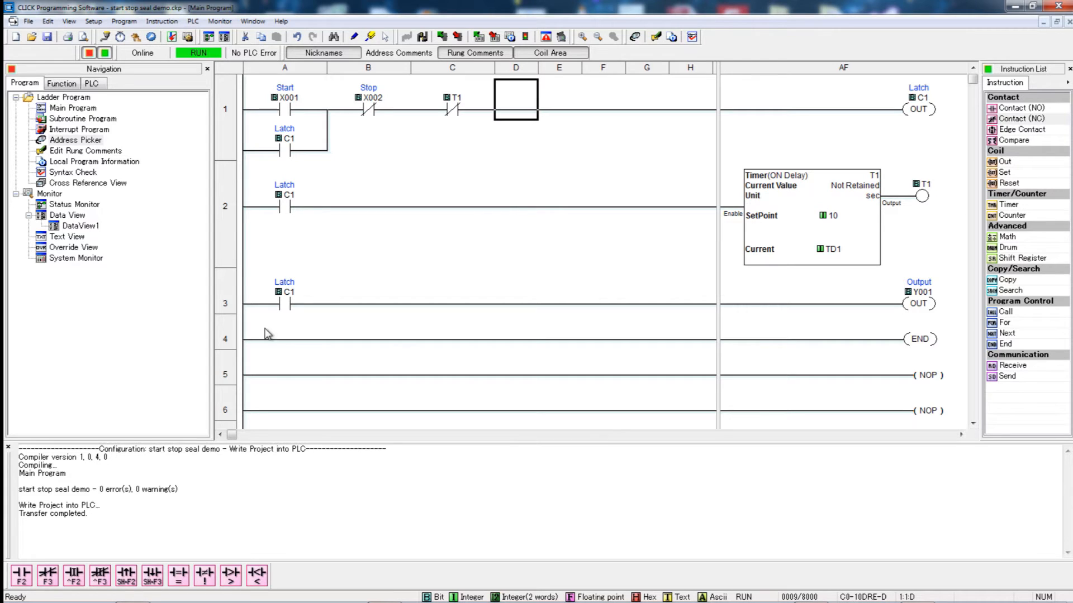
pyautogui.moveTo(936, 311)
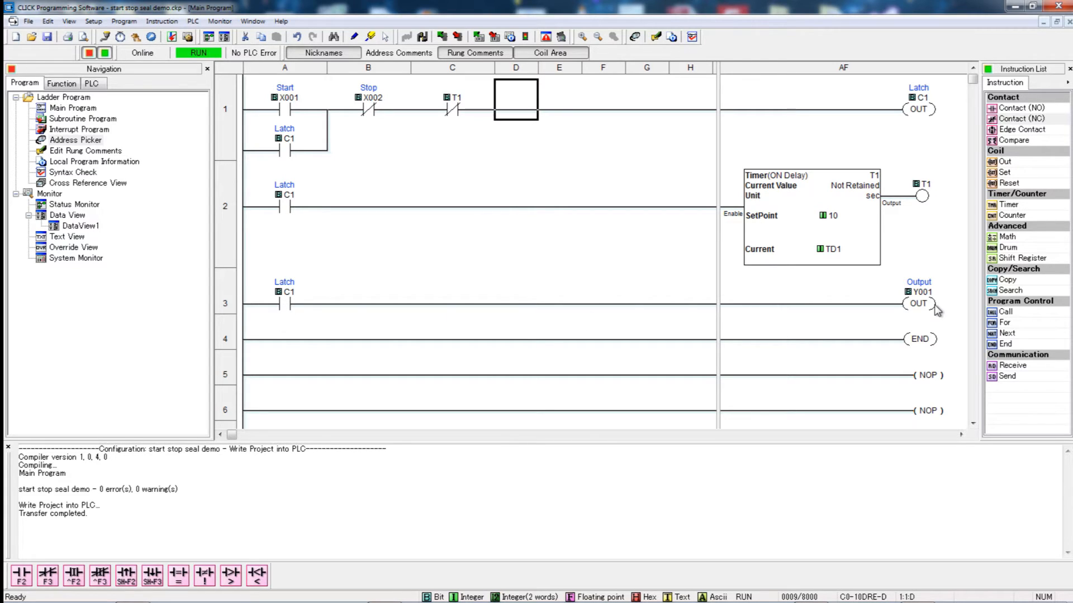
pyautogui.moveTo(828, 221)
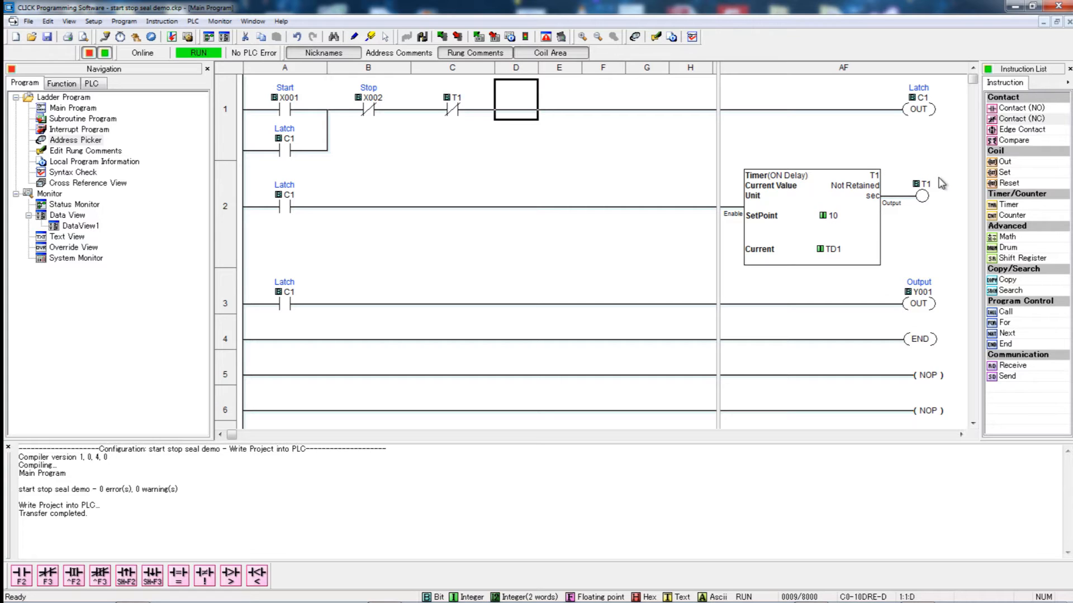
pyautogui.moveTo(921, 101)
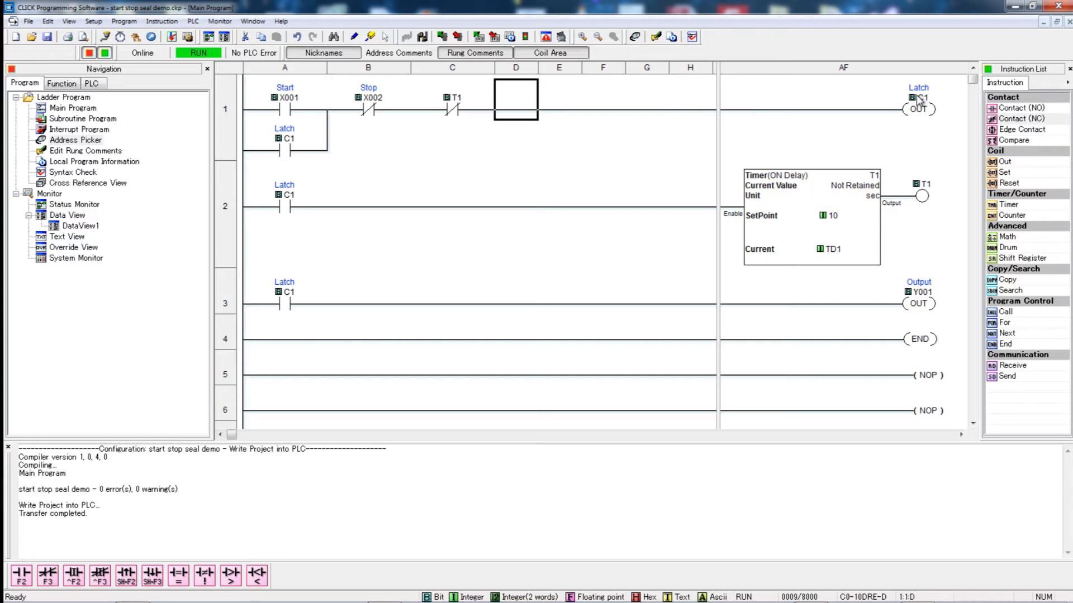
pyautogui.moveTo(313, 207)
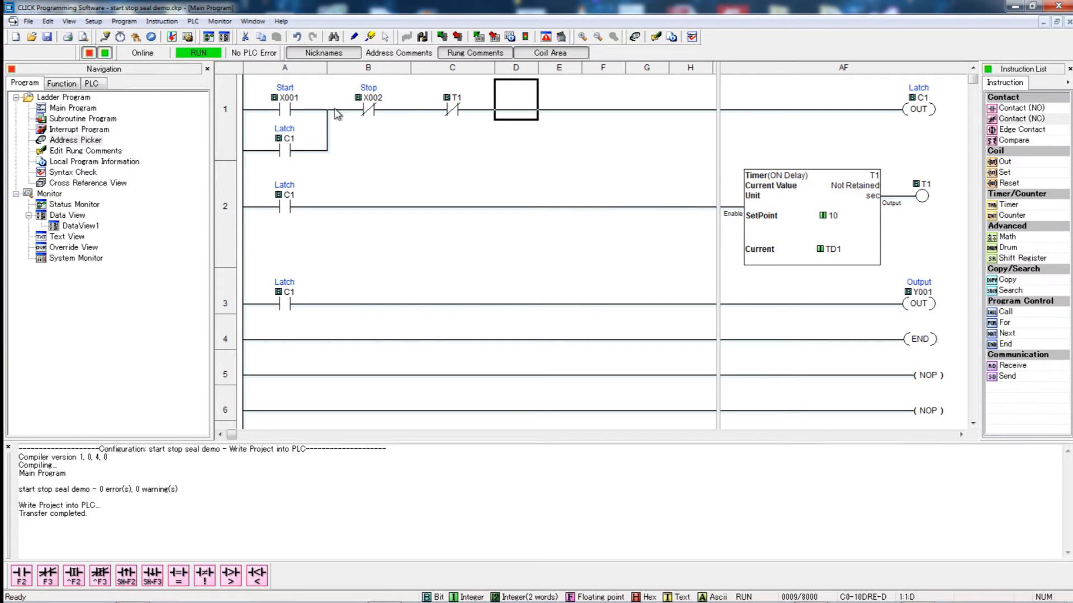
pyautogui.moveTo(346, 303)
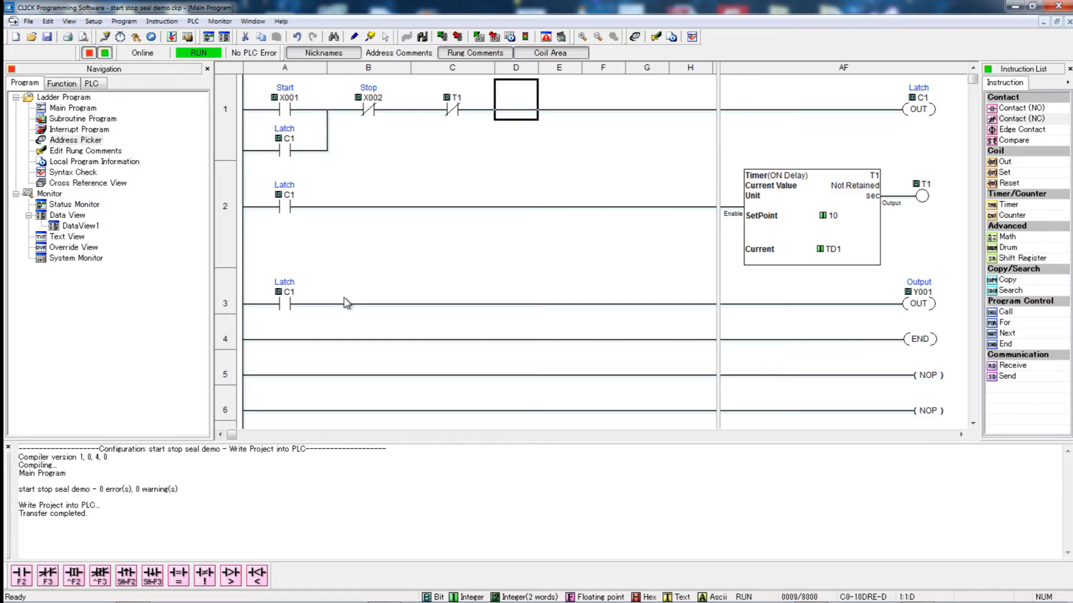
pyautogui.moveTo(348, 309)
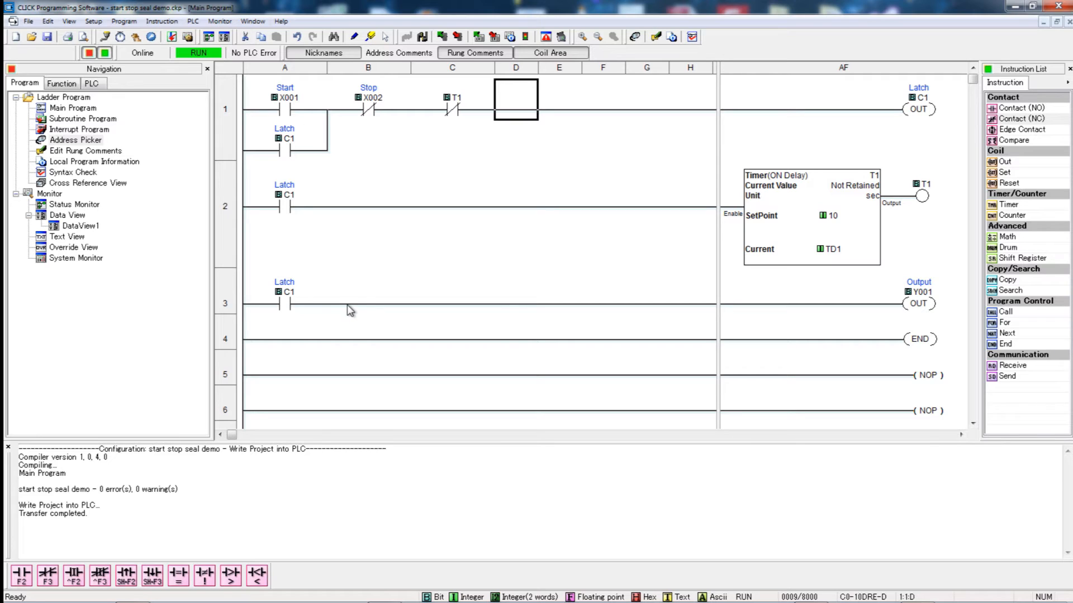
pyautogui.moveTo(287, 113)
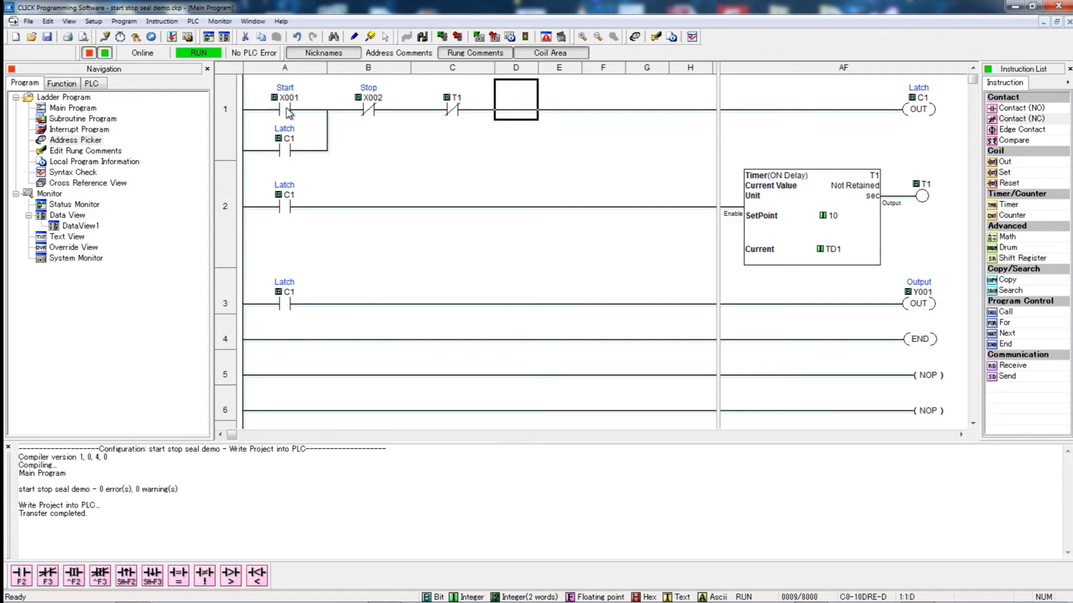
pyautogui.moveTo(922, 219)
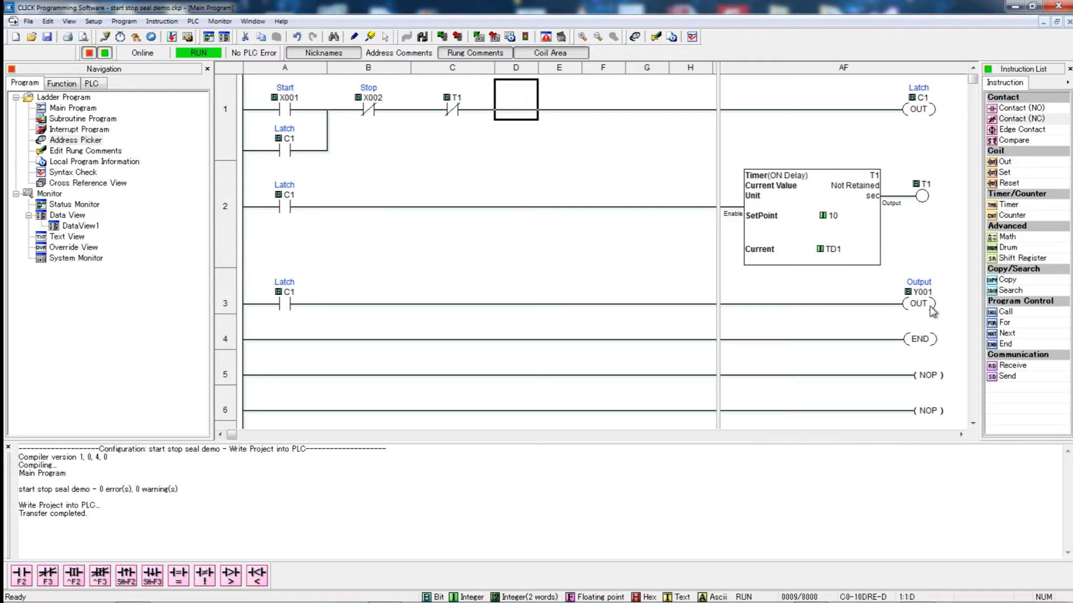
pyautogui.moveTo(424, 140)
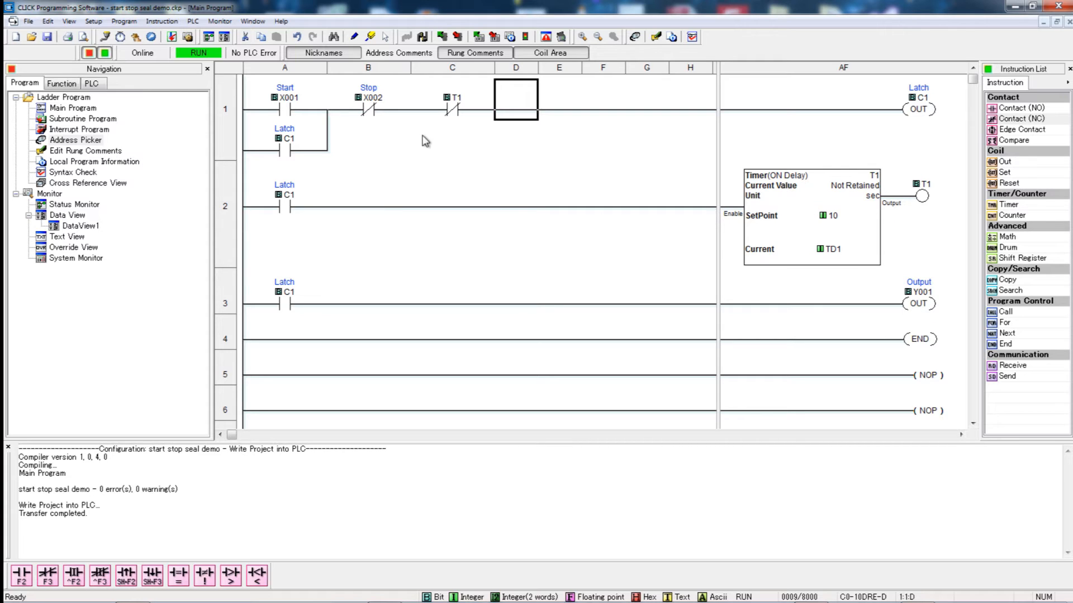
pyautogui.moveTo(349, 128)
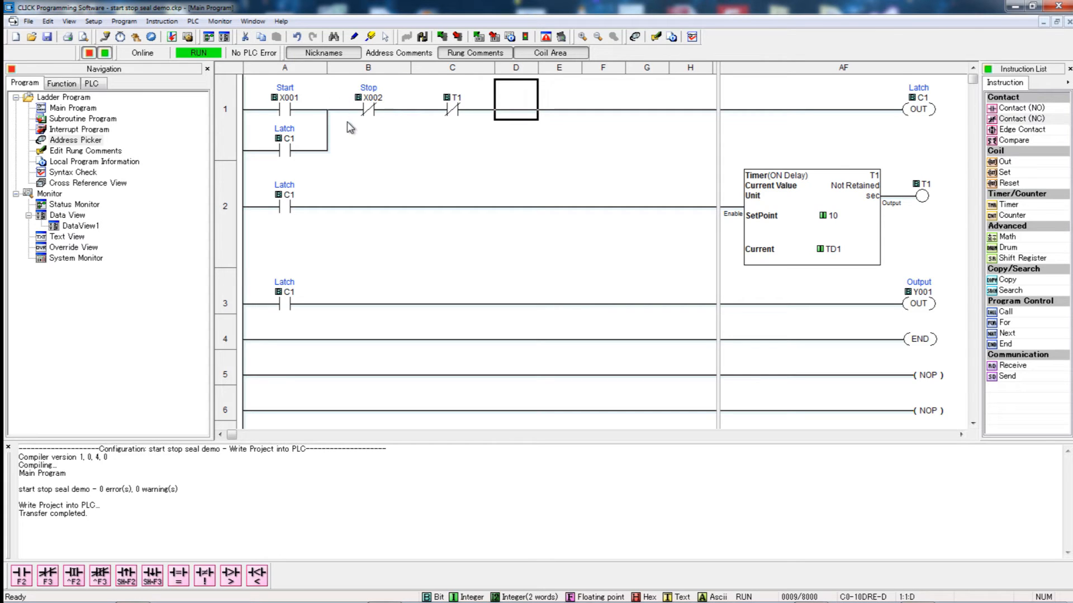
pyautogui.moveTo(369, 134)
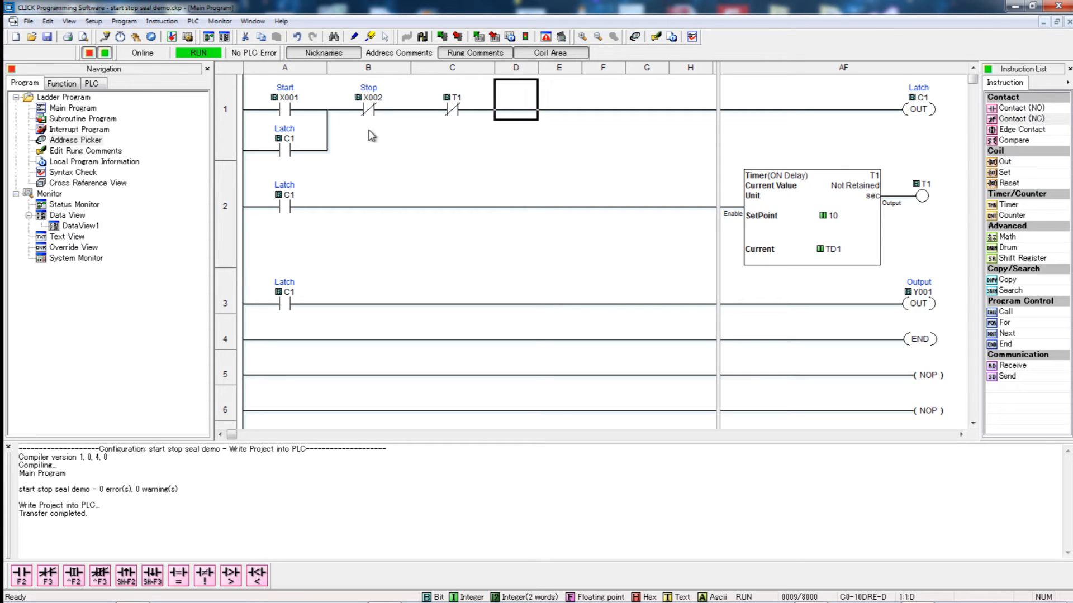
pyautogui.moveTo(879, 164)
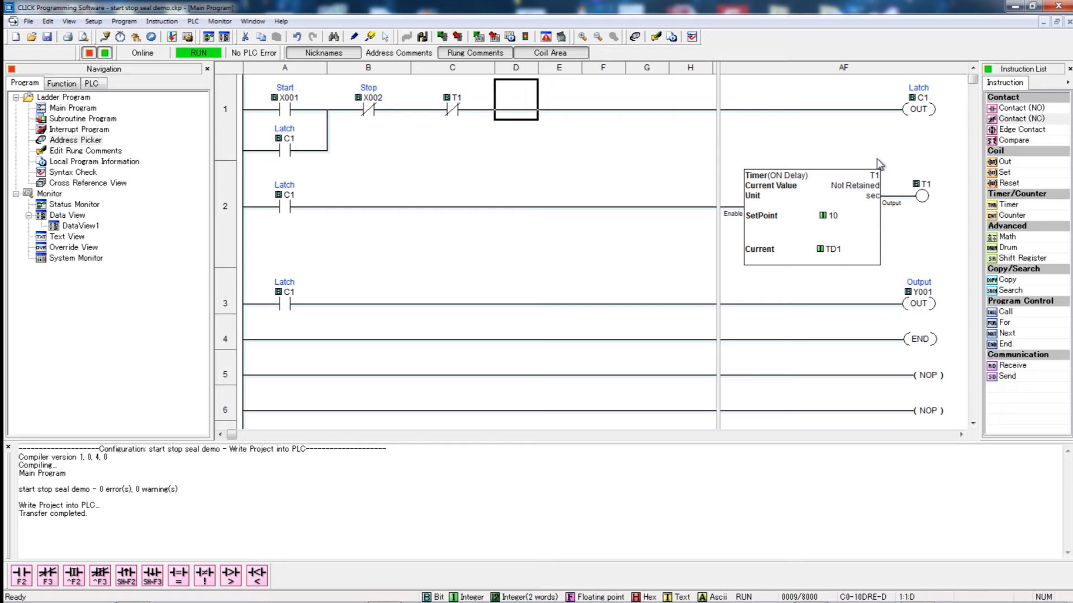
pyautogui.moveTo(933, 308)
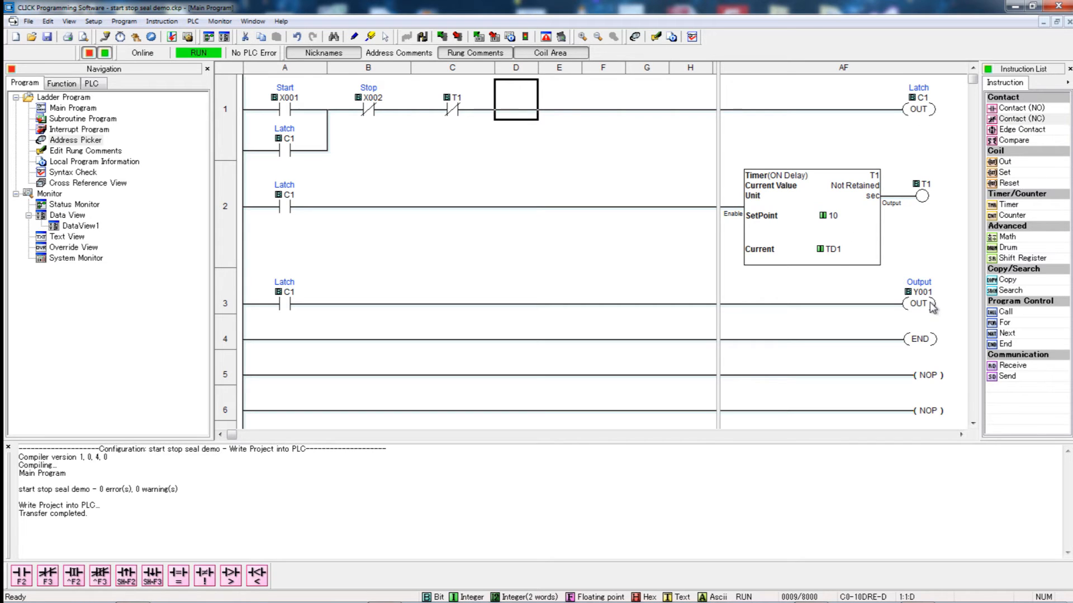
# Step: Download the edited ladder program to the PLC from the PLC menu
pyautogui.click(193, 21)
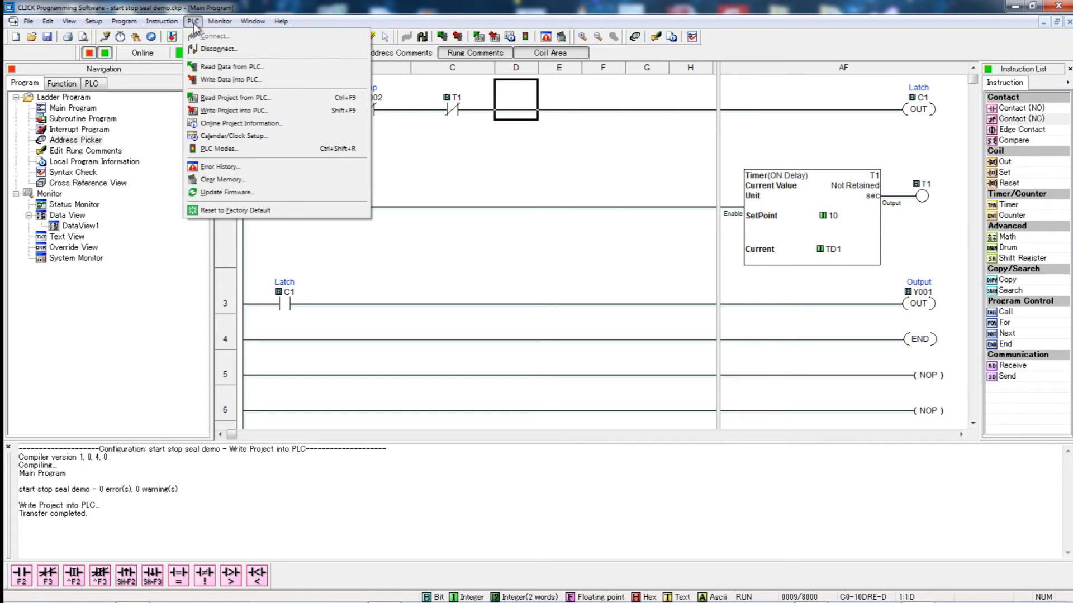
pyautogui.click(467, 303)
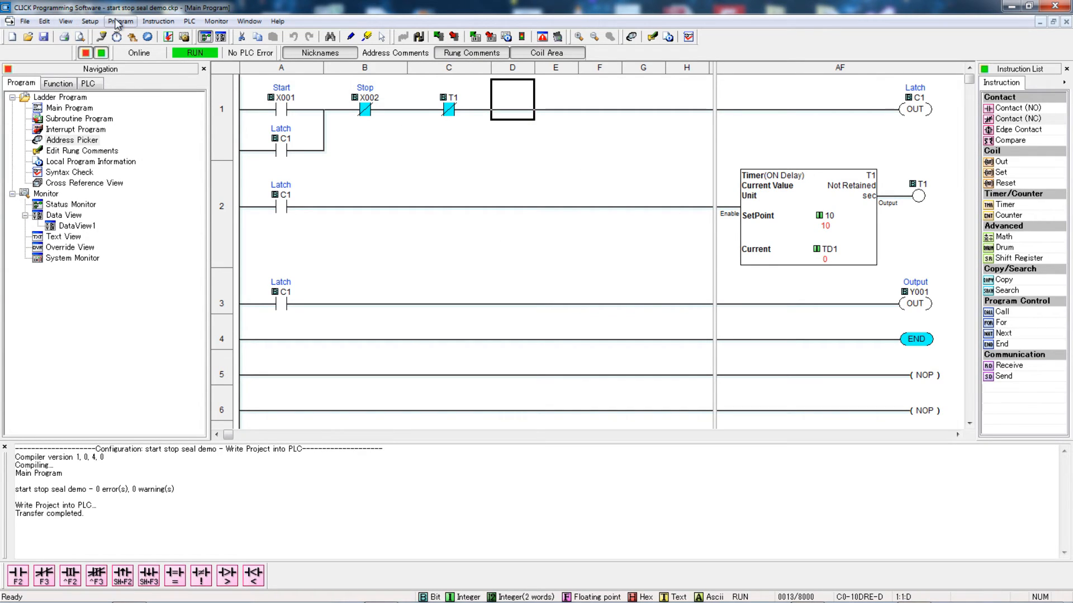
pyautogui.moveTo(398, 149)
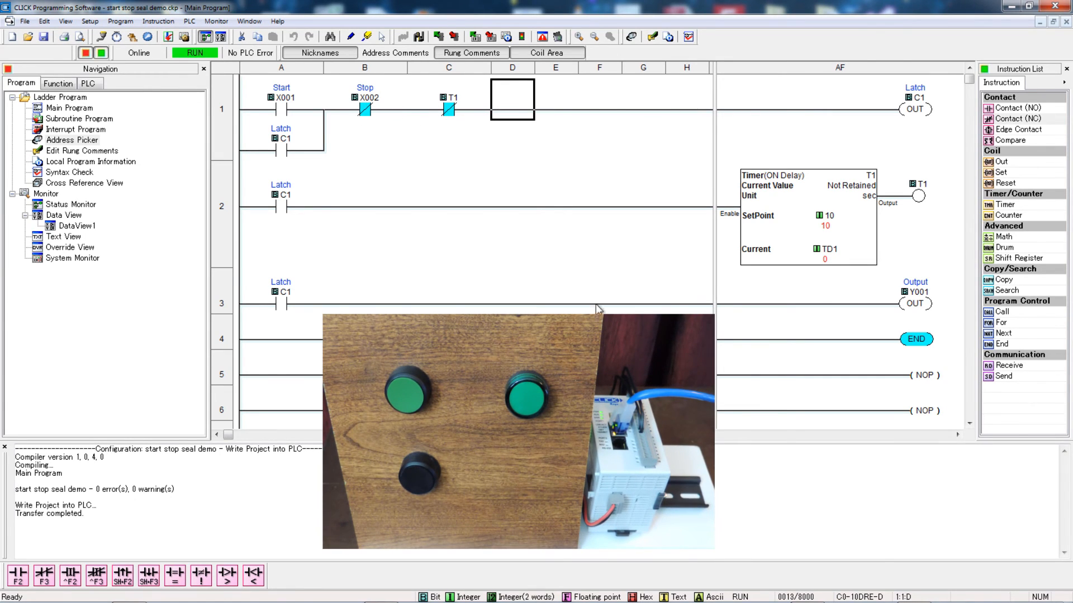
pyautogui.moveTo(924, 302)
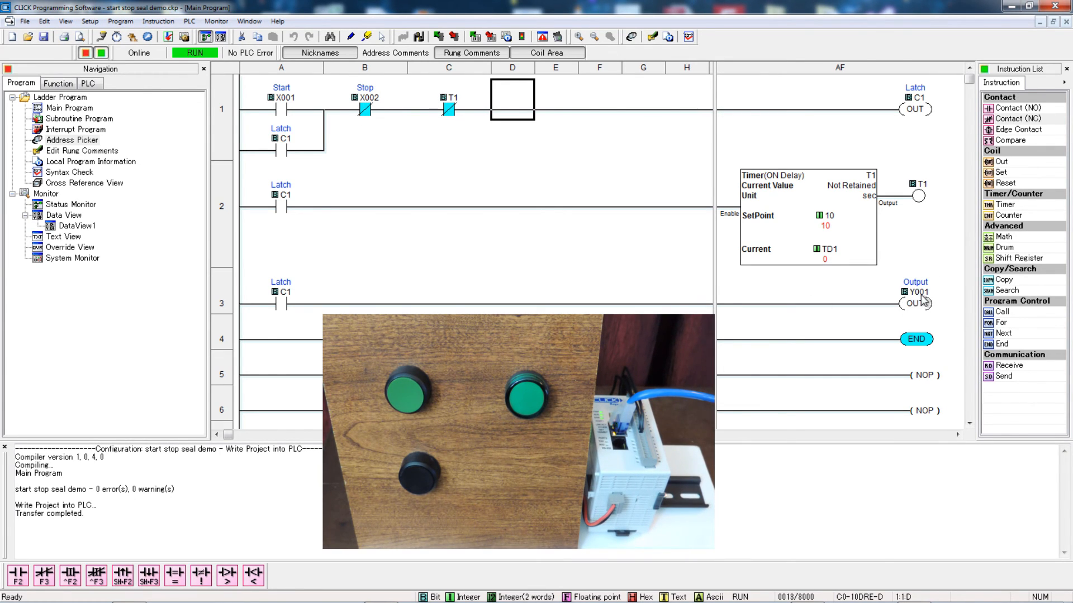